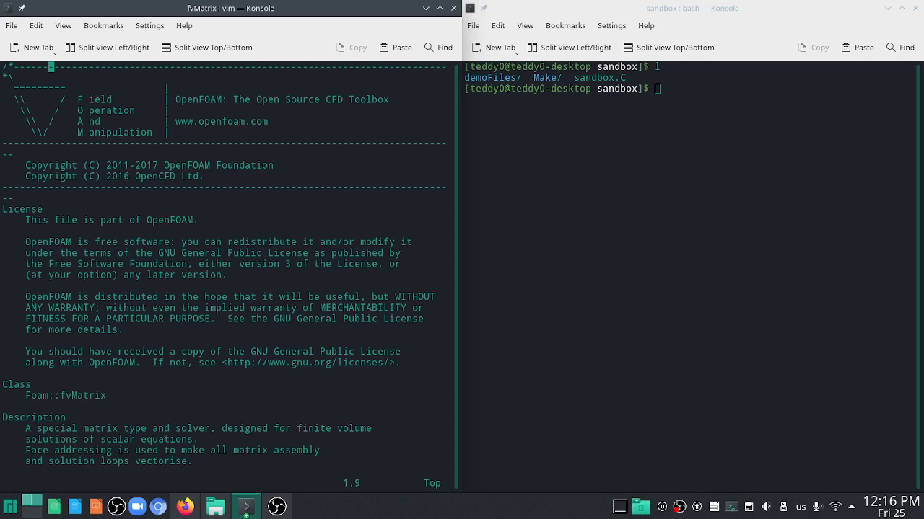
Quit vim on fvMatrix.H, returning the left pane to the fvMatrix prompt
key(Return)
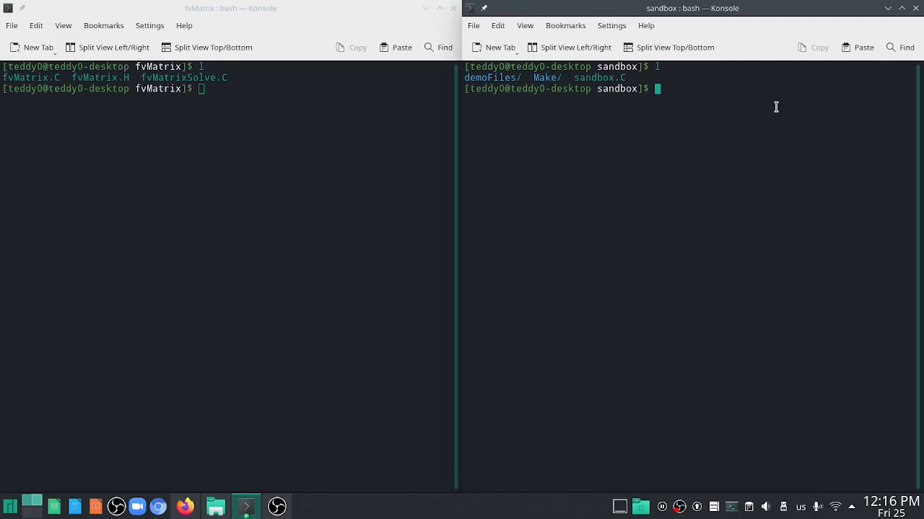
mouse_move(557, 147)
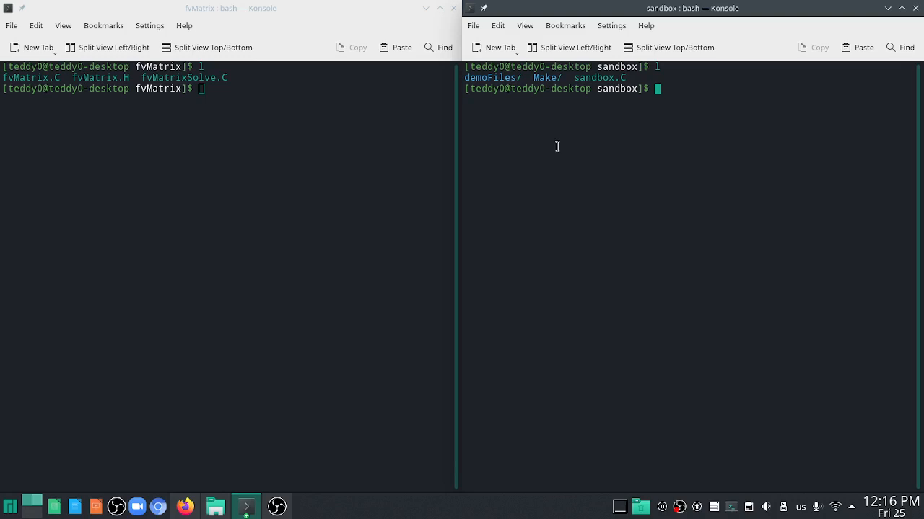
Open sandbox.C in vim and scroll to its notes on fvScalarMatrix and fvMatrix
text(vim)
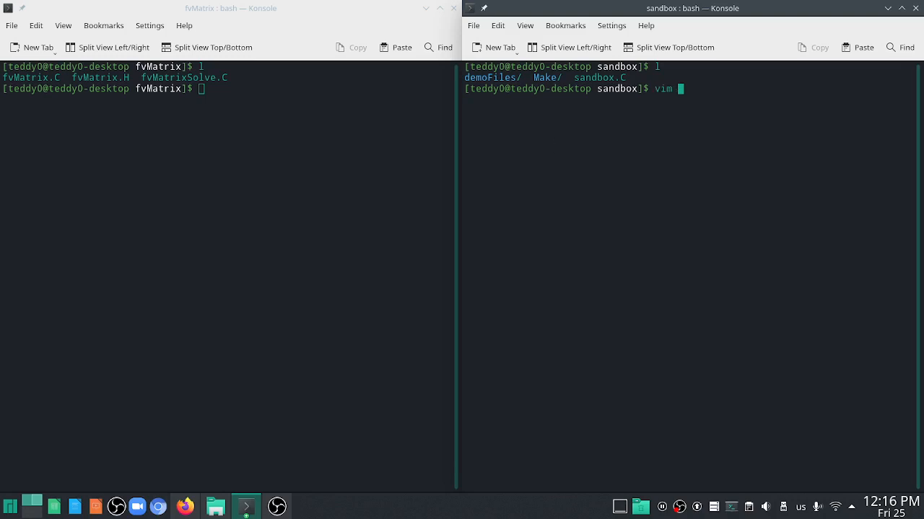
text(sandbox.C)
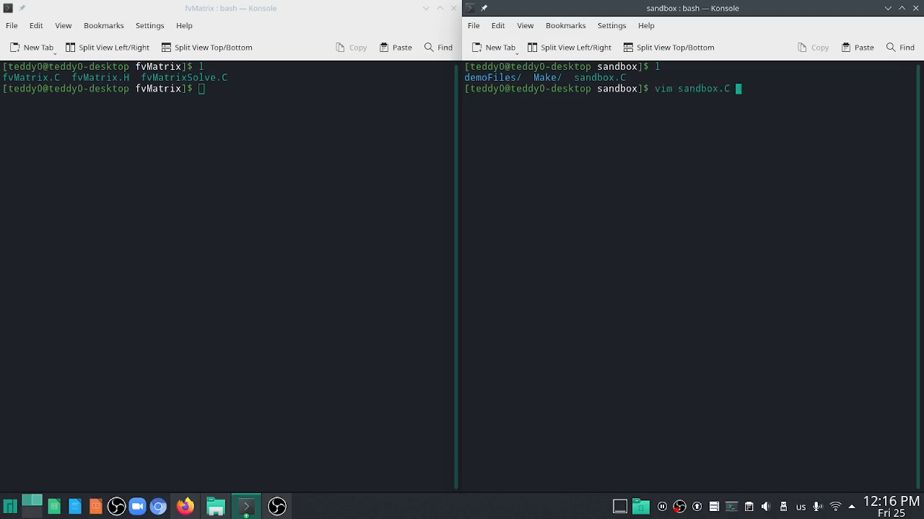
key(Return)
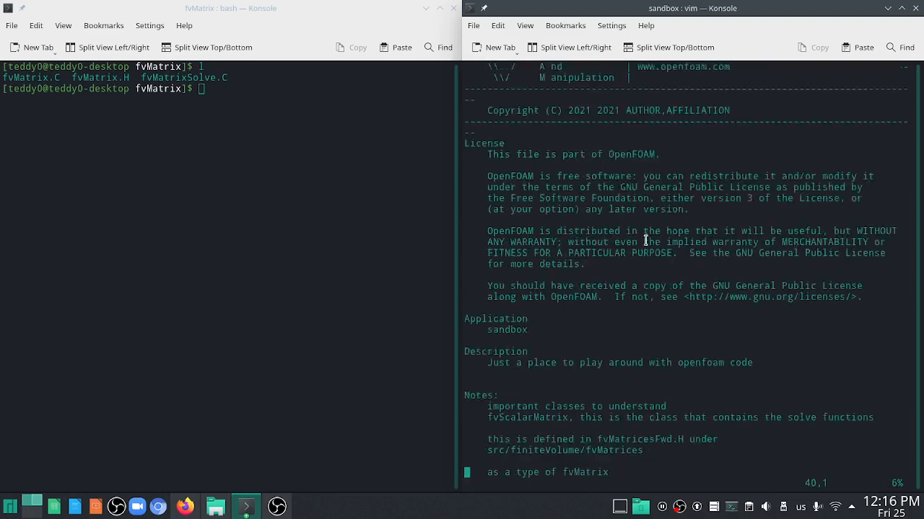
scroll(down, 3)
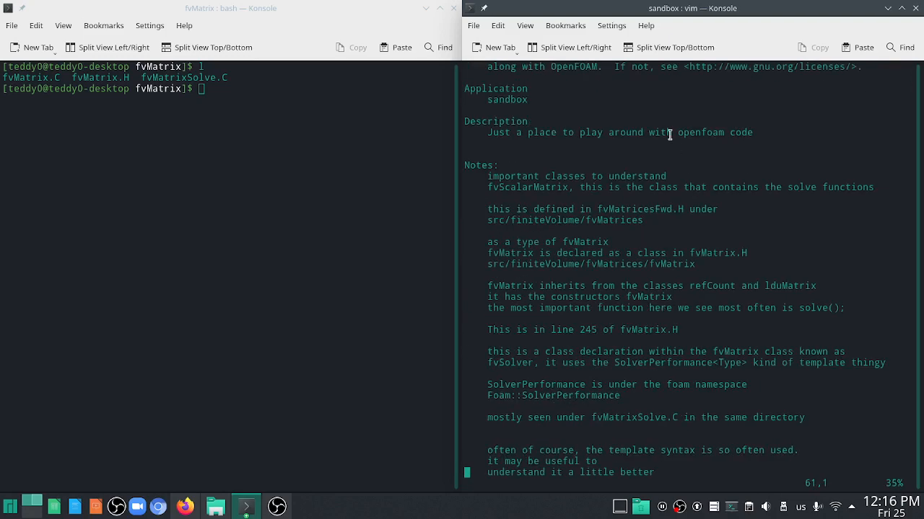
mouse_move(718, 220)
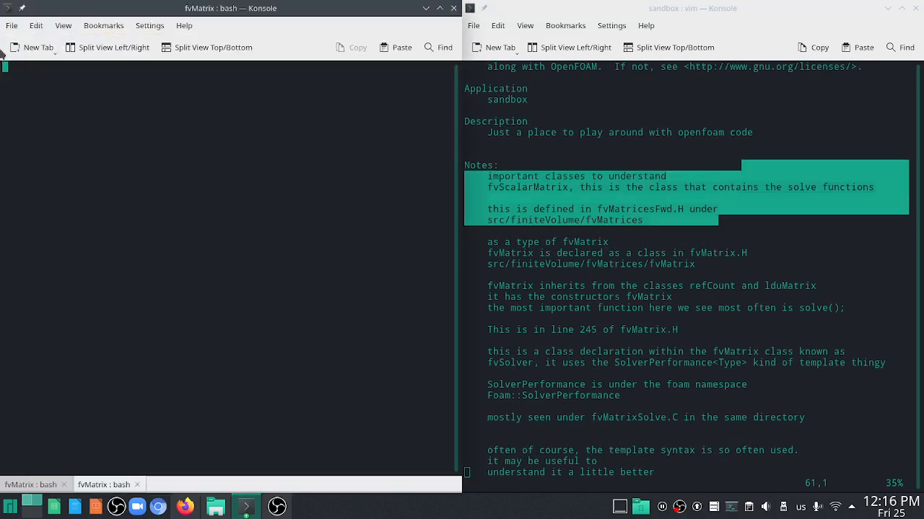
List the fvMatrix directory again and start a new Konsole tab
text(l)
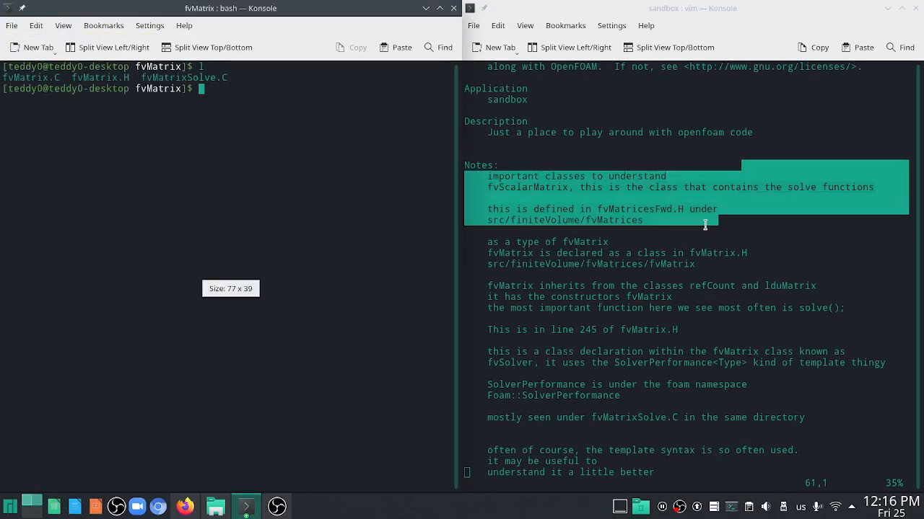
key(ctrl-t)
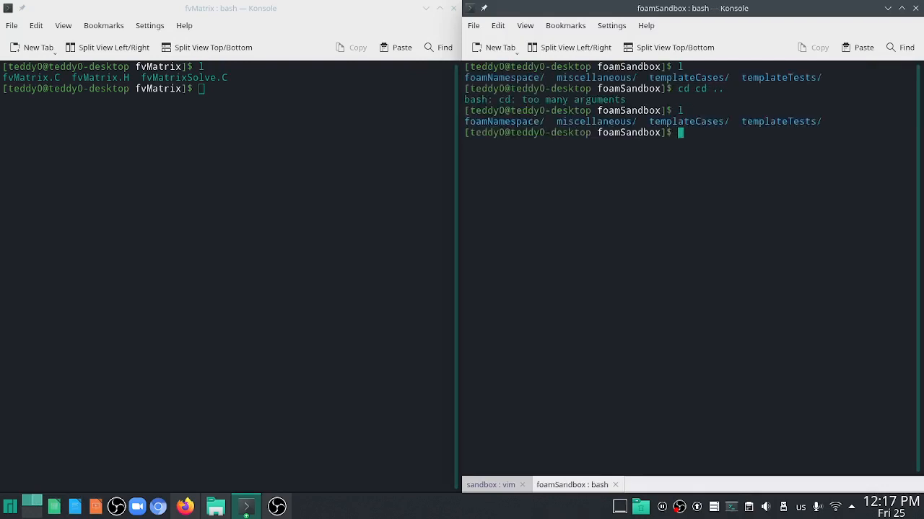
Change directory toward the custom solvers folder expt_icoFoam for TEqn.H
text(cd ..)
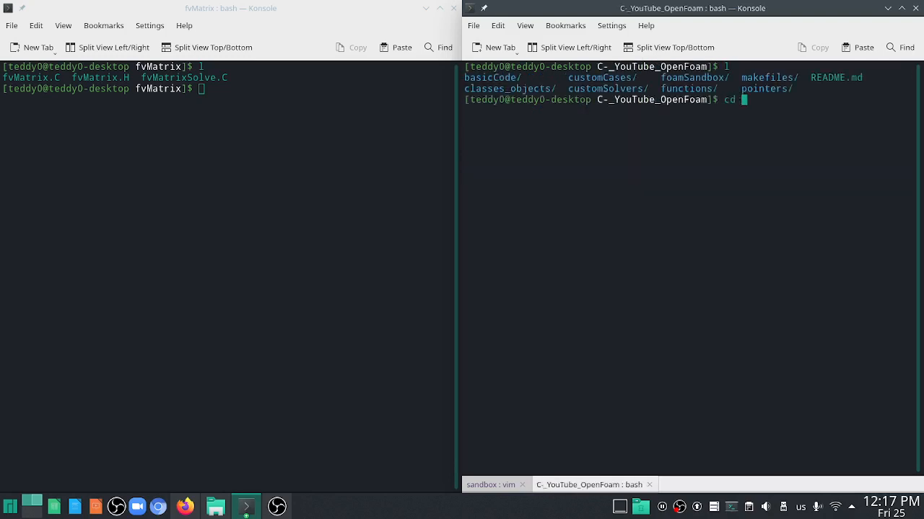
text(customS)
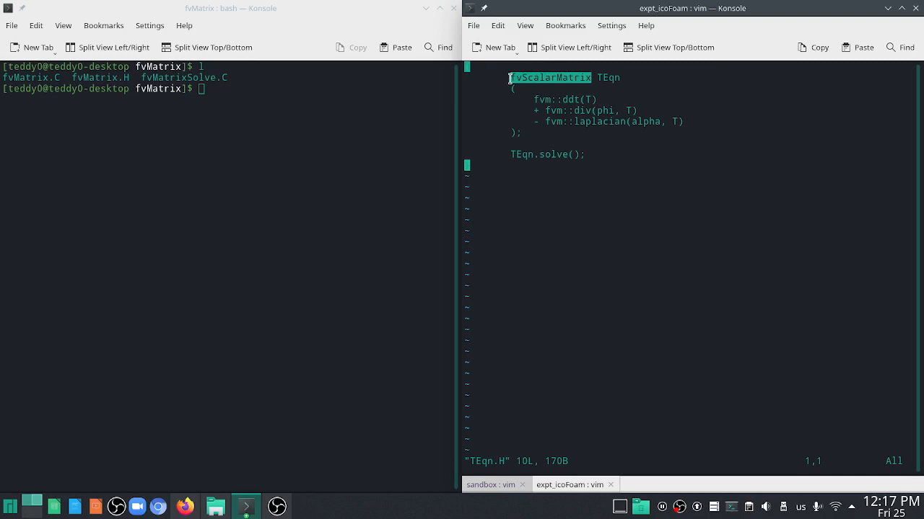
mouse_move(313, 107)
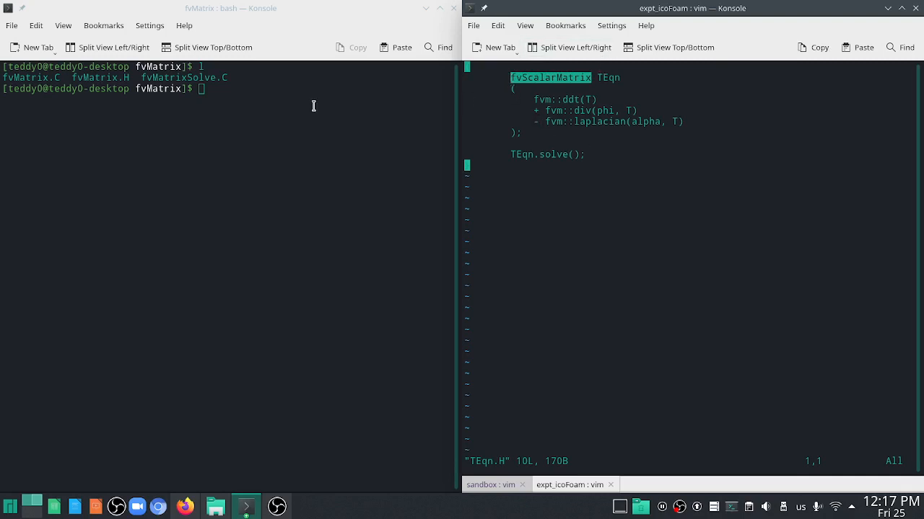
text(cd .)
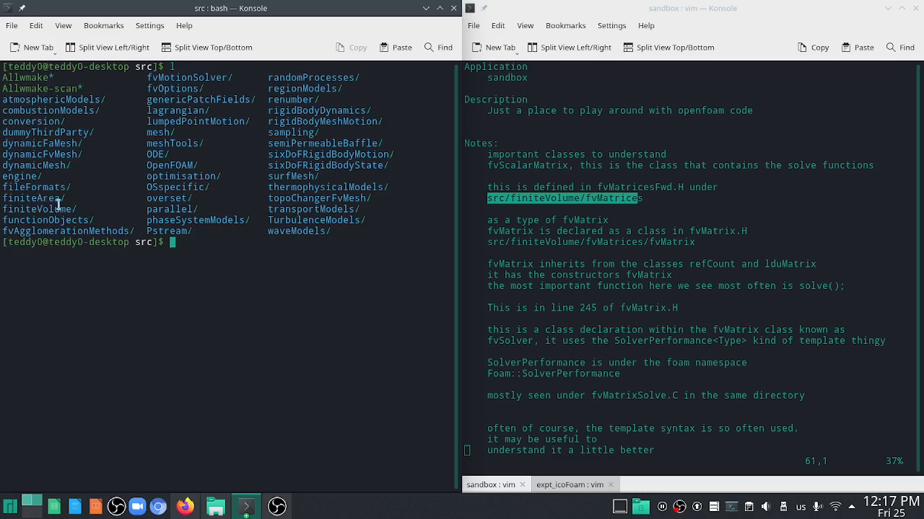
mouse_move(274, 283)
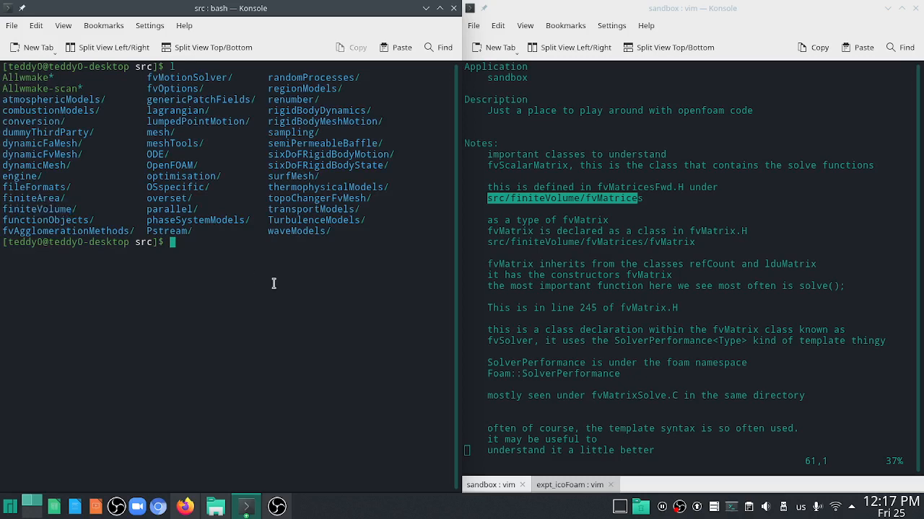
Start a grep -r search for "fvScalarMatrix" in src and cancel it unfinished
text(grep -r "fv)
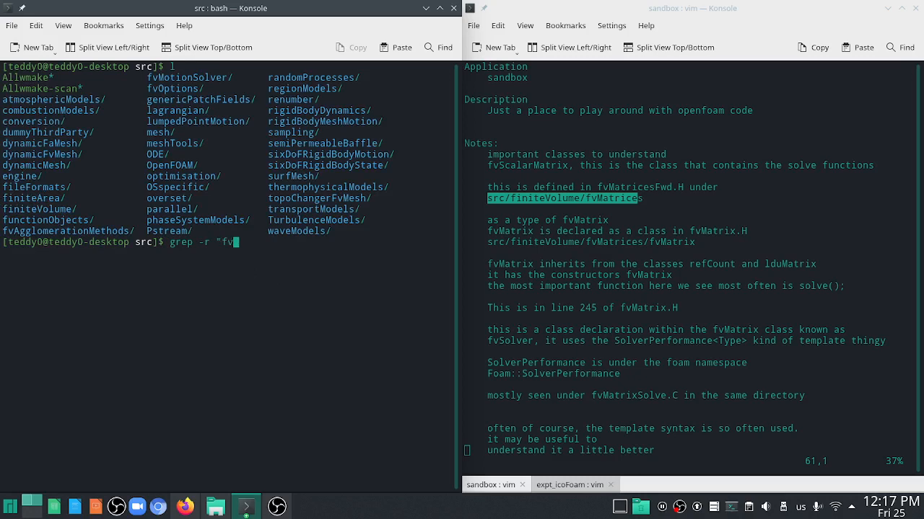
text(Scalarm)
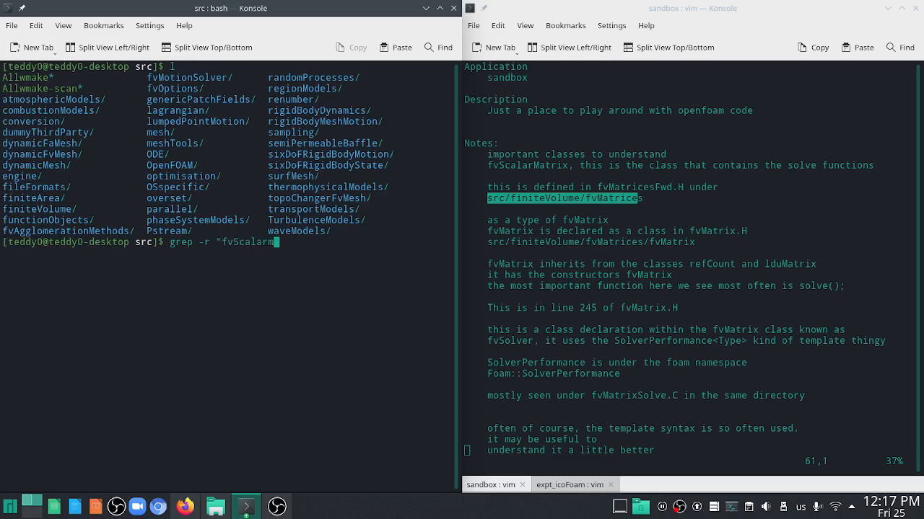
text(atrix")
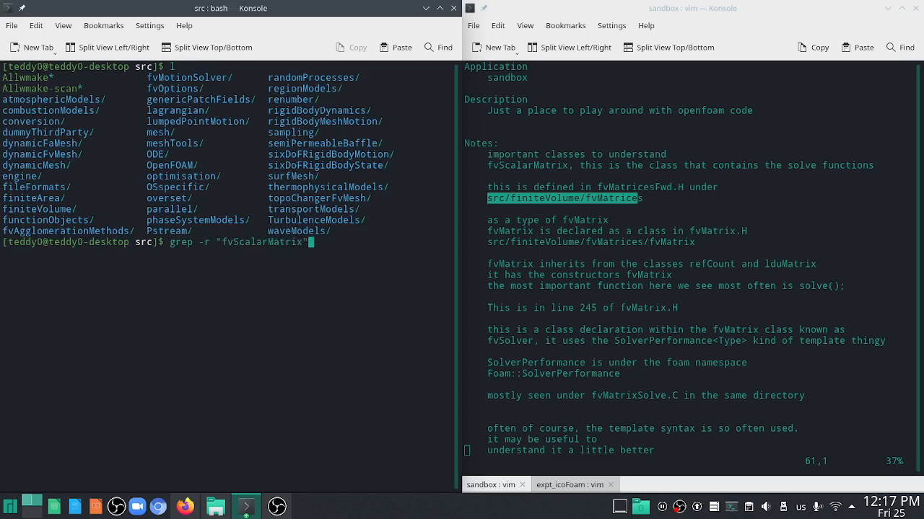
key(Return)
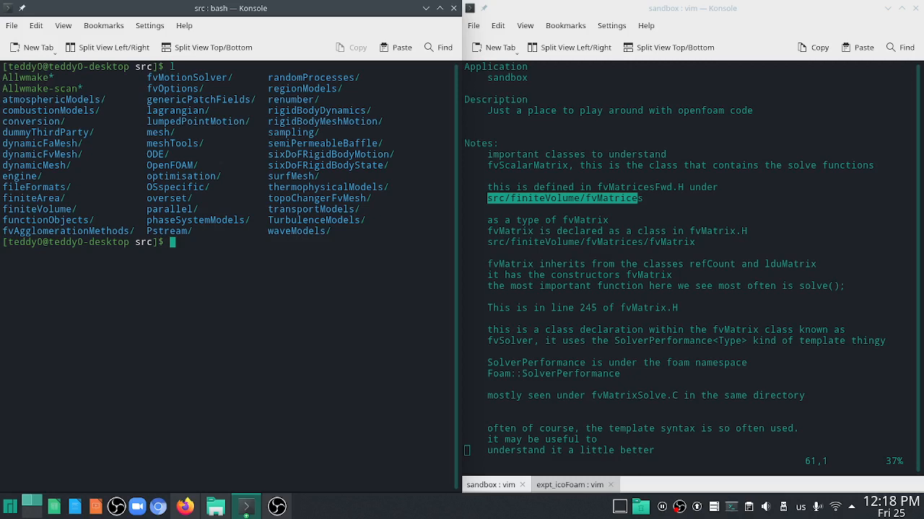
Run find . -name "fvScalarMatrix.H" in src and begin cd into finiteVolume
text(gr)
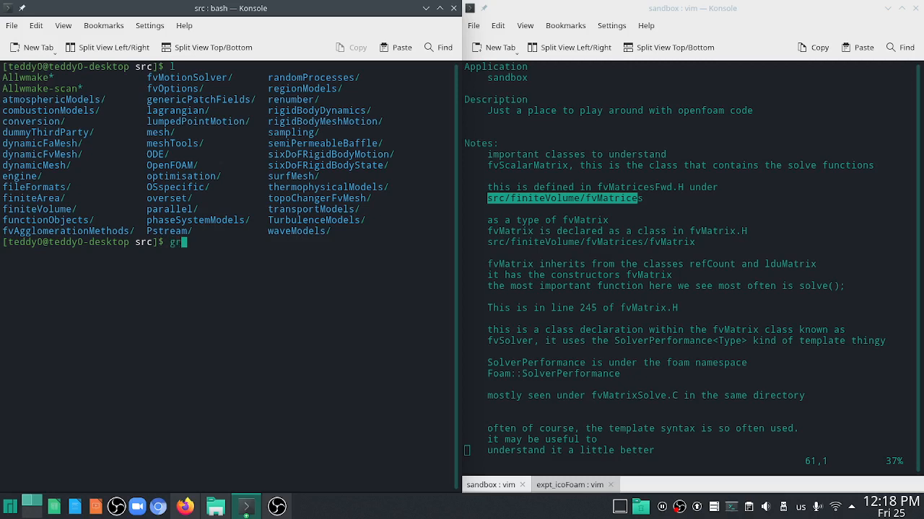
text(ind .)
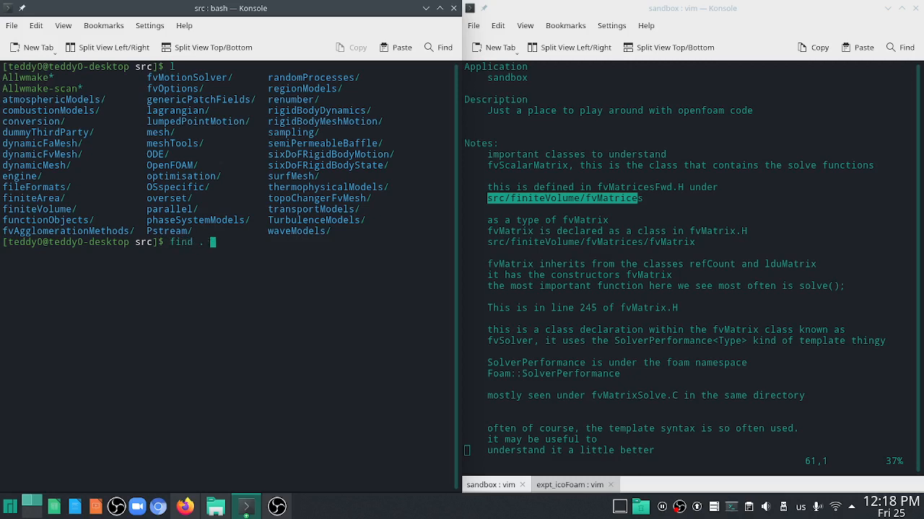
text(-name)
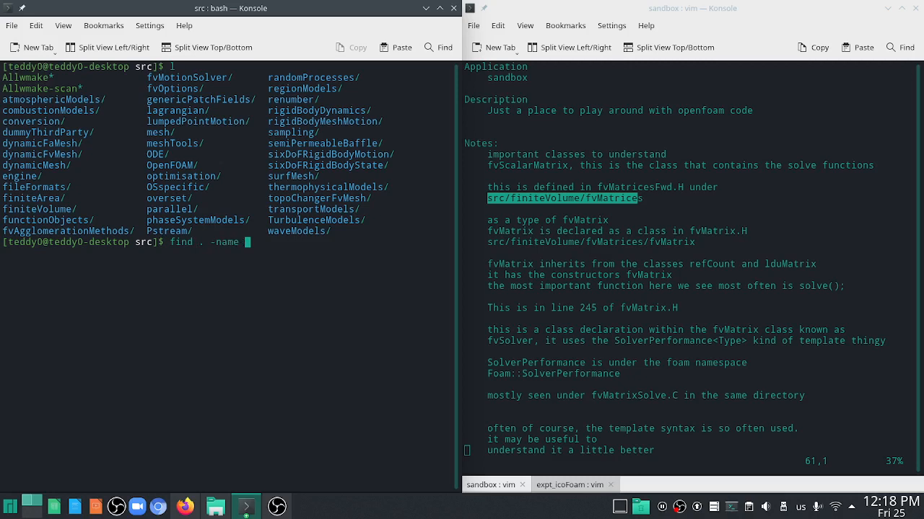
text("fvScala)
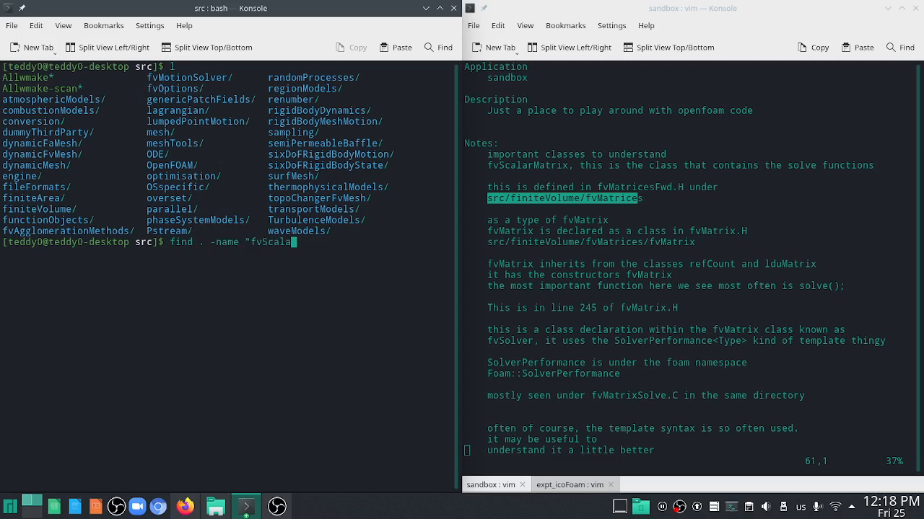
text(rMatrix.H")
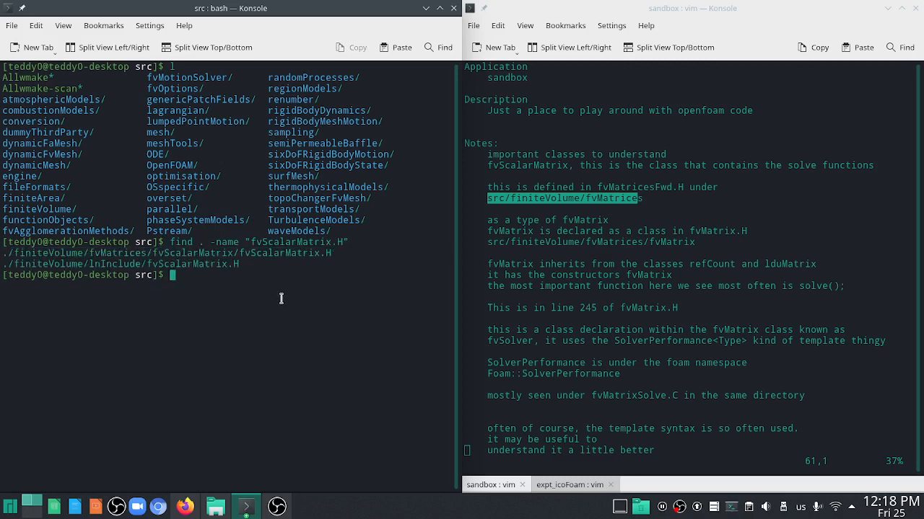
mouse_move(280, 309)
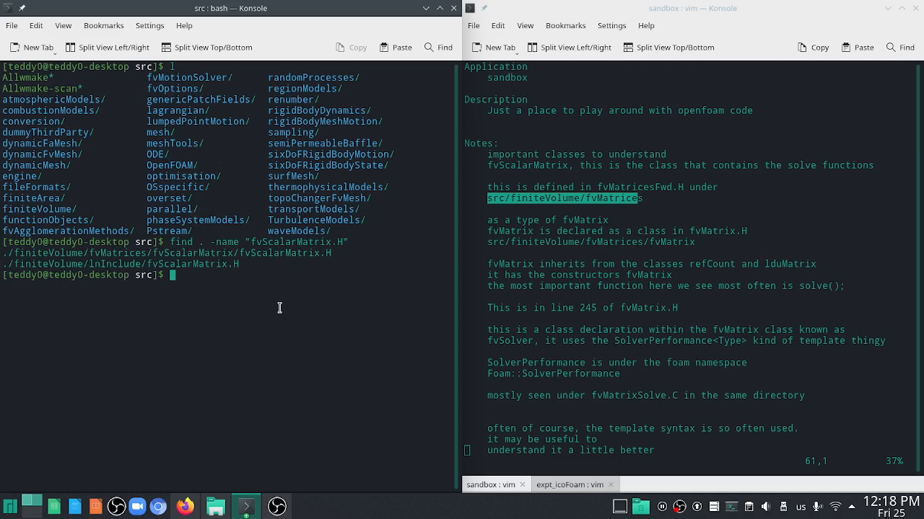
text(cd finiteVolume/)
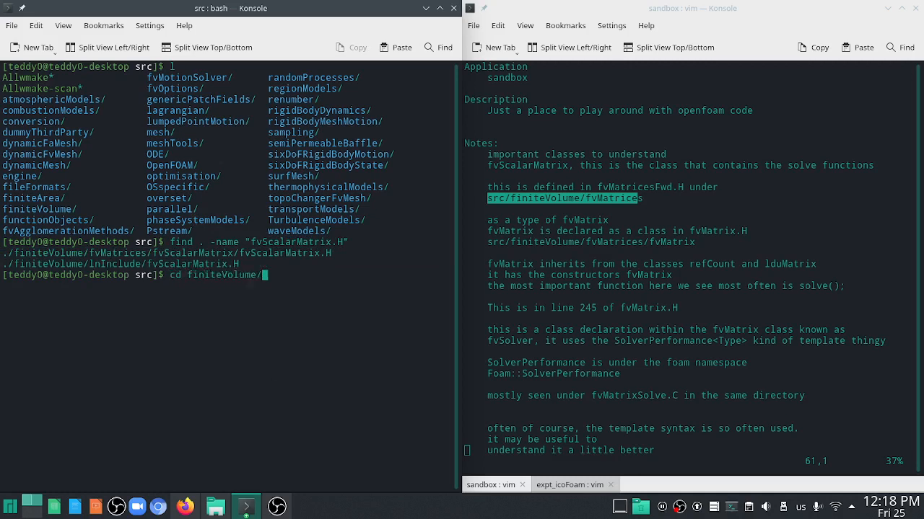
Move into finiteVolume/fvMatrices and grep -r for fvScalarMatrix across its files
text(fvM)
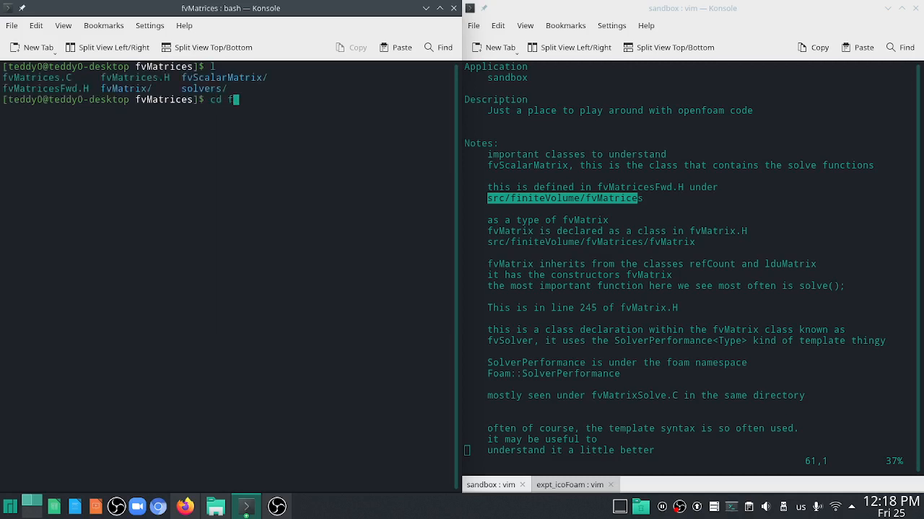
text(vScalarMatrix/)
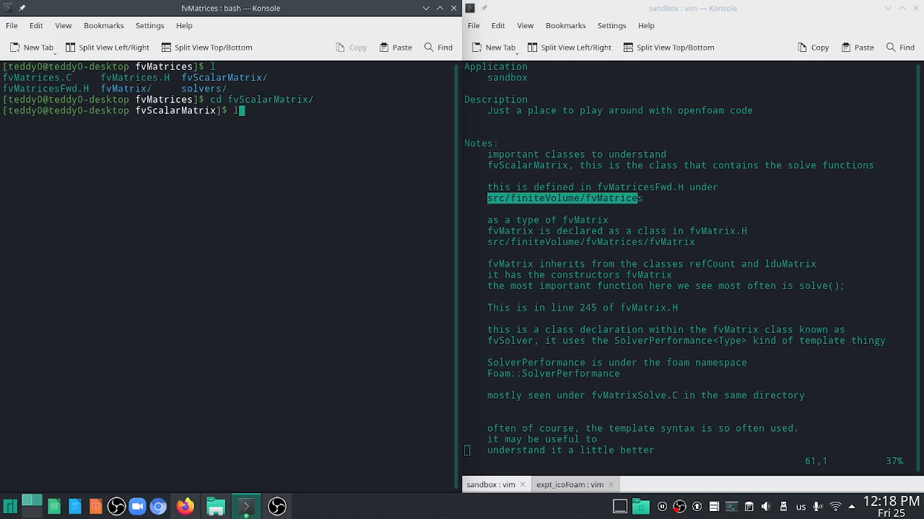
key(Return)
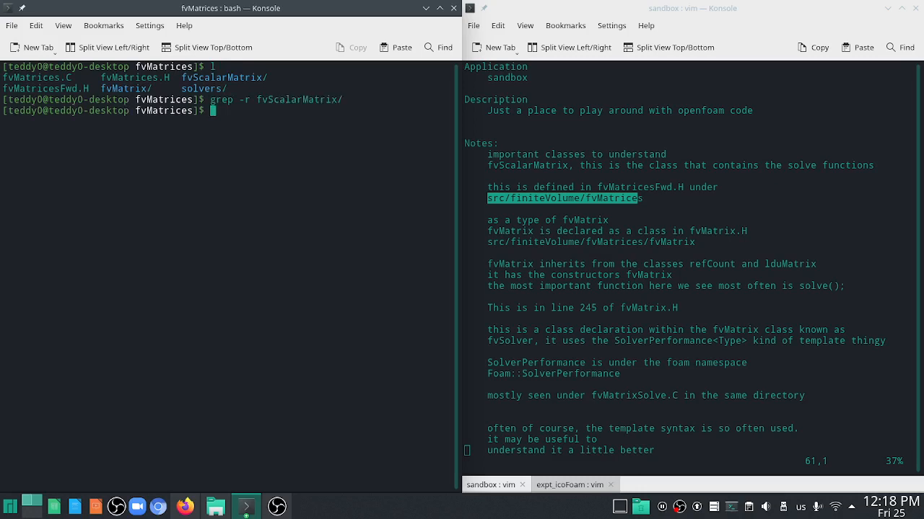
text(grep -r fvScalarMatrix/)
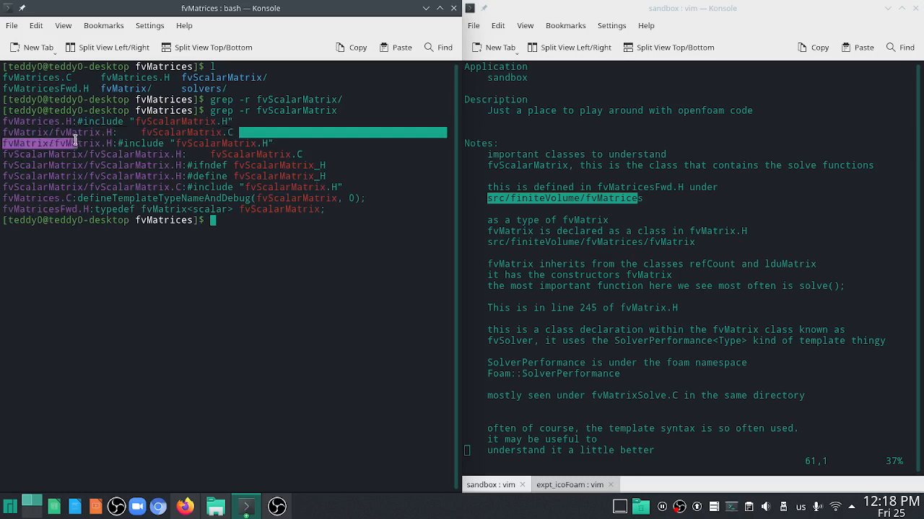
drag(78, 143, 329, 199)
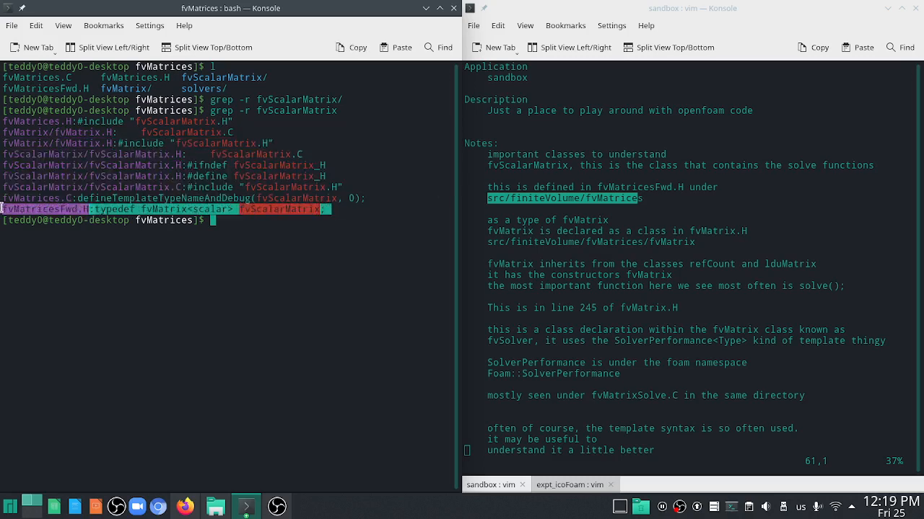
mouse_move(170, 288)
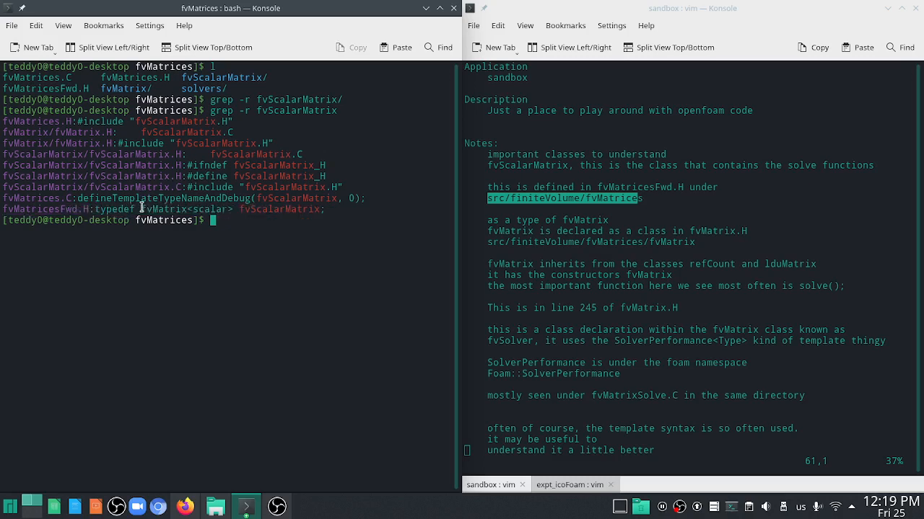
double_click(166, 210)
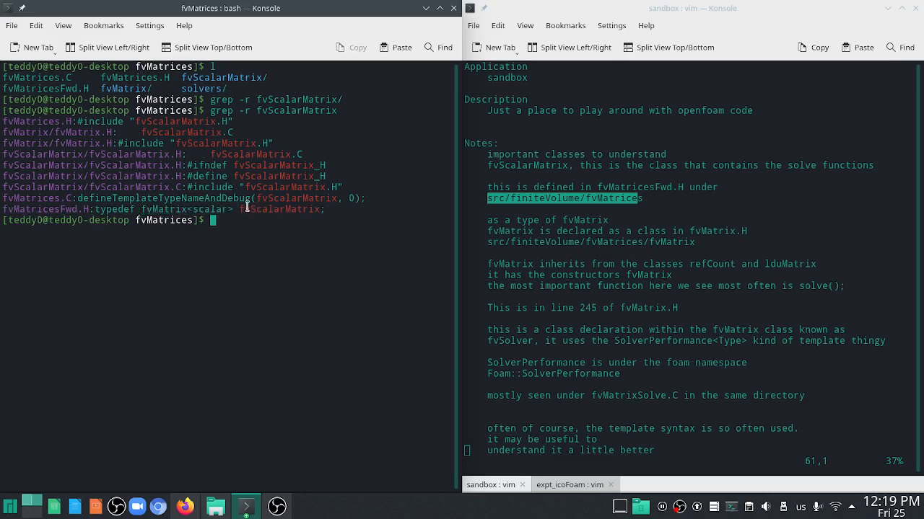
double_click(280, 210)
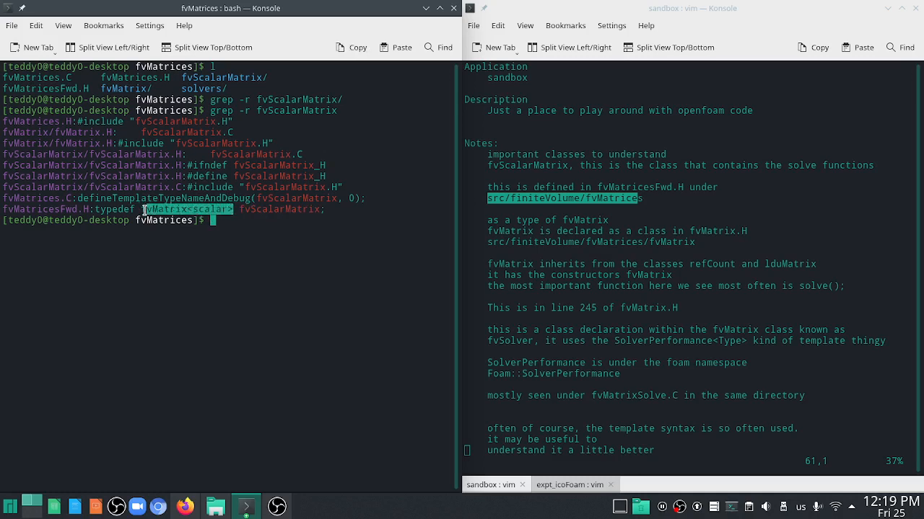
mouse_move(165, 274)
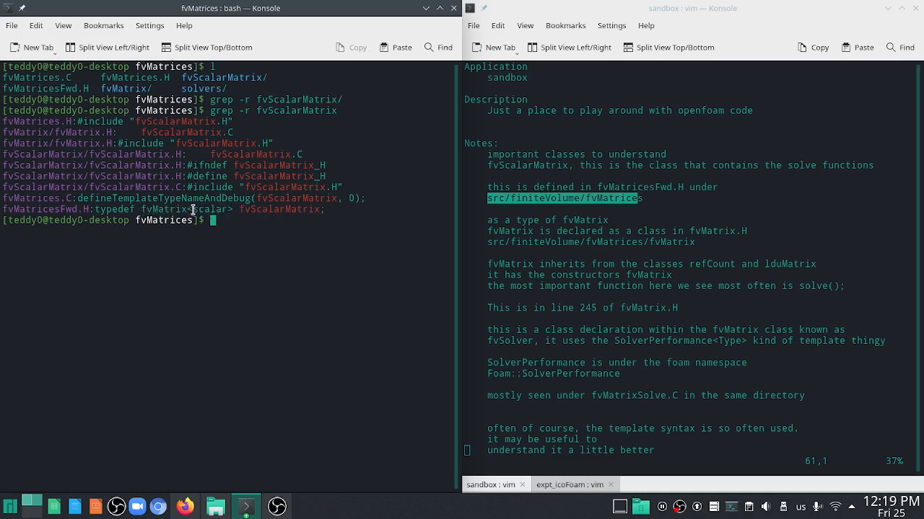
double_click(211, 209)
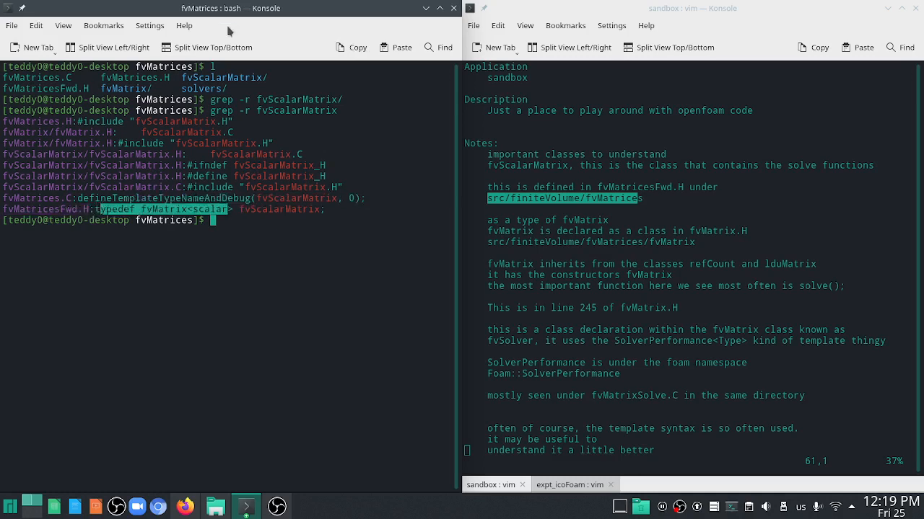
text(c)
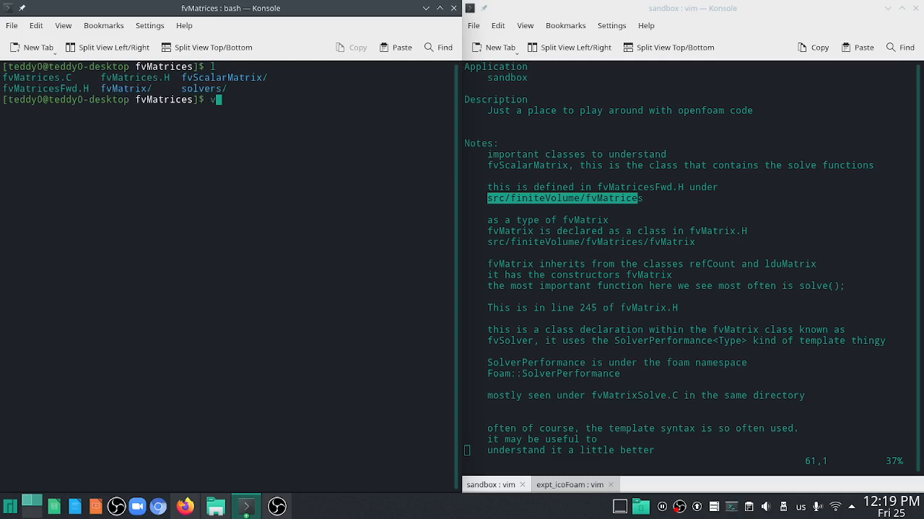
text(im fvMatrices)
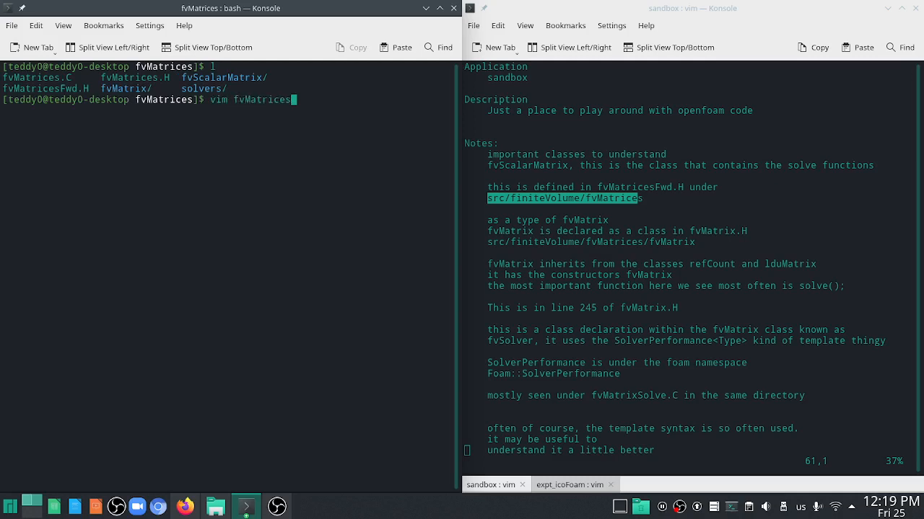
key(Return)
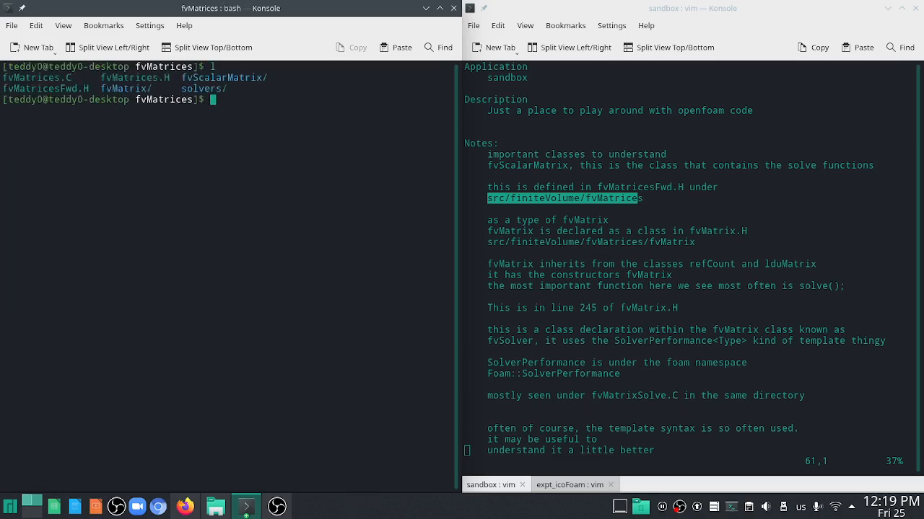
text(l)
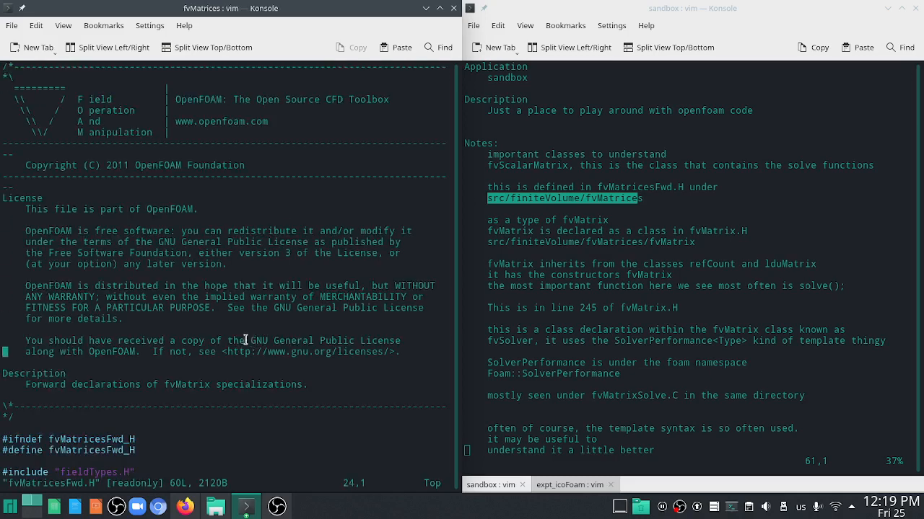
scroll(down, 3)
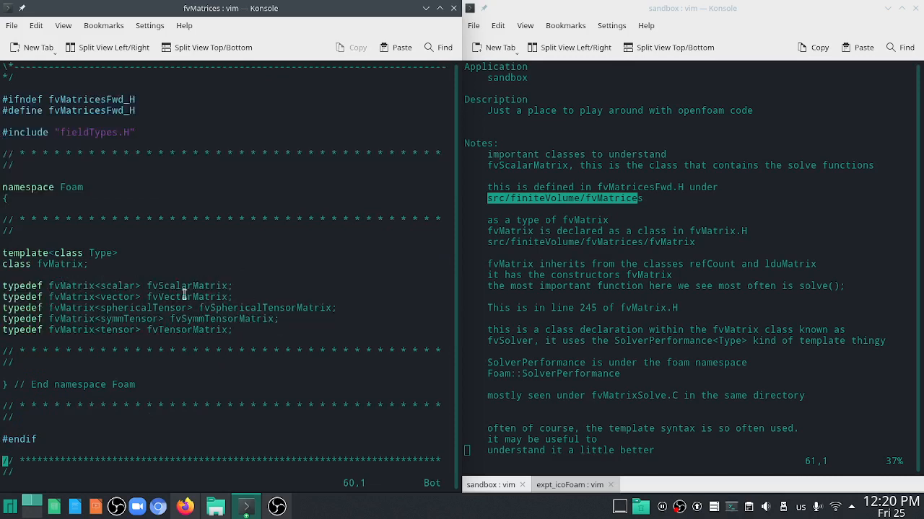
mouse_move(309, 257)
text(l)
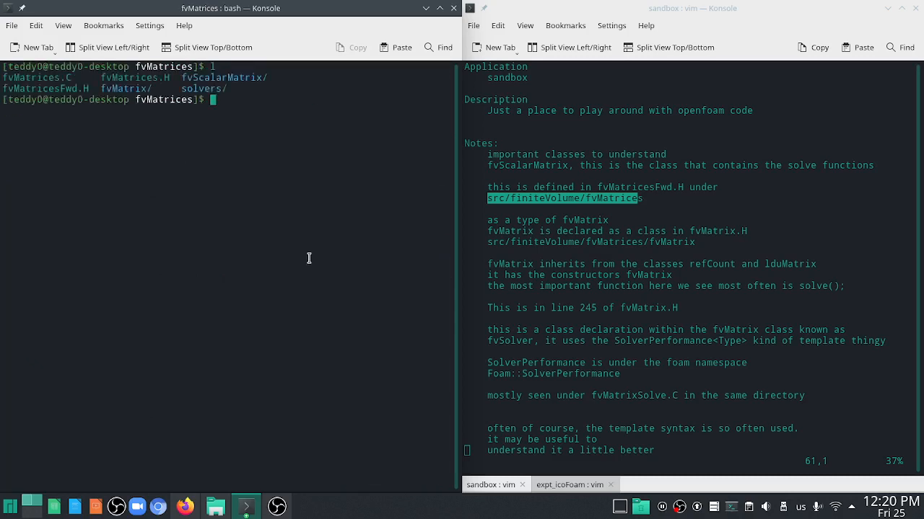
text(vim fvM)
text(/fv)
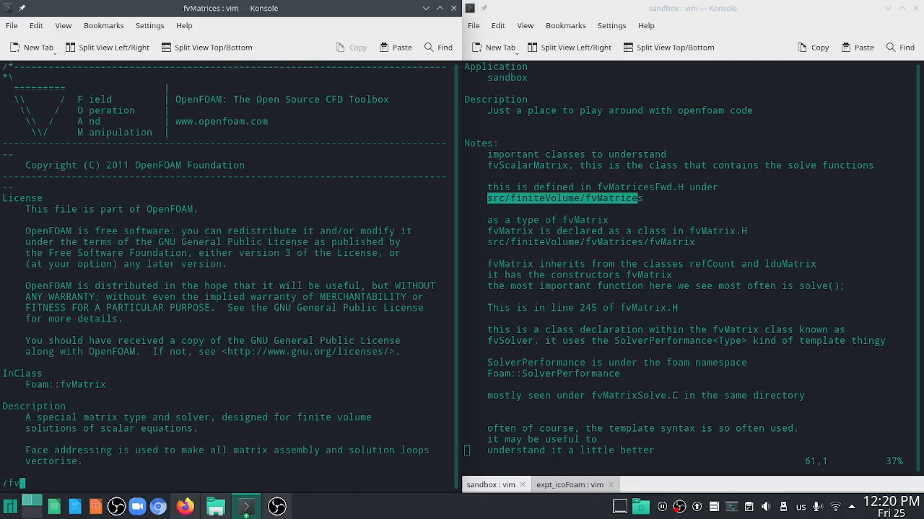
text(Ma)
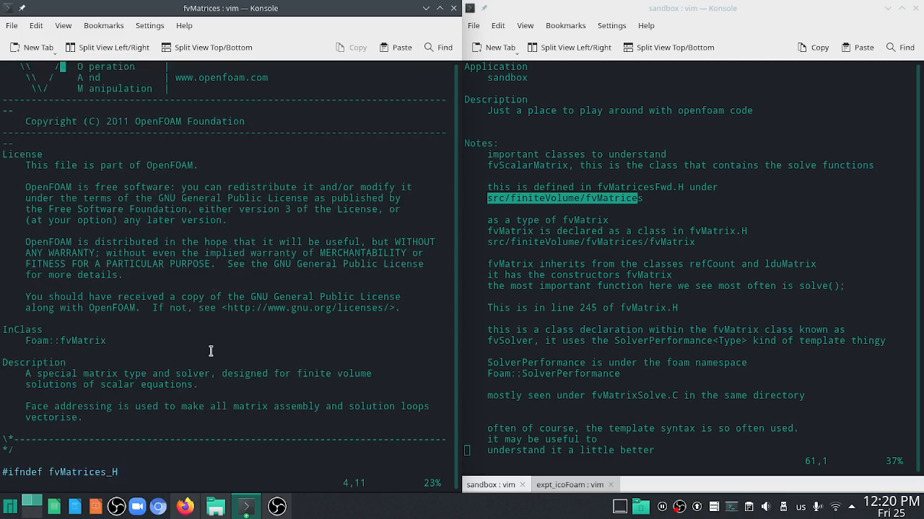
scroll(down, 3)
text(:q)
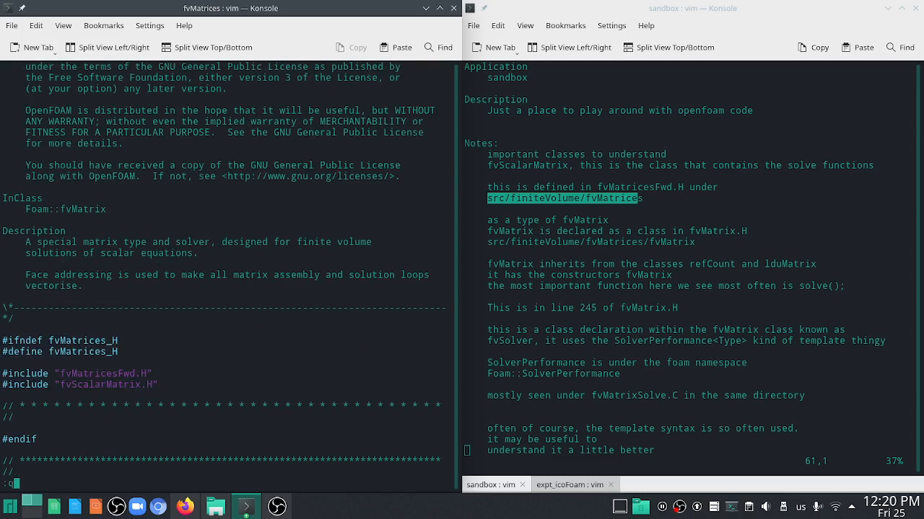
key(Return)
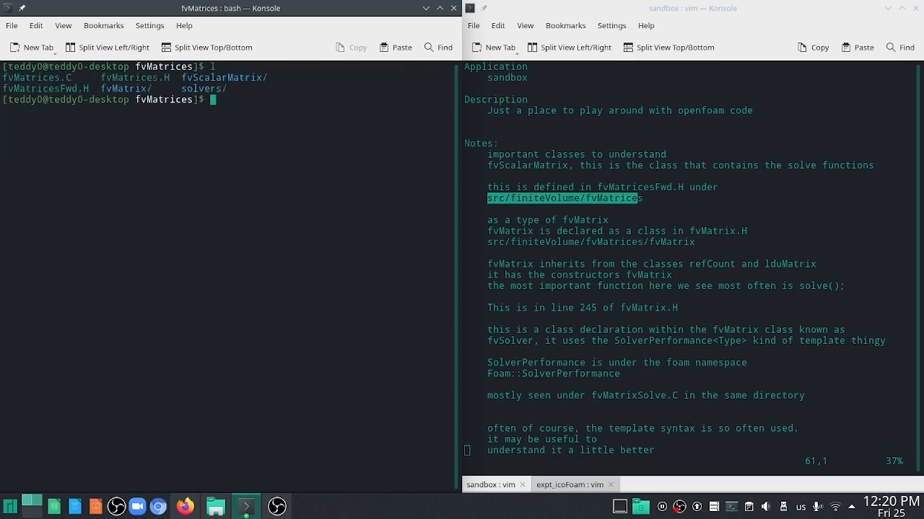
Change into fvMatrix and type vim fvMatrix.H at the prompt
text(cd f)
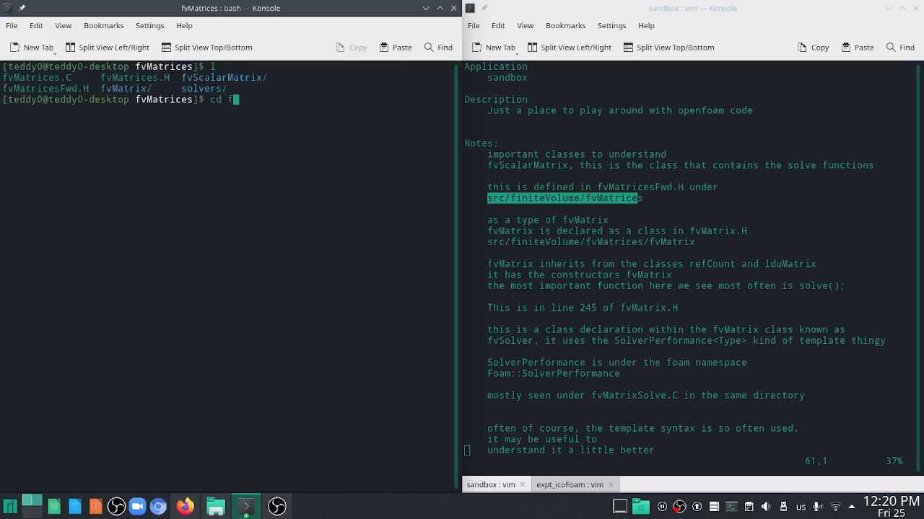
text(vim fv)
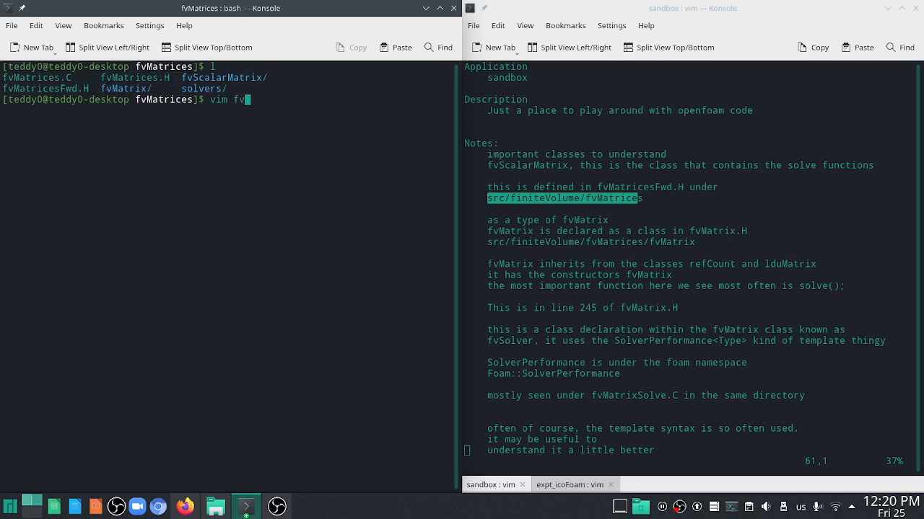
text(Matrices)
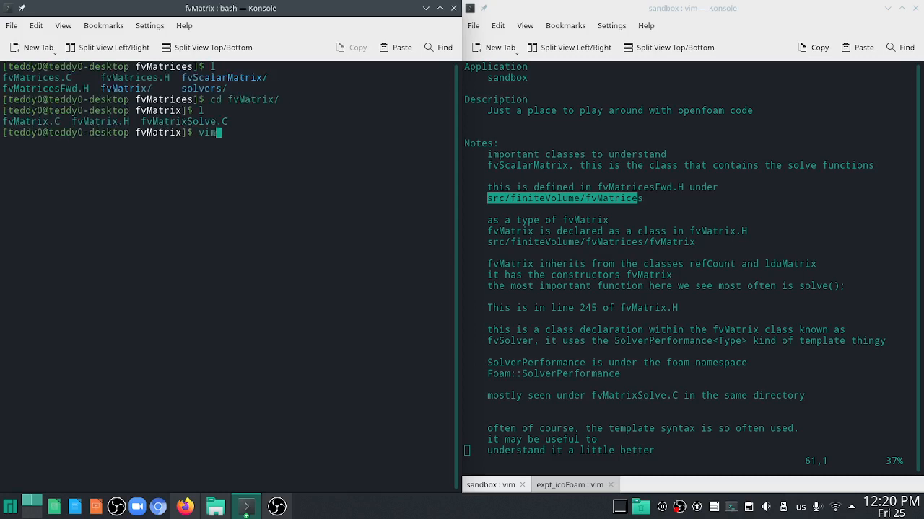
text(fvMatrix)
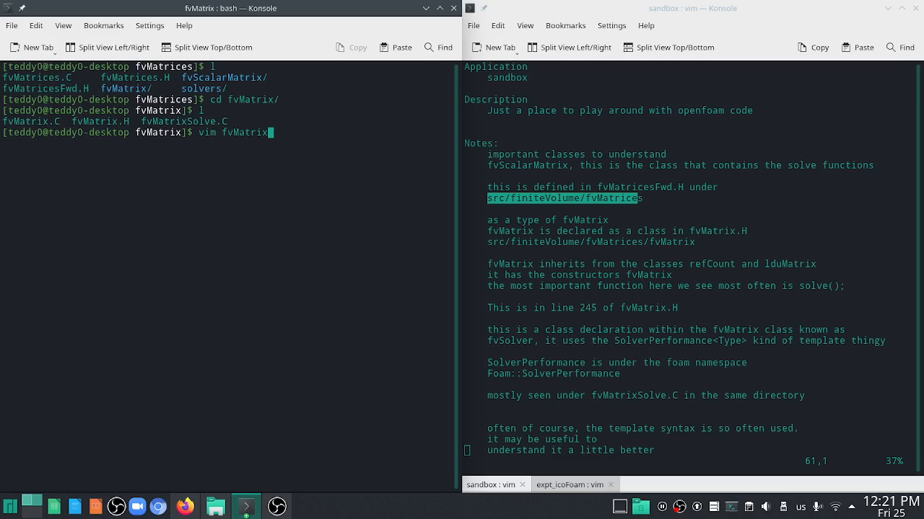
text(.H)
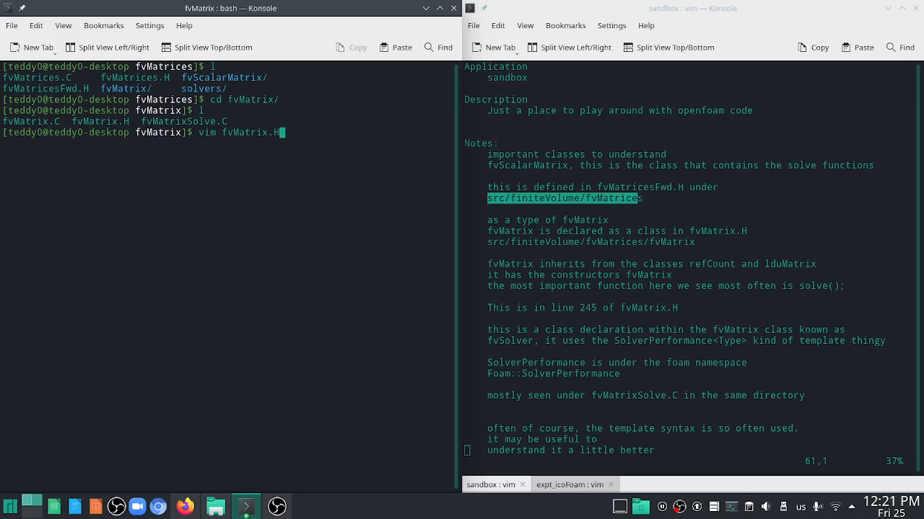
double_click(131, 78)
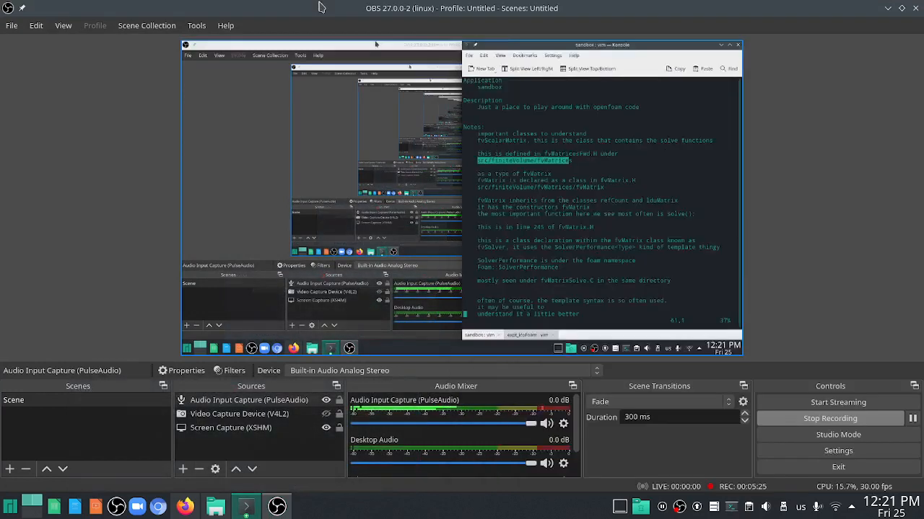
click(742, 36)
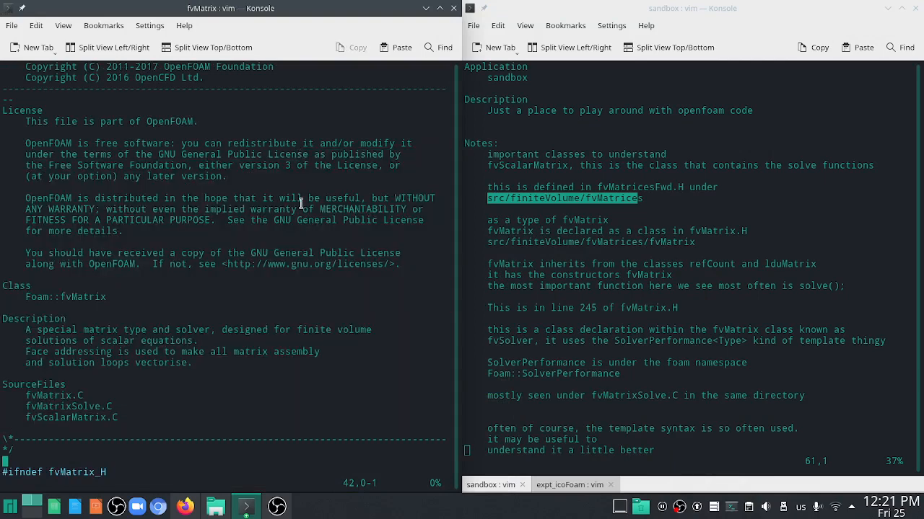
Scroll fvMatrix.H past the #include block to the Foam namespace forward declarations
scroll(down, 3)
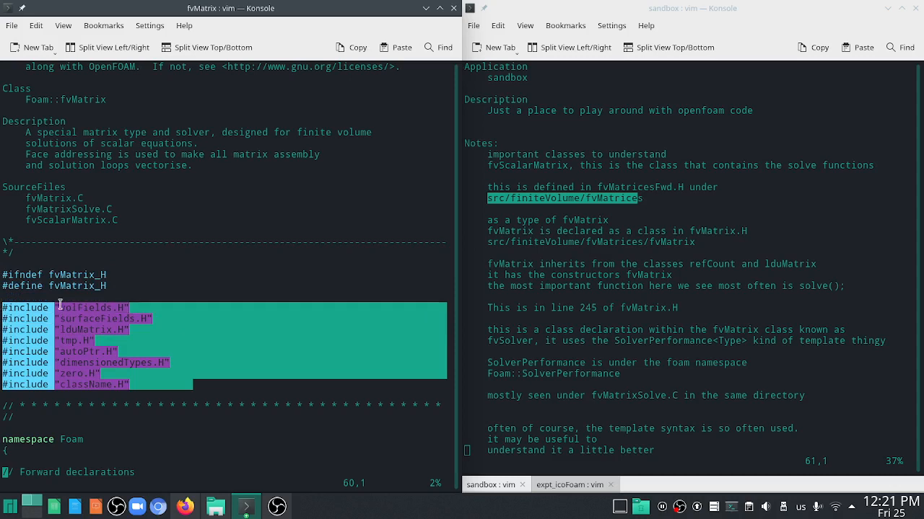
click(72, 308)
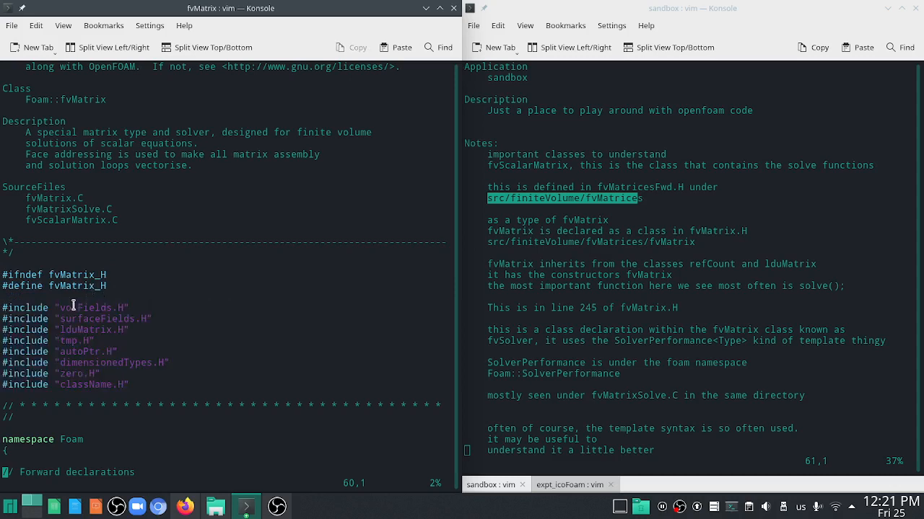
mouse_move(77, 329)
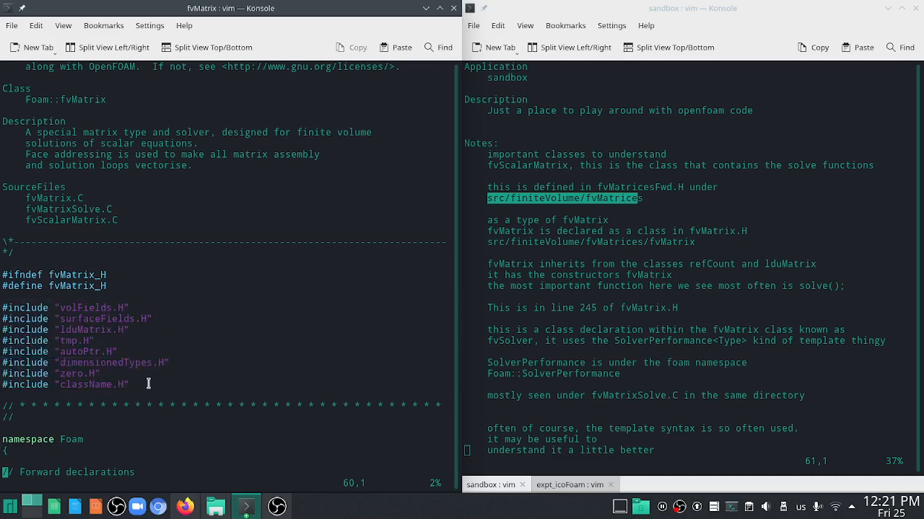
scroll(down, 3)
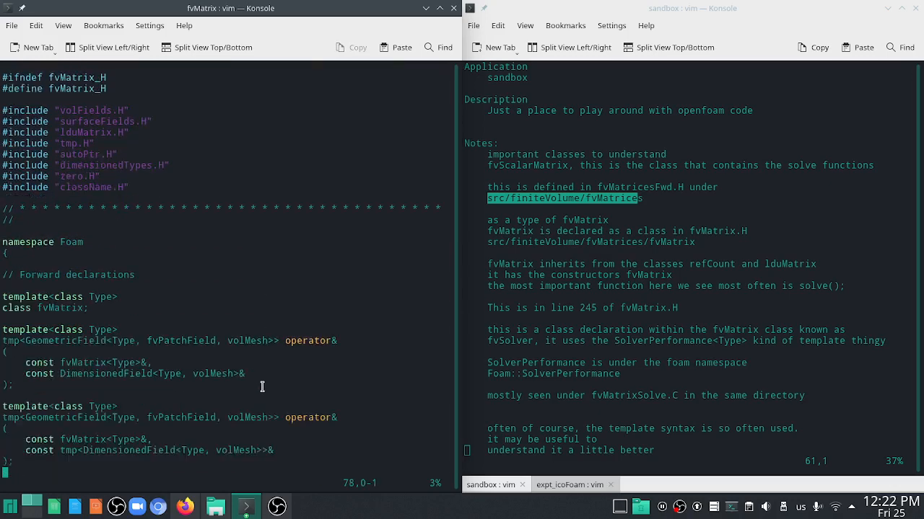
scroll(down, 3)
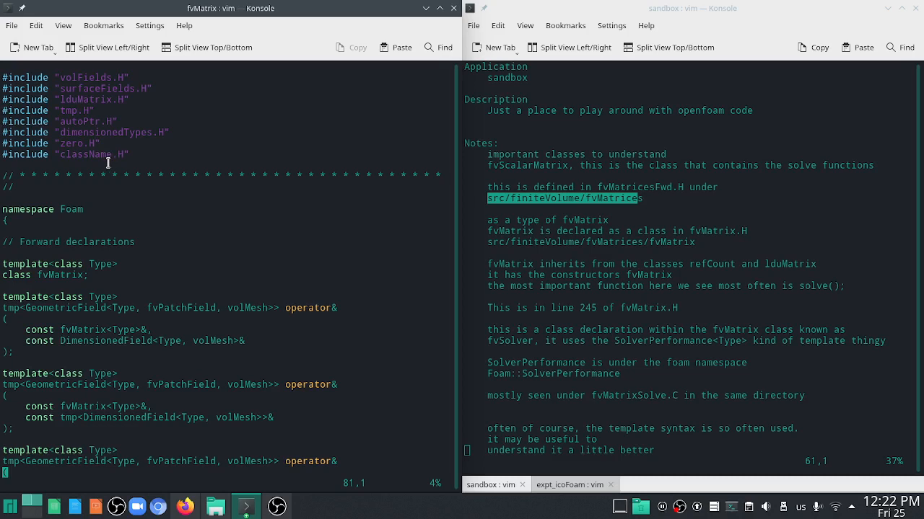
mouse_move(241, 206)
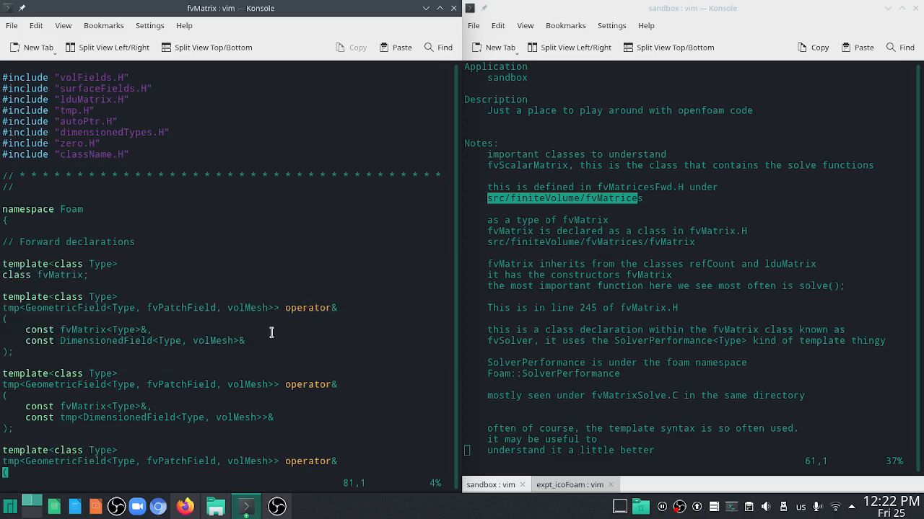
mouse_move(254, 323)
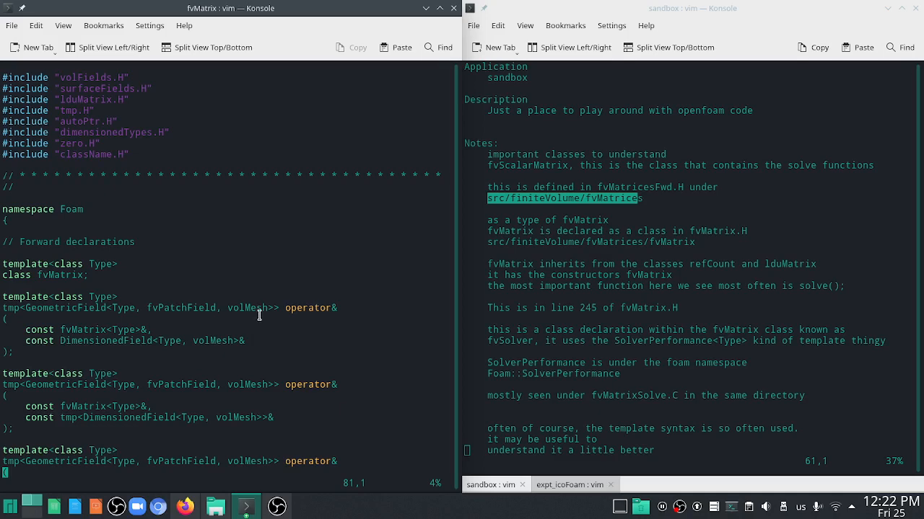
scroll(down, 3)
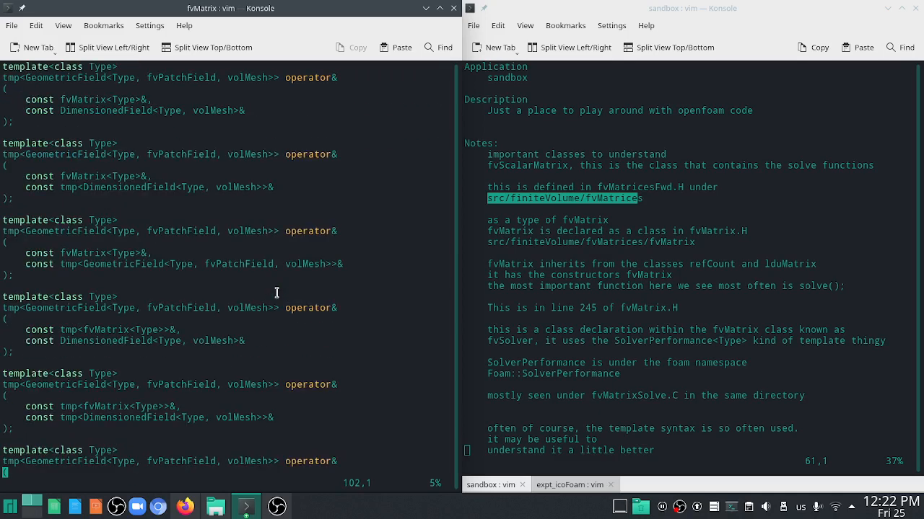
scroll(down, 3)
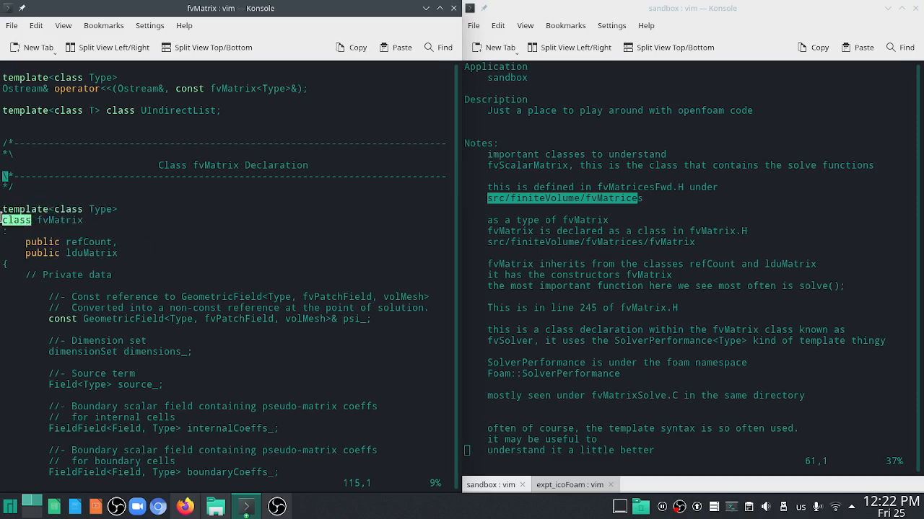
mouse_move(179, 265)
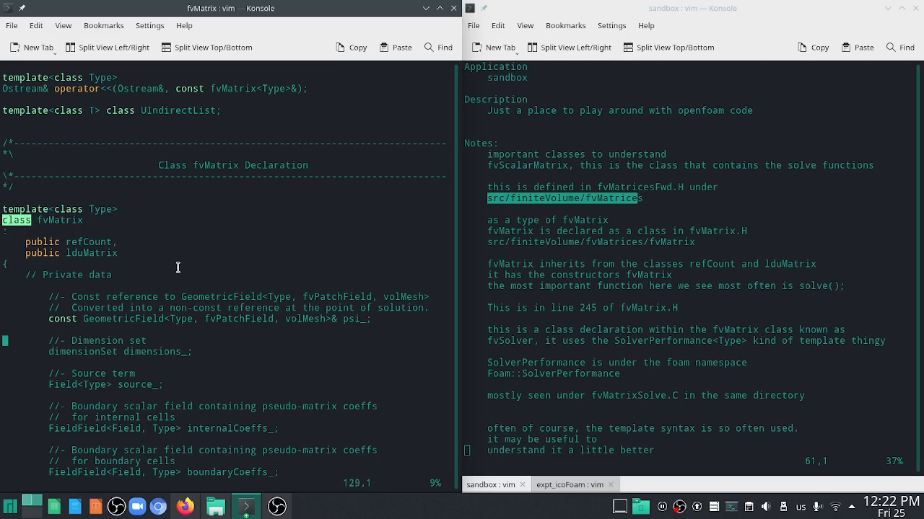
scroll(down, 3)
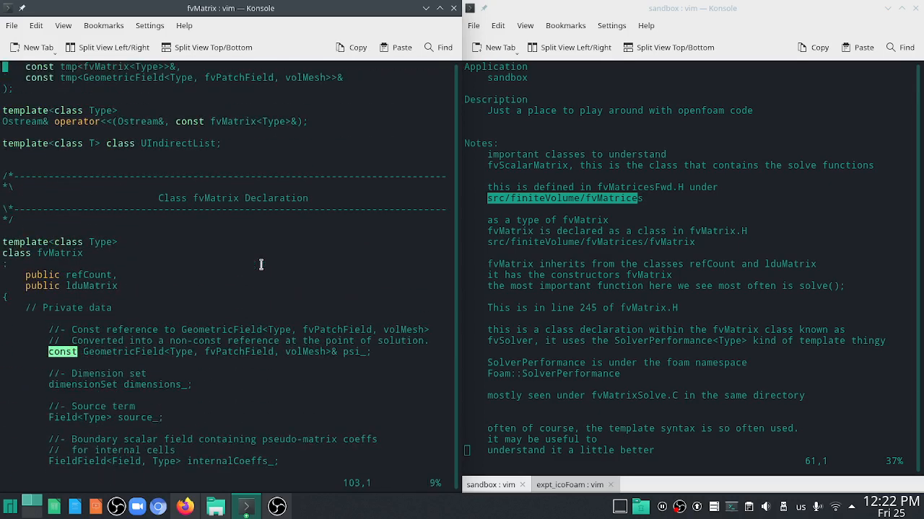
scroll(down, 3)
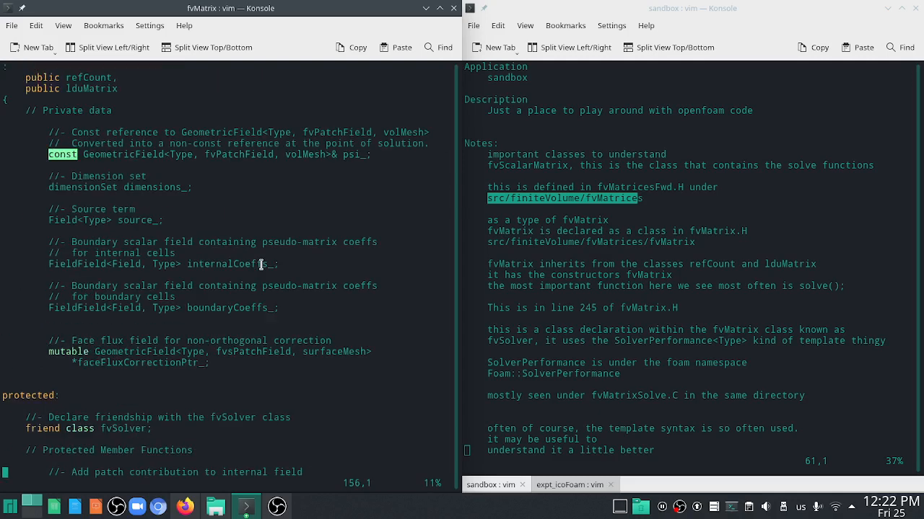
mouse_move(258, 205)
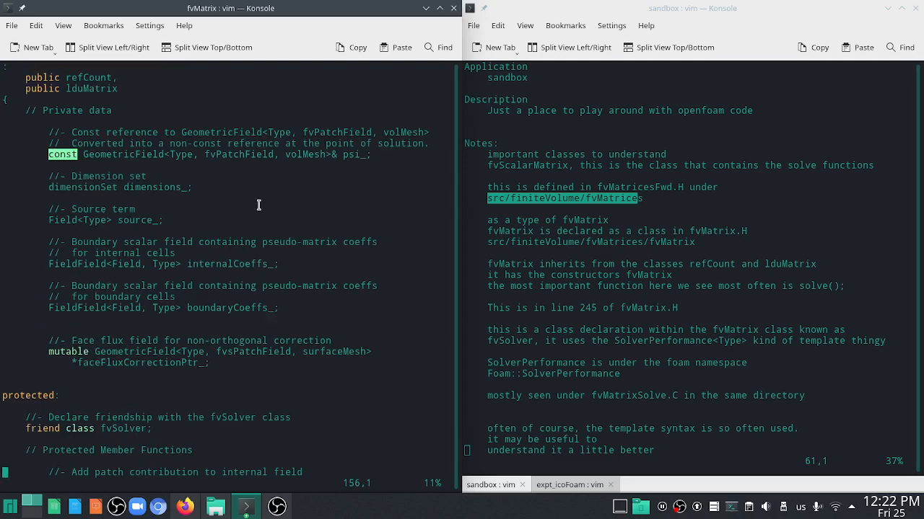
mouse_move(365, 202)
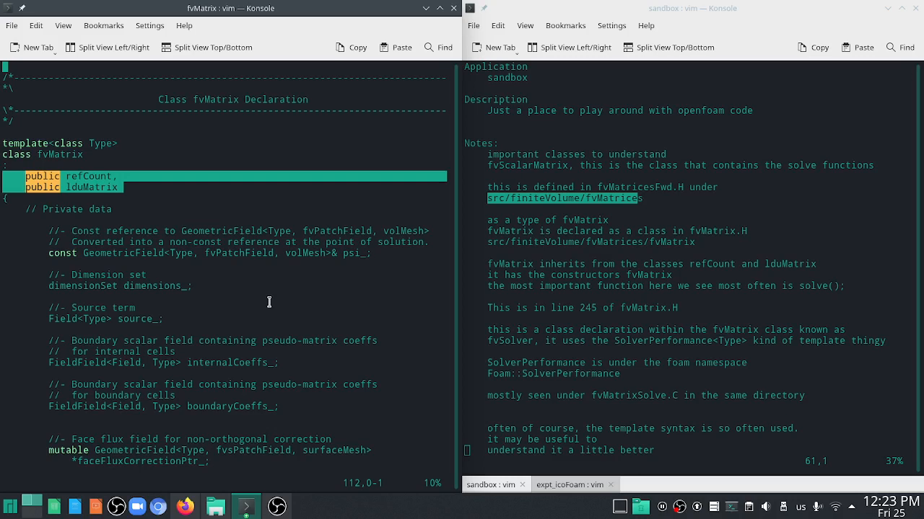
mouse_move(280, 244)
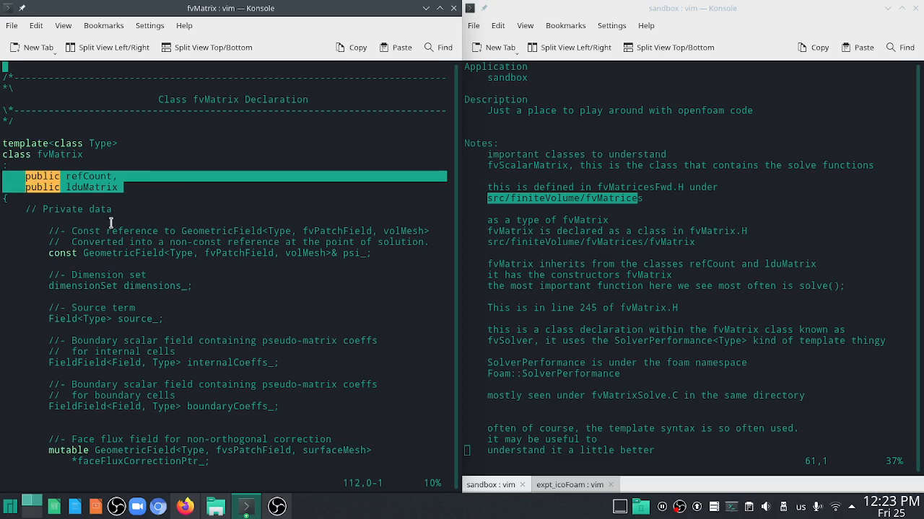
mouse_move(135, 196)
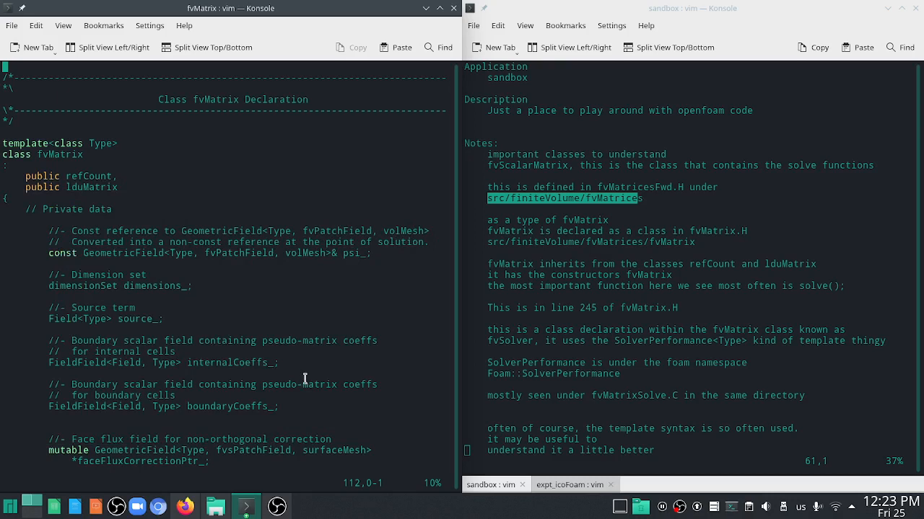
mouse_move(313, 371)
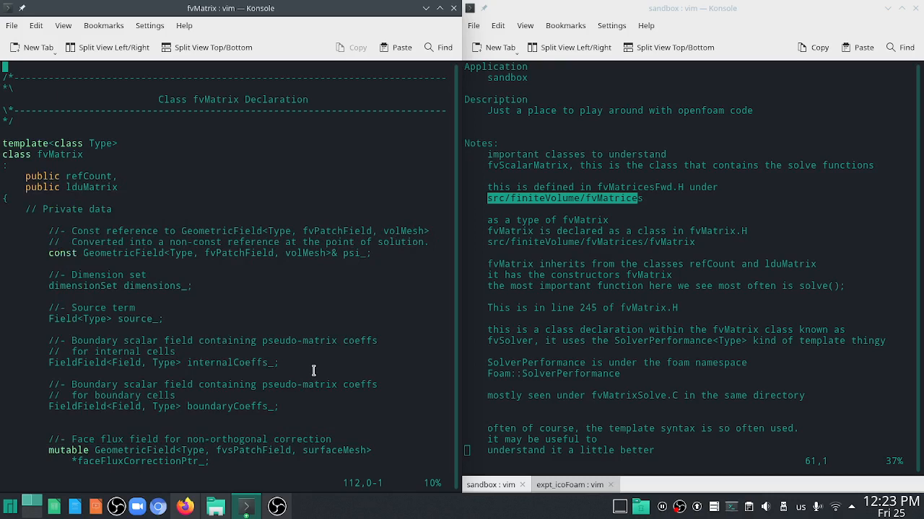
mouse_move(309, 355)
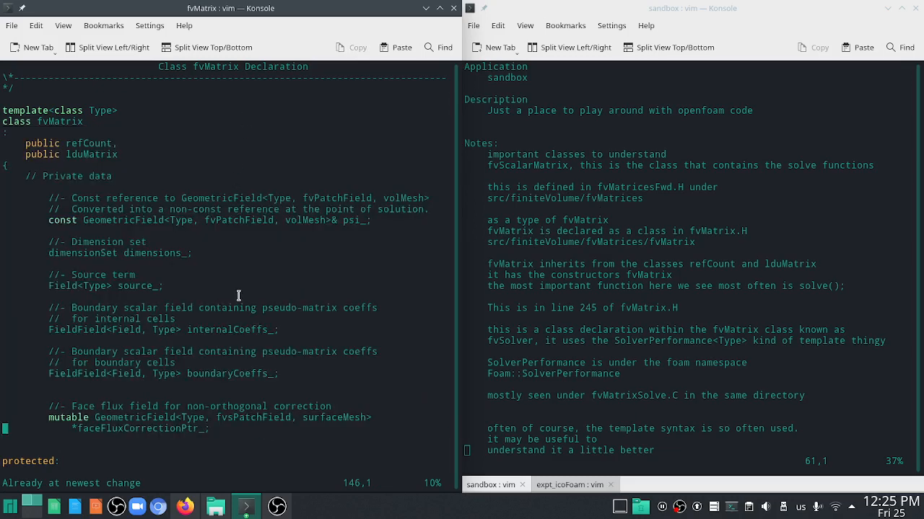
Scroll fvMatrix.H past the protected members and the nested fvSolver class
scroll(down, 3)
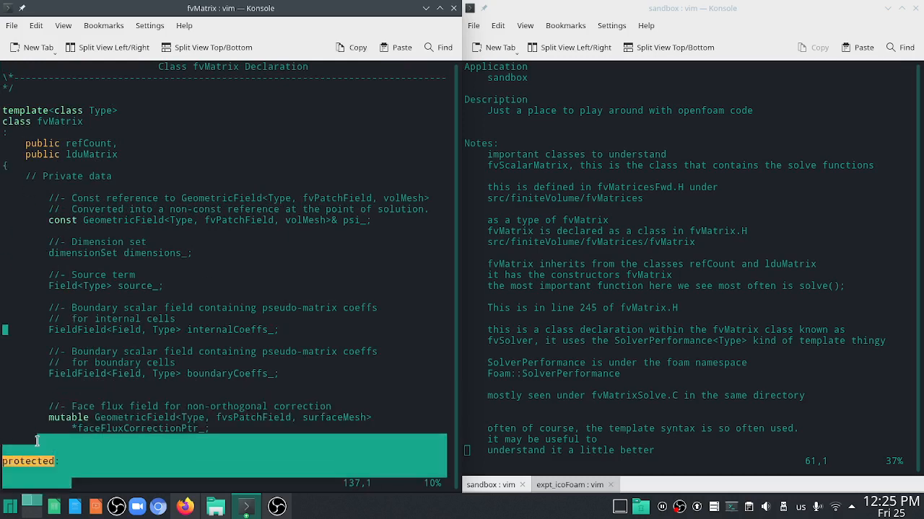
mouse_move(124, 410)
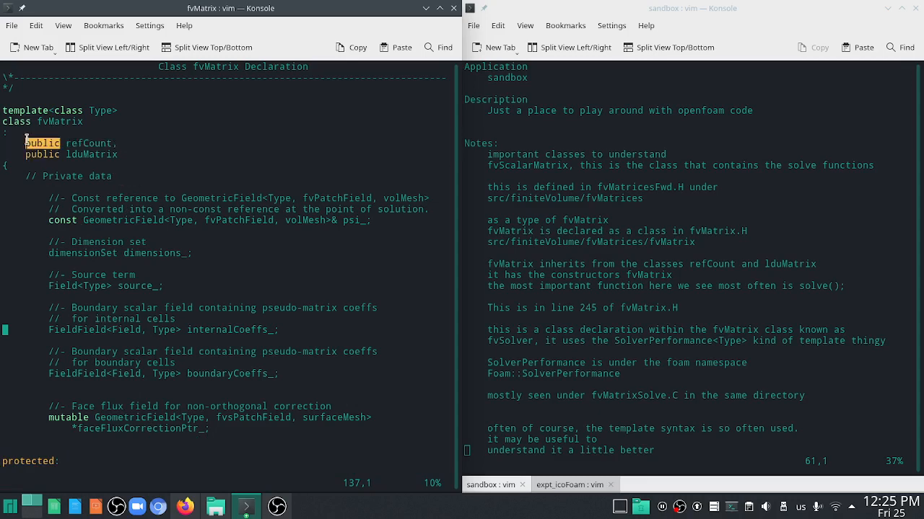
scroll(down, 3)
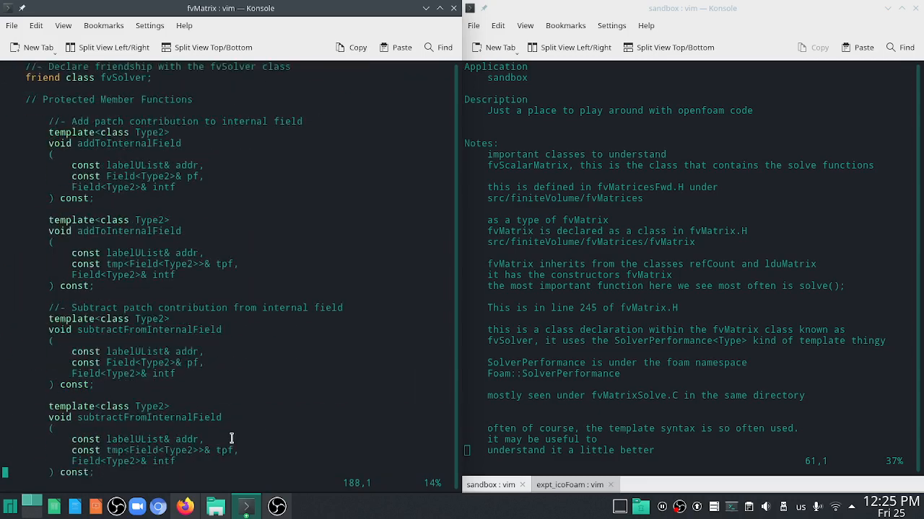
scroll(down, 3)
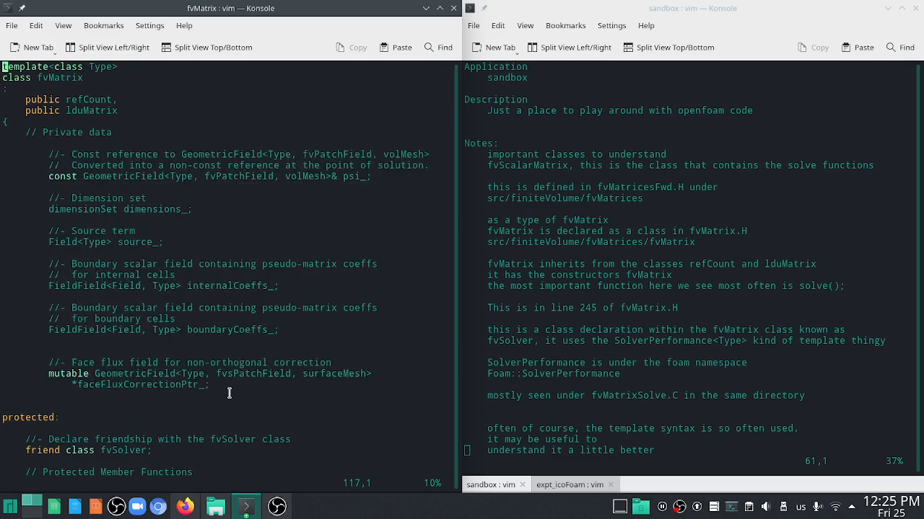
mouse_move(320, 274)
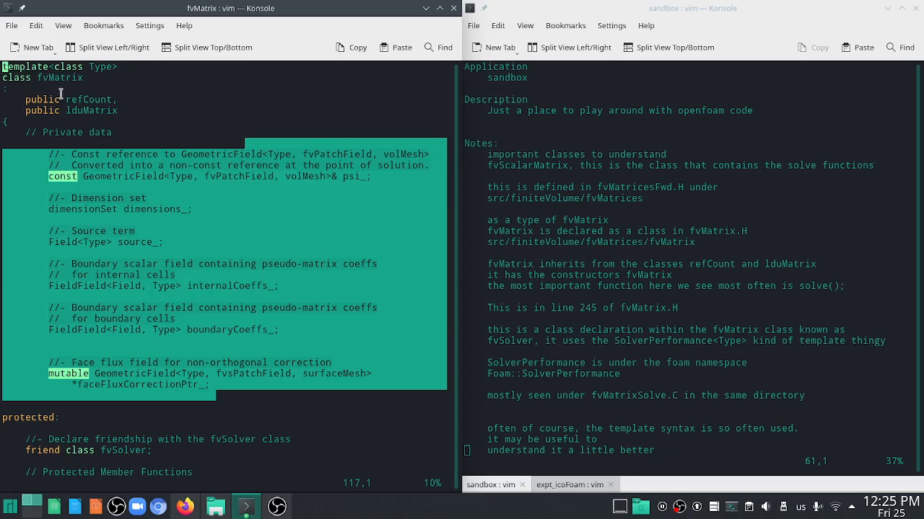
scroll(down, 3)
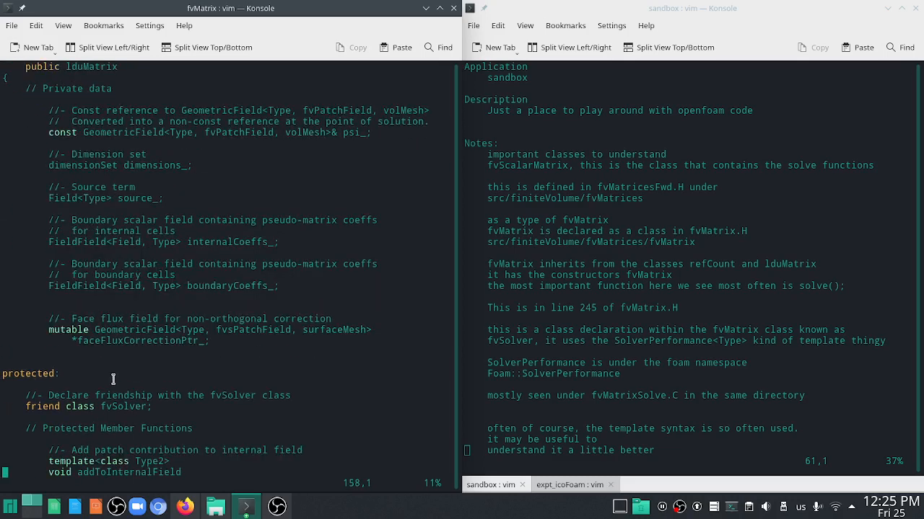
scroll(down, 3)
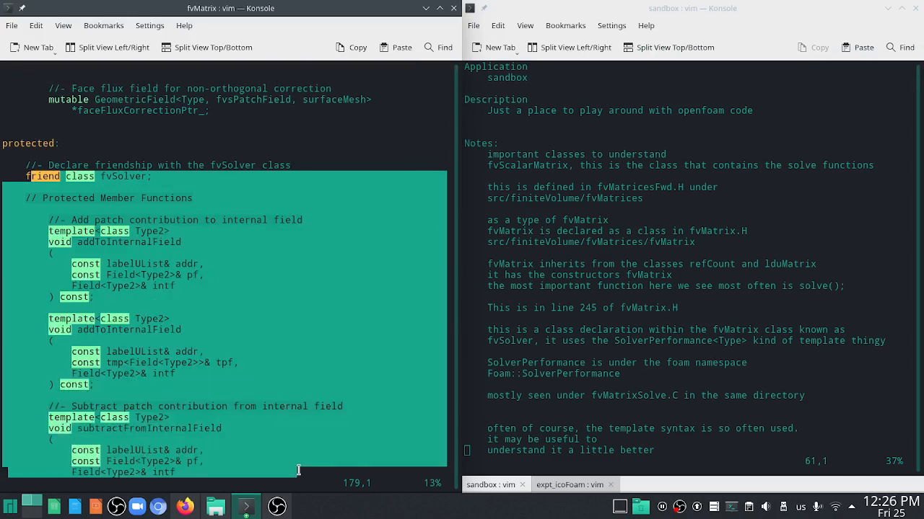
scroll(down, 3)
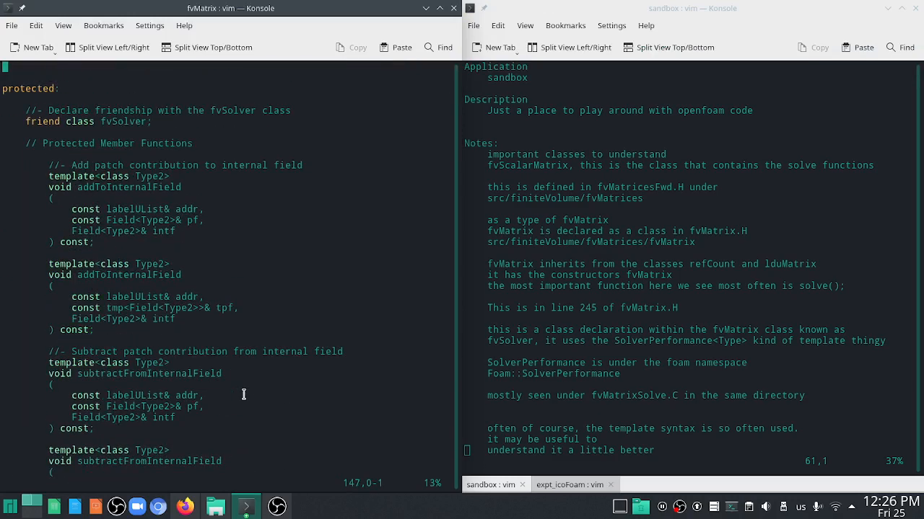
scroll(down, 3)
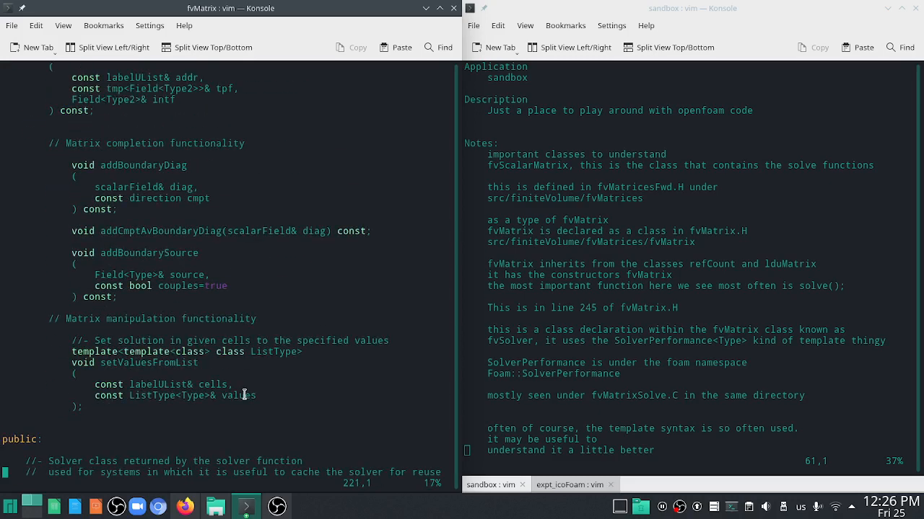
scroll(down, 3)
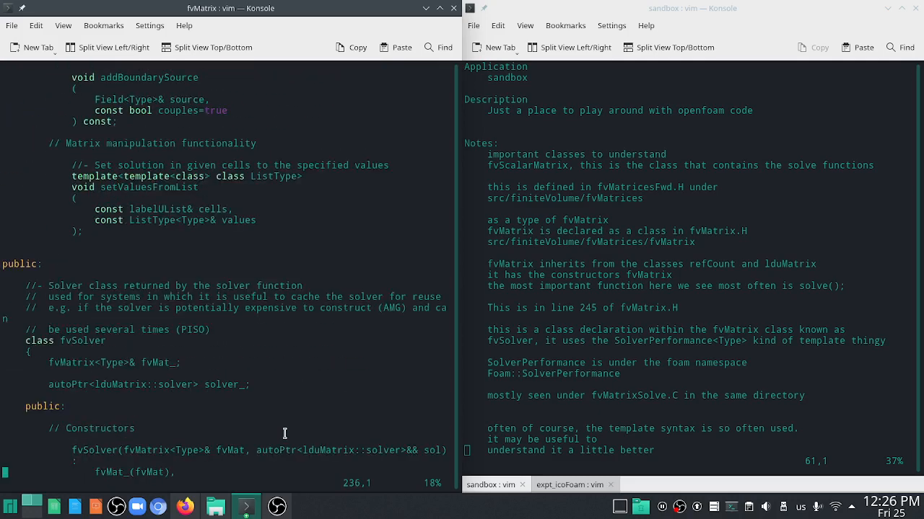
mouse_move(156, 420)
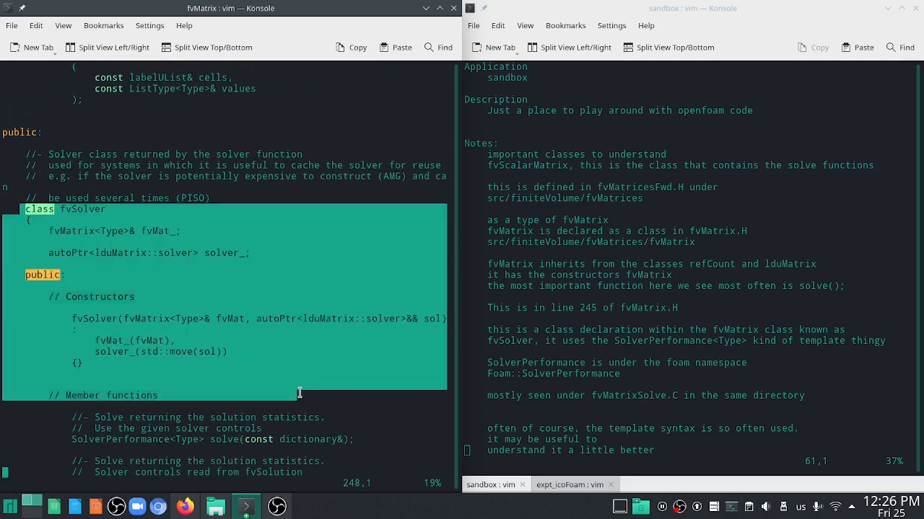
Continue to the setValues and setReference declarations, then activate the right pane
scroll(down, 3)
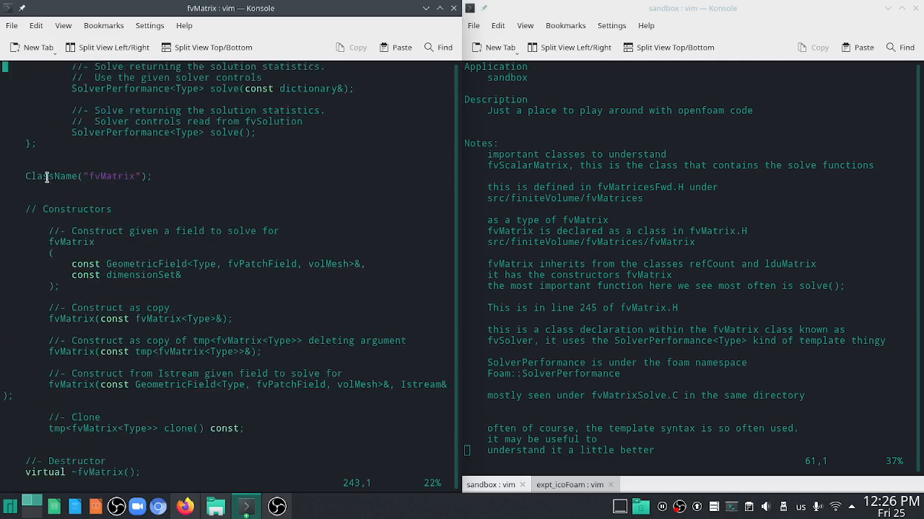
scroll(down, 3)
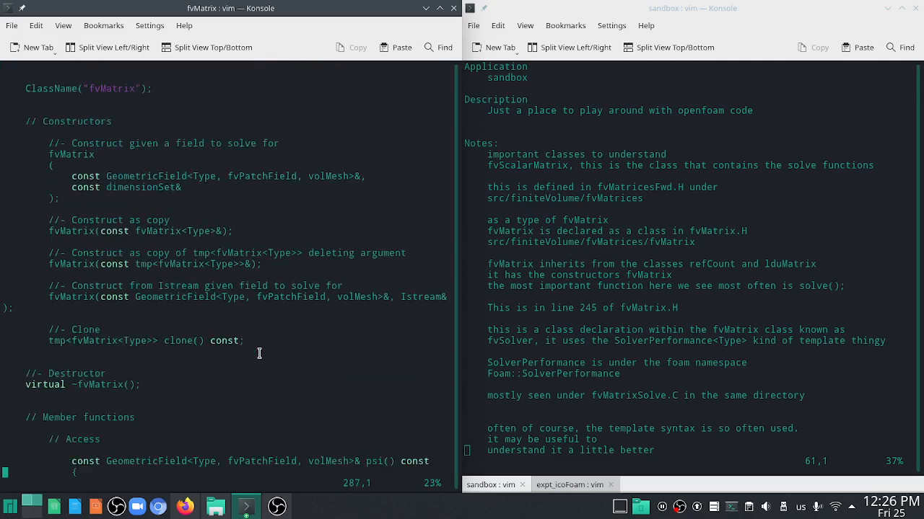
scroll(down, 3)
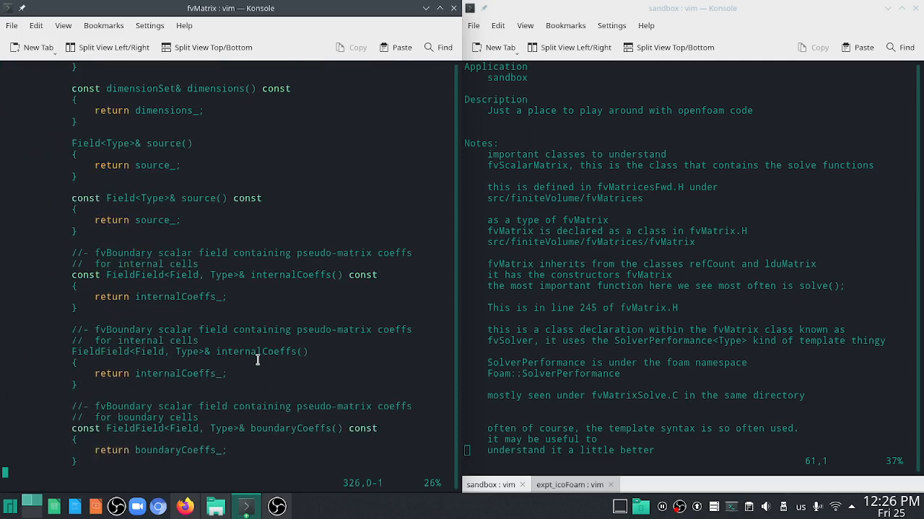
scroll(down, 3)
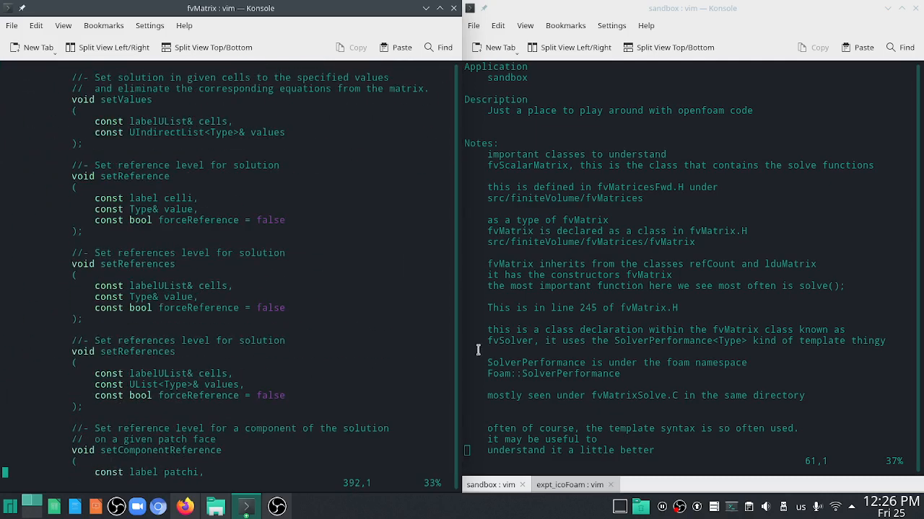
click(571, 485)
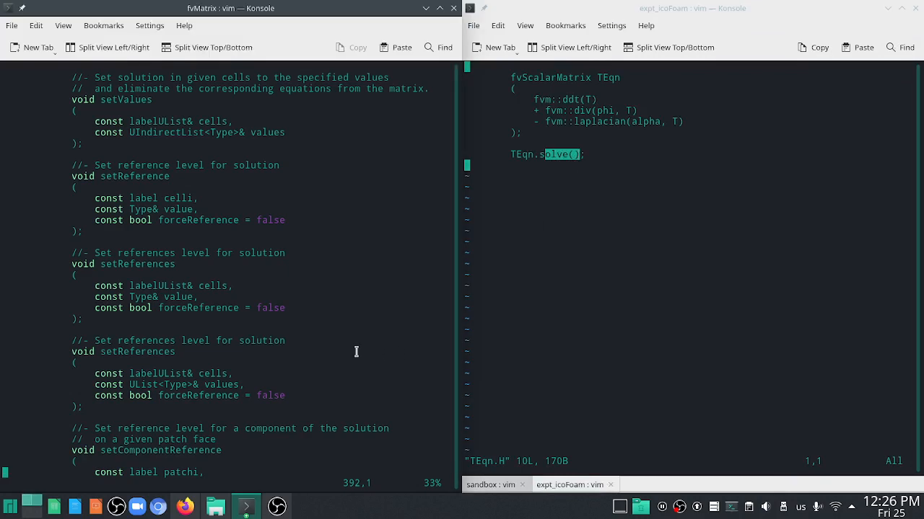
Scroll to the relax() and solve() declarations and highlight the solve call text
scroll(down, 3)
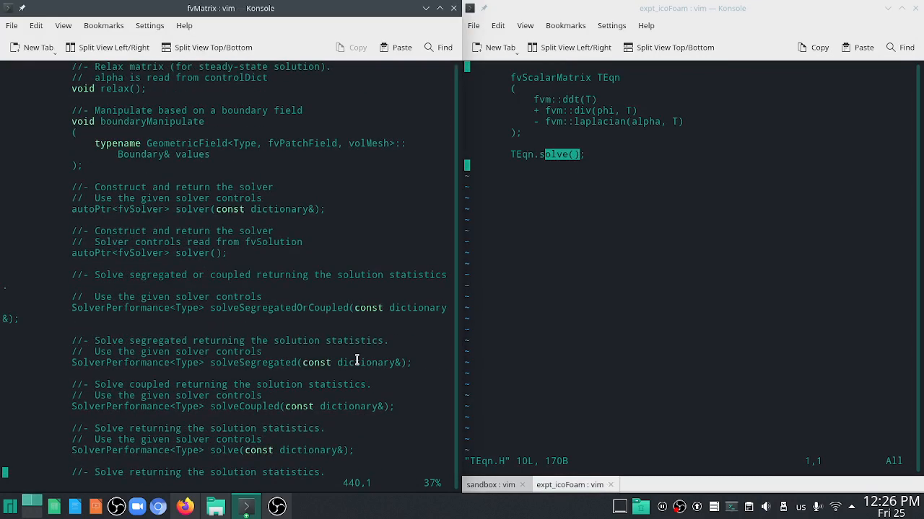
scroll(down, 3)
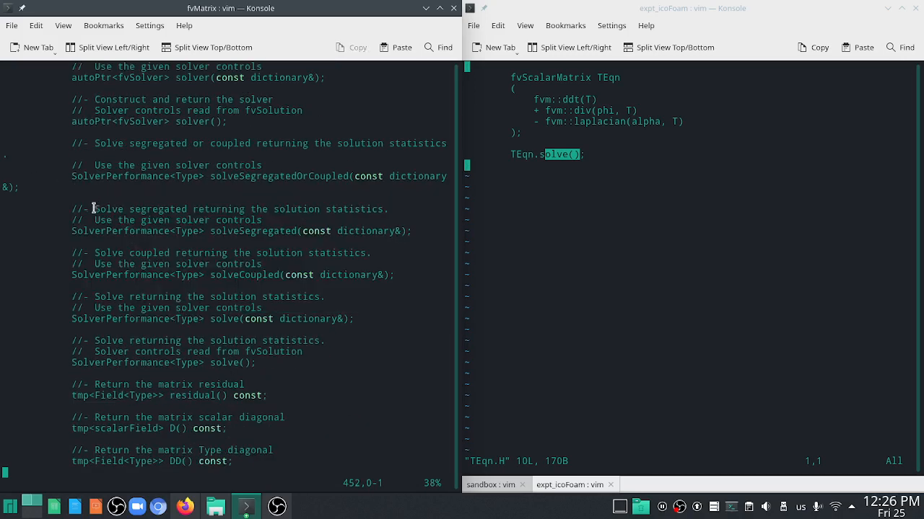
drag(96, 209, 345, 210)
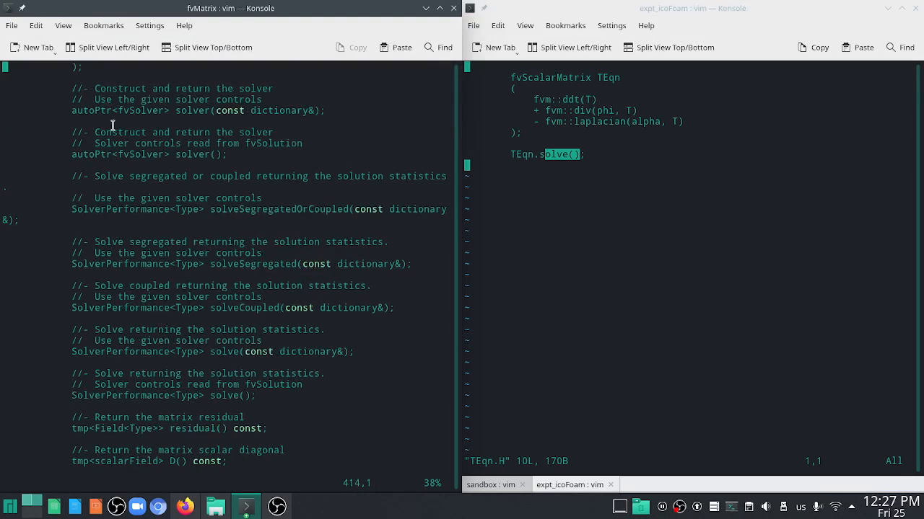
double_click(190, 154)
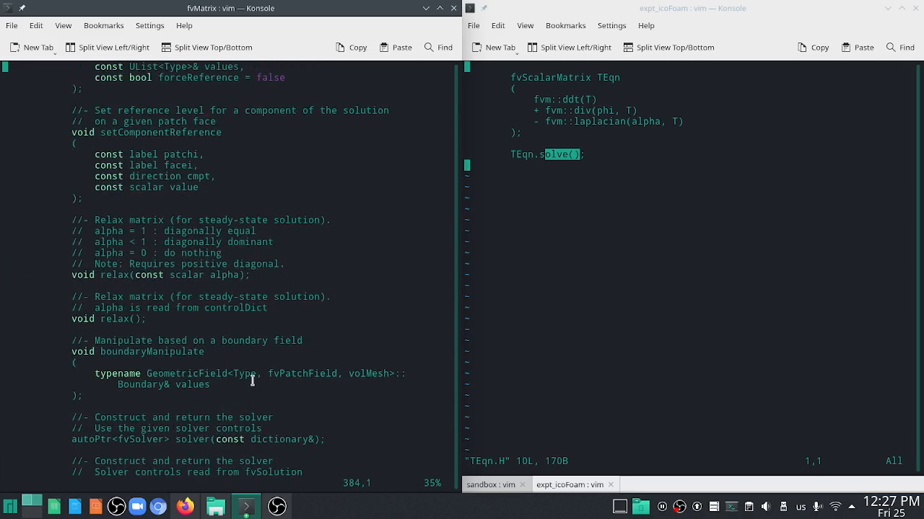
mouse_move(113, 307)
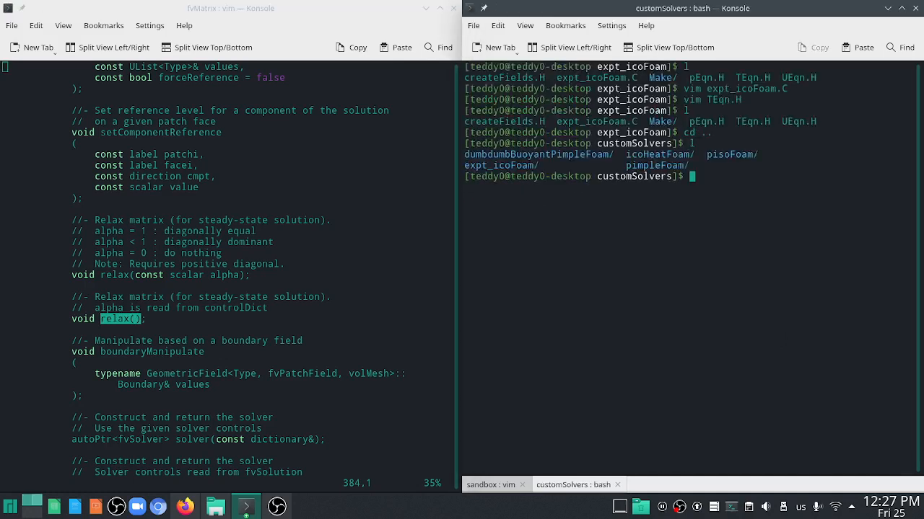
text(cd pi)
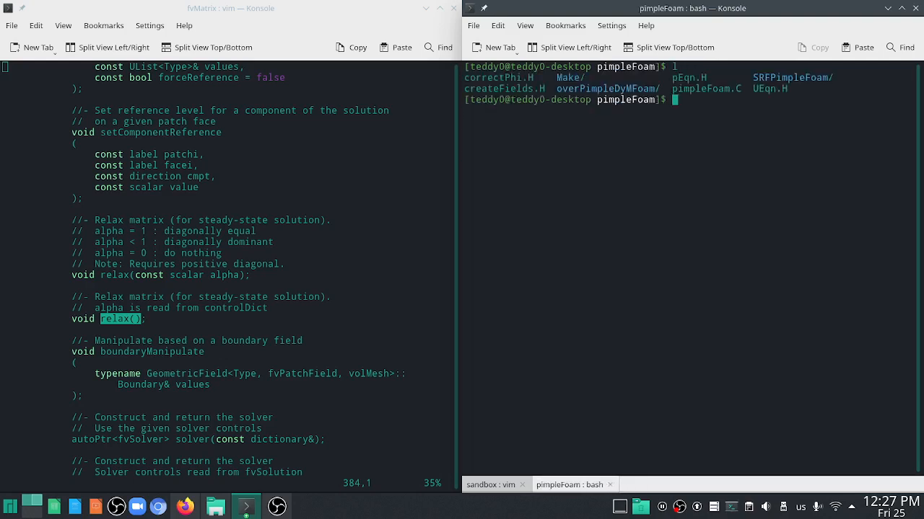
text(vim p)
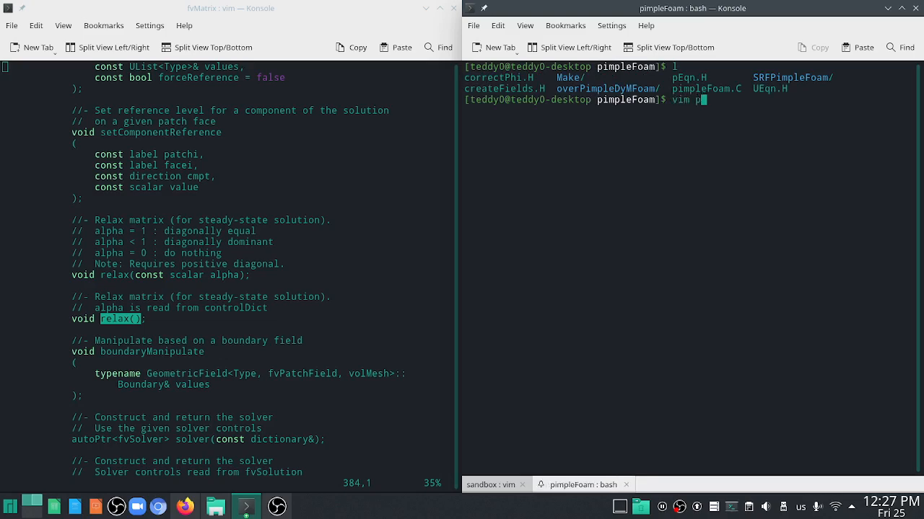
key(Return)
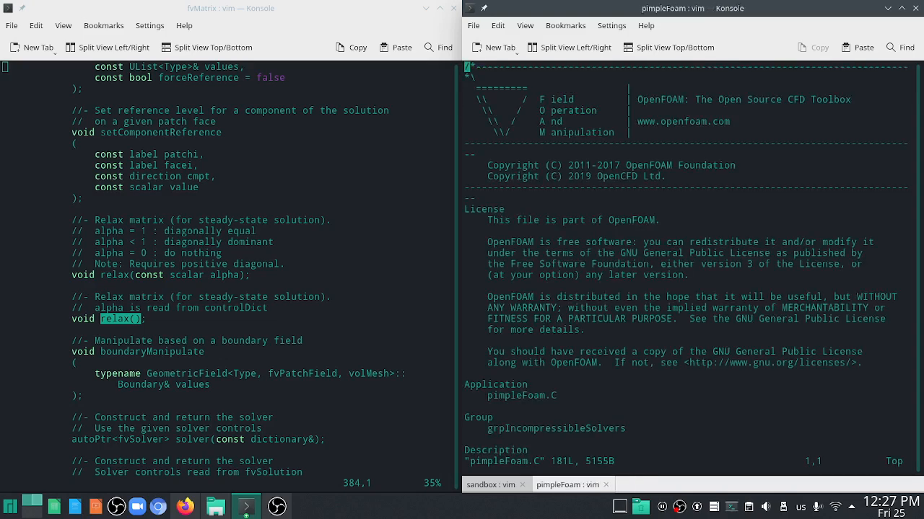
key(G)
text(vim p)
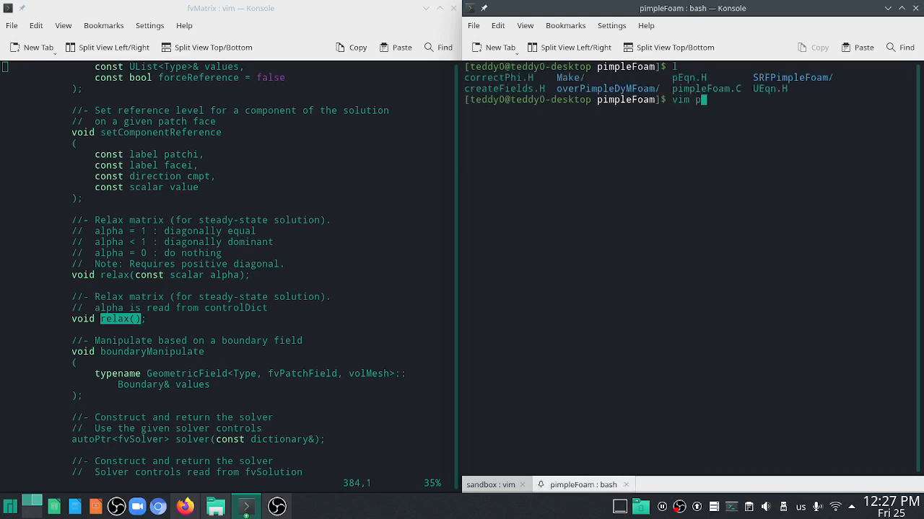
key(Return)
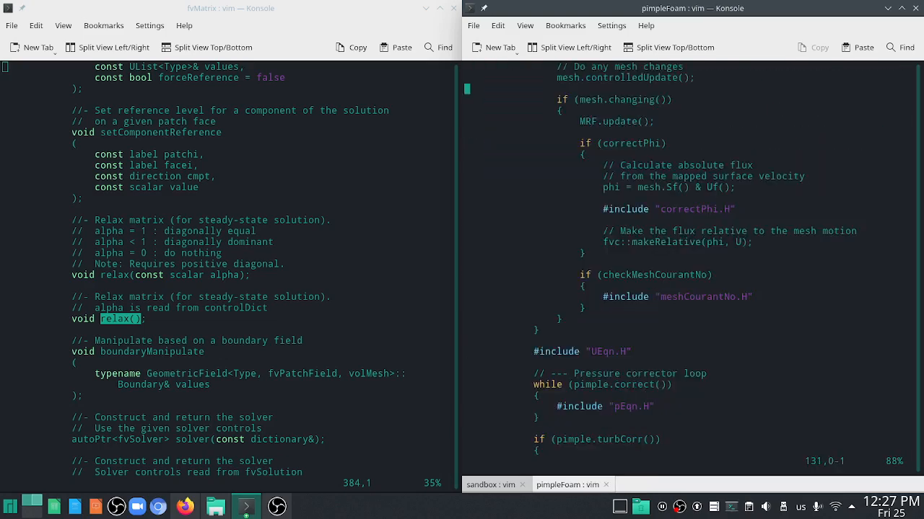
scroll(down, 3)
text(l)
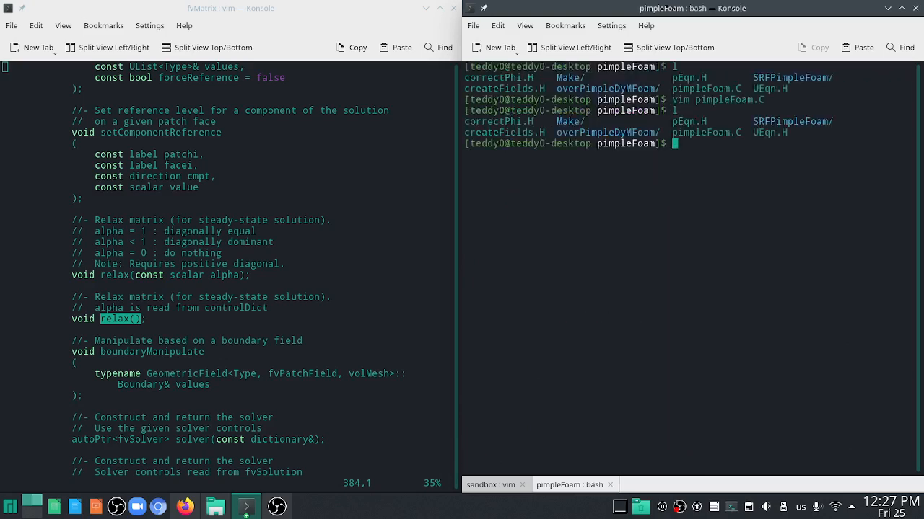
text(vim UEqn.H)
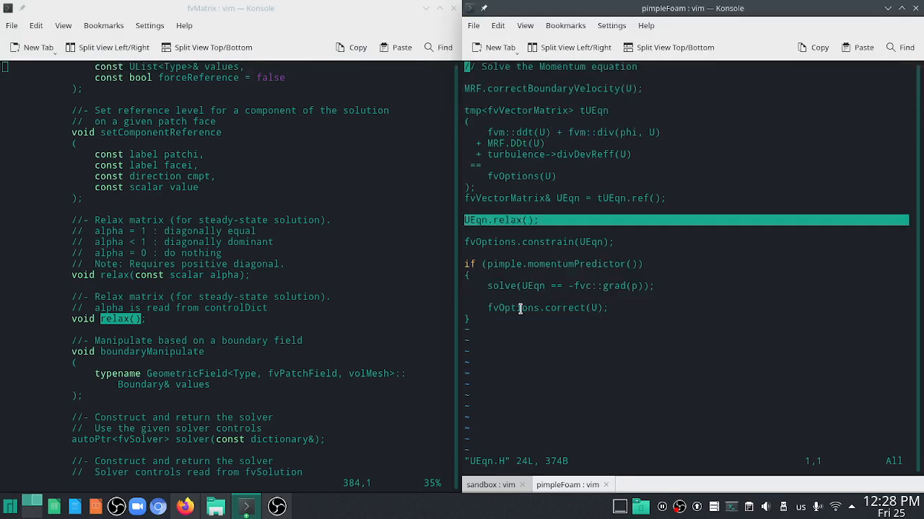
mouse_move(536, 330)
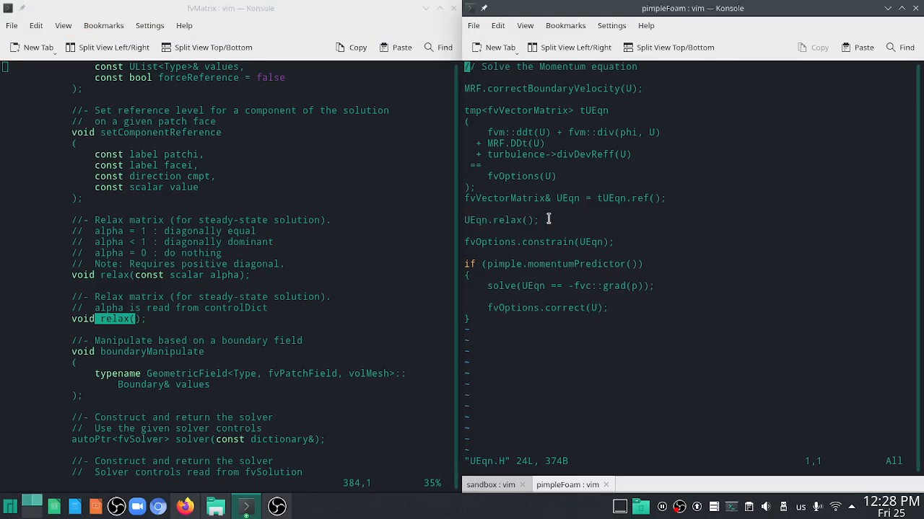
mouse_move(113, 384)
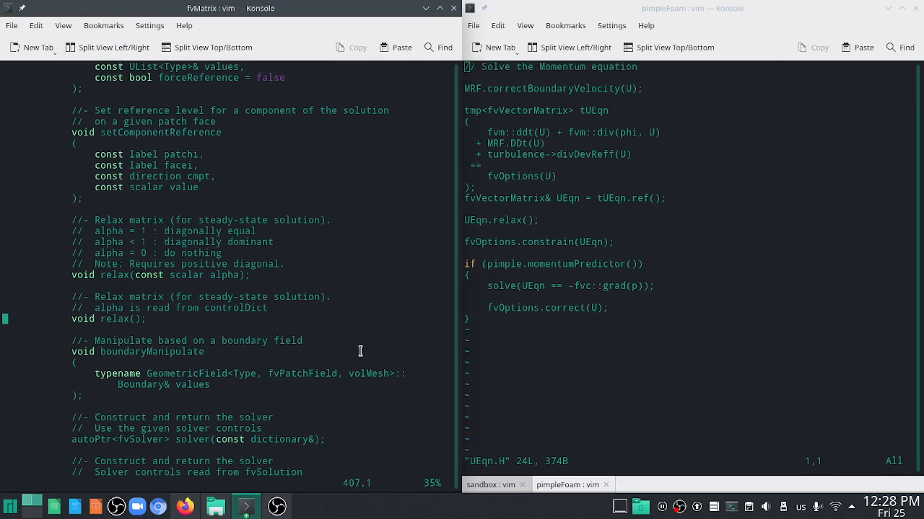
Scroll the left fvMatrix.H pane down past the relax() declarations toward solve()
scroll(down, 3)
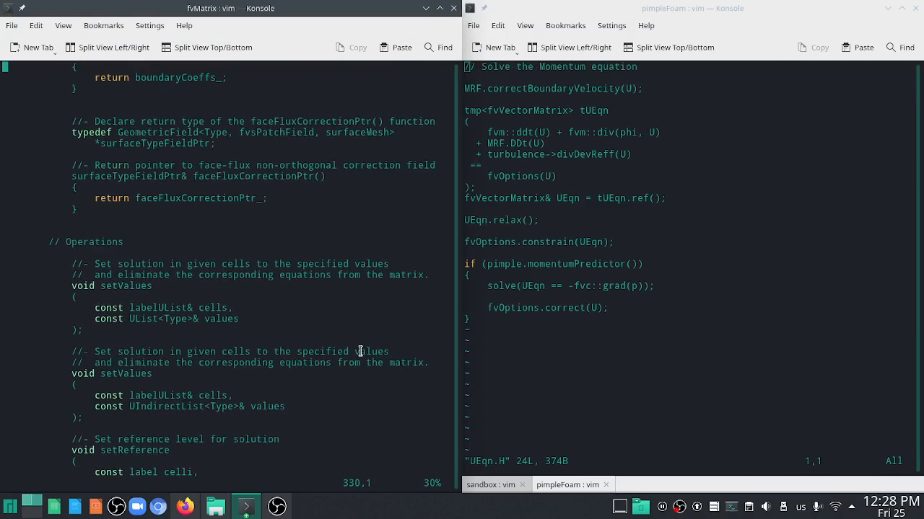
scroll(down, 3)
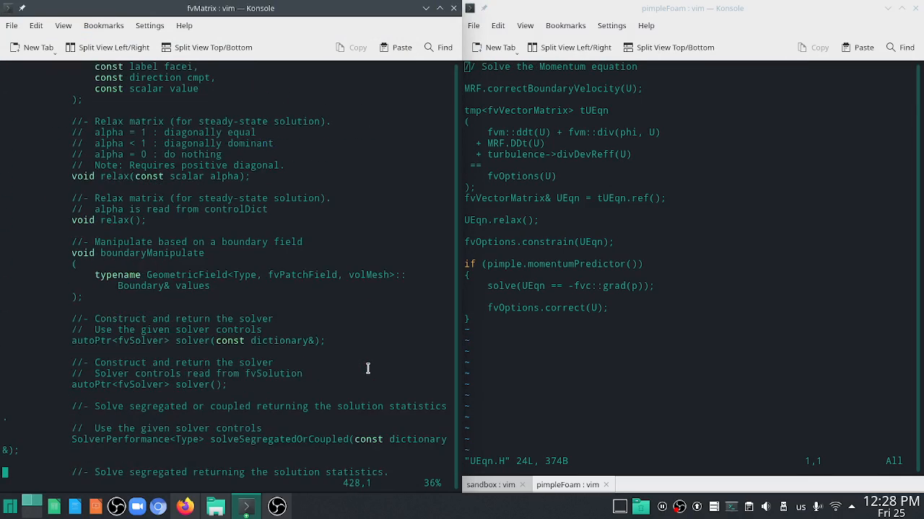
scroll(down, 3)
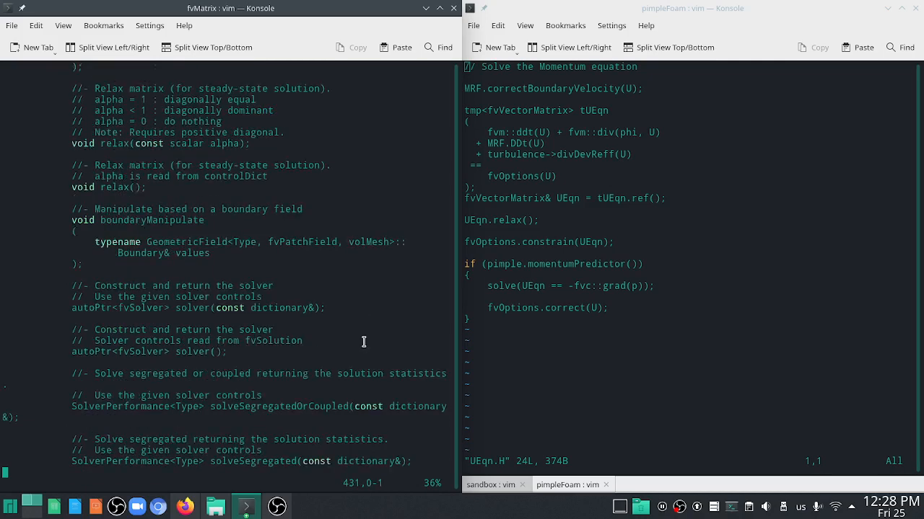
scroll(down, 3)
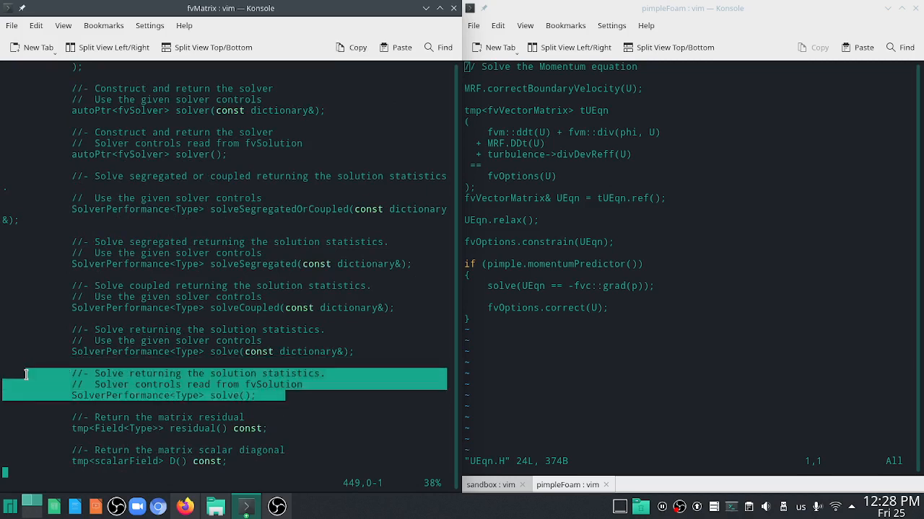
Scroll fvMatrix.H to the solve() declarations reading fvSolution controls and select those lines
scroll(down, 3)
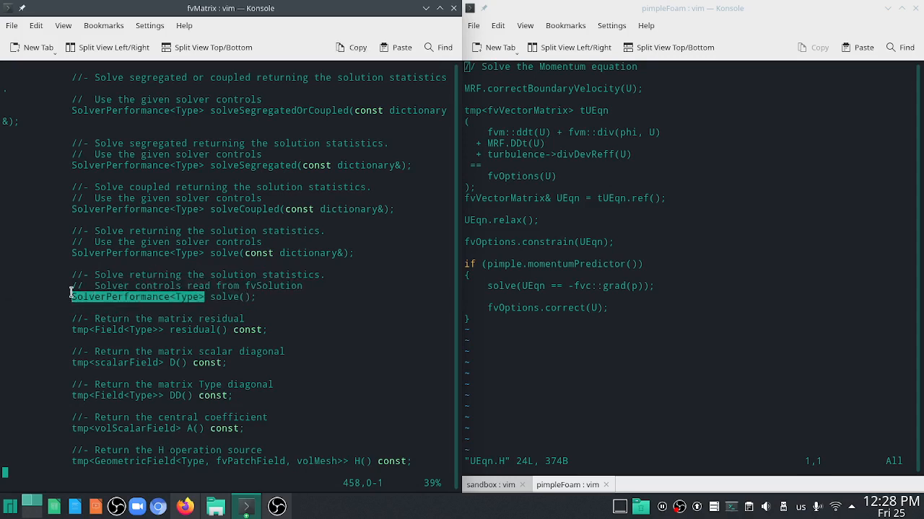
mouse_move(351, 274)
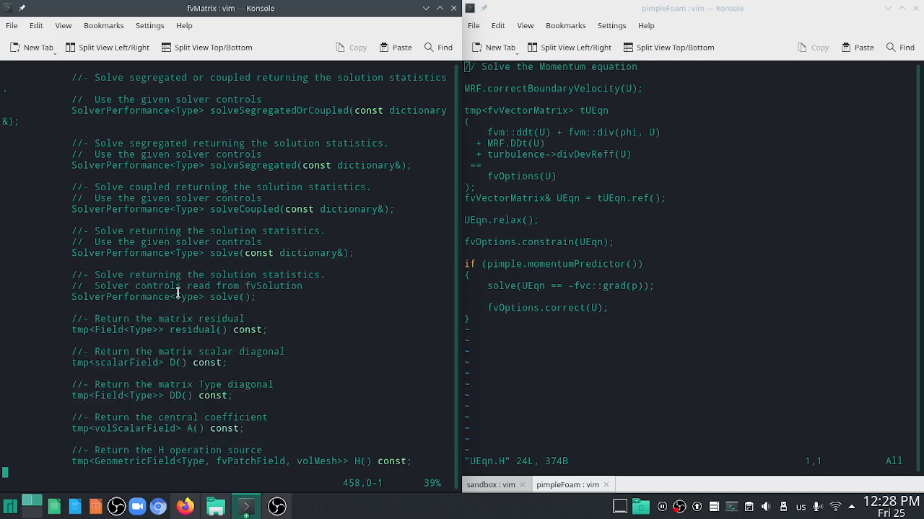
double_click(121, 297)
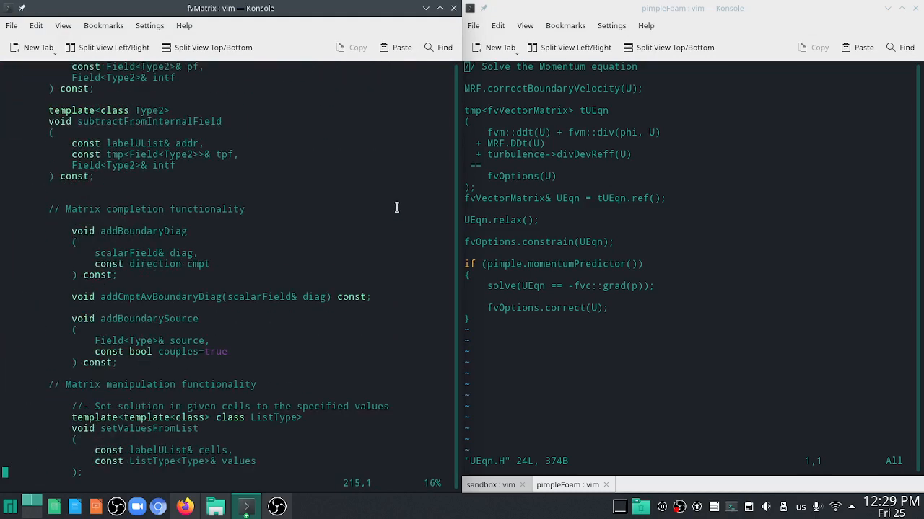
scroll(down, 3)
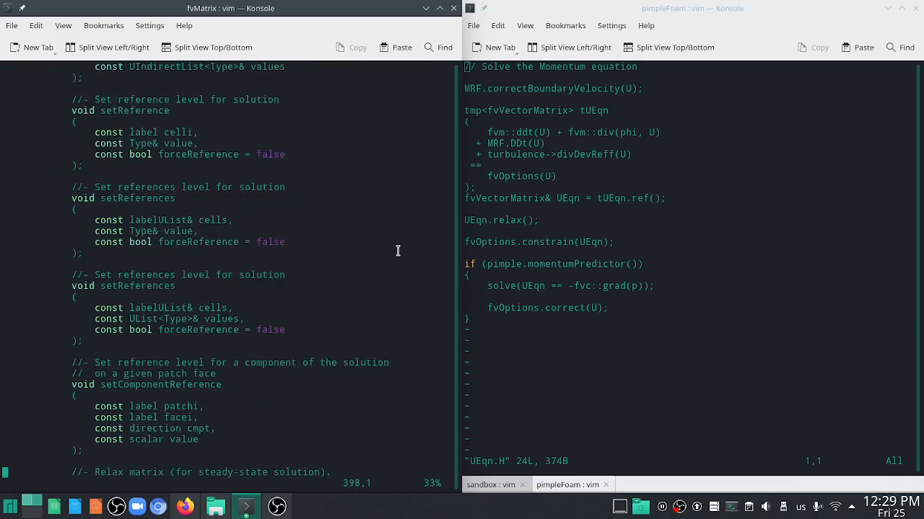
scroll(down, 3)
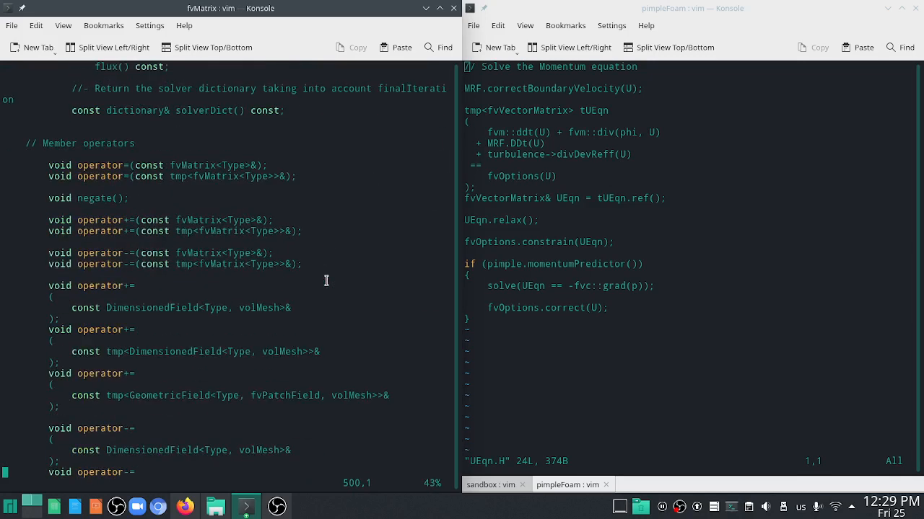
scroll(down, 3)
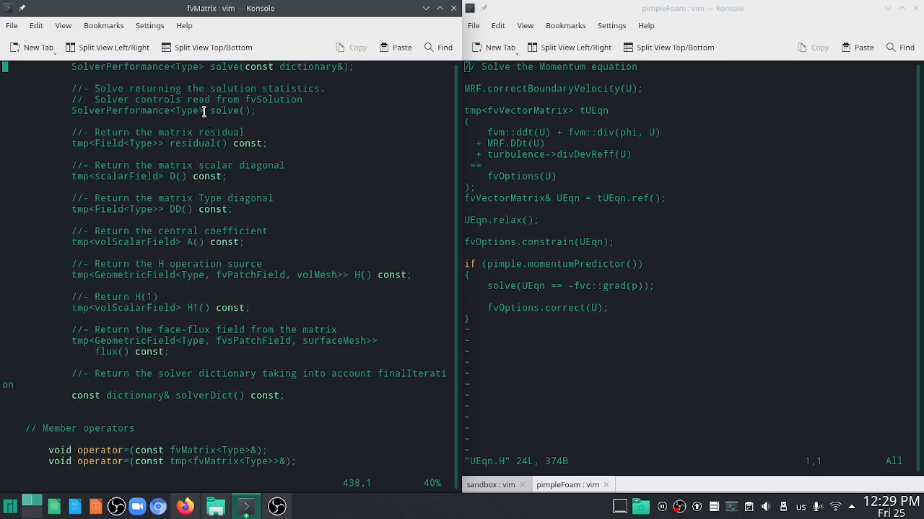
double_click(137, 109)
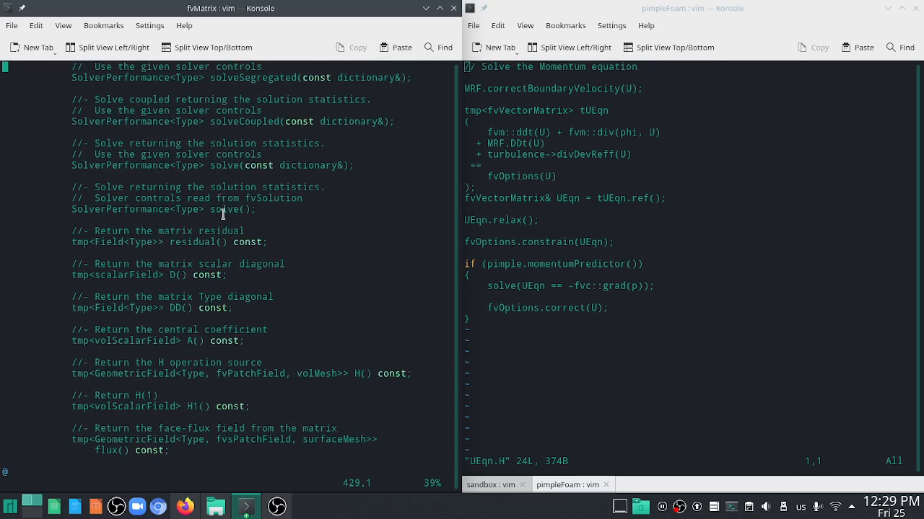
mouse_move(257, 274)
text(vim)
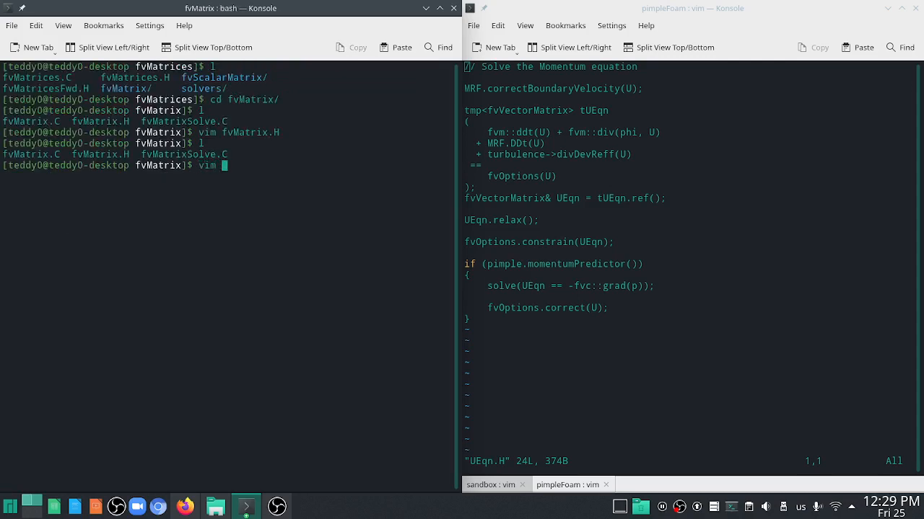
Start vim on fvMatrixSolve.C in the left pane
text(fvS)
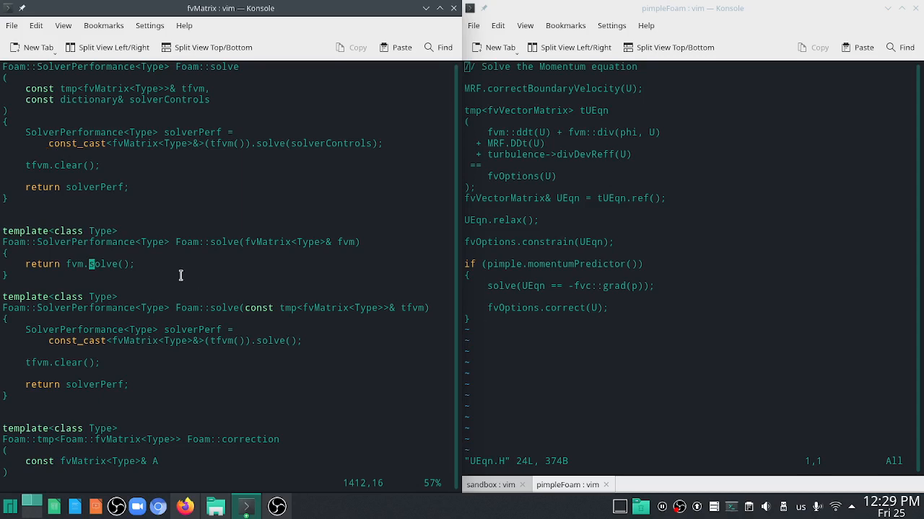
mouse_move(199, 209)
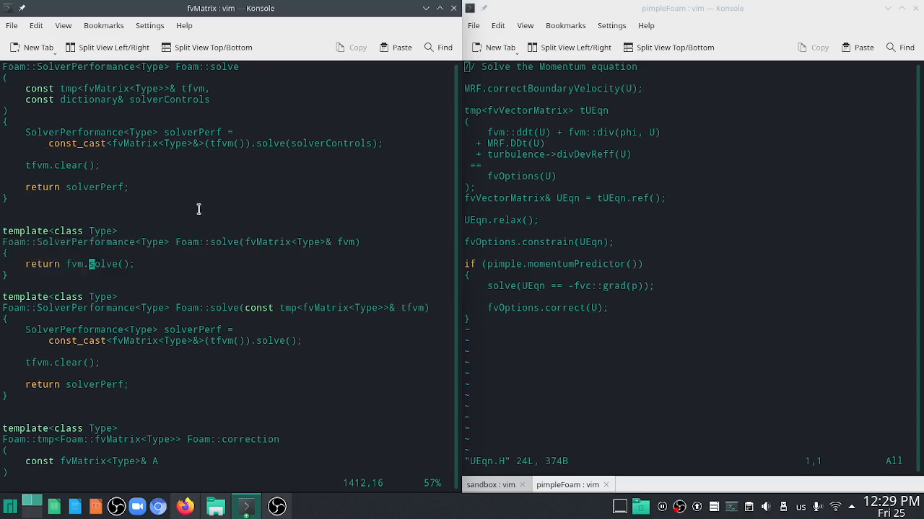
double_click(83, 243)
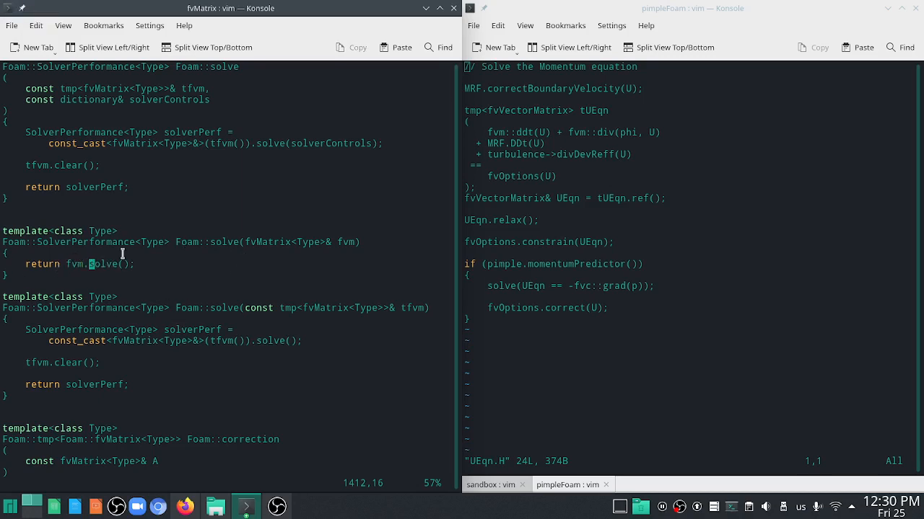
mouse_move(56, 276)
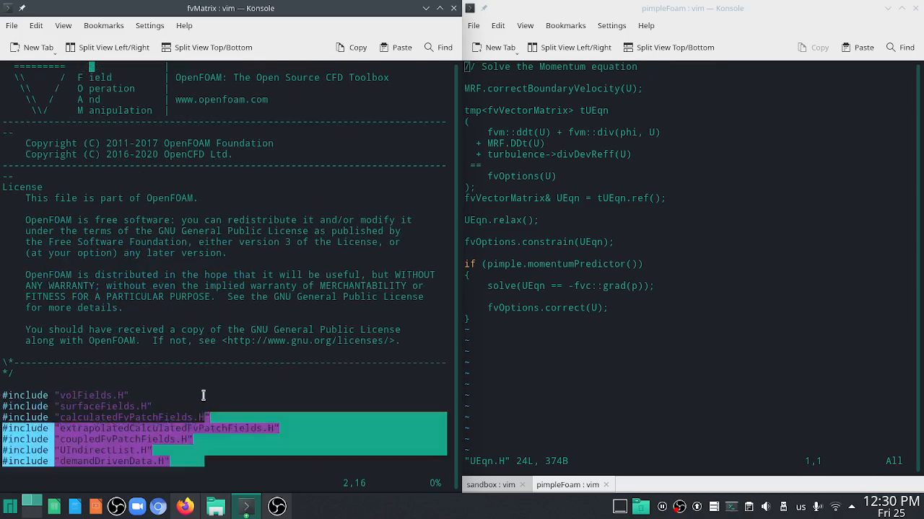
Scroll through fvMatrix.C's includes in the left vim pane
scroll(down, 3)
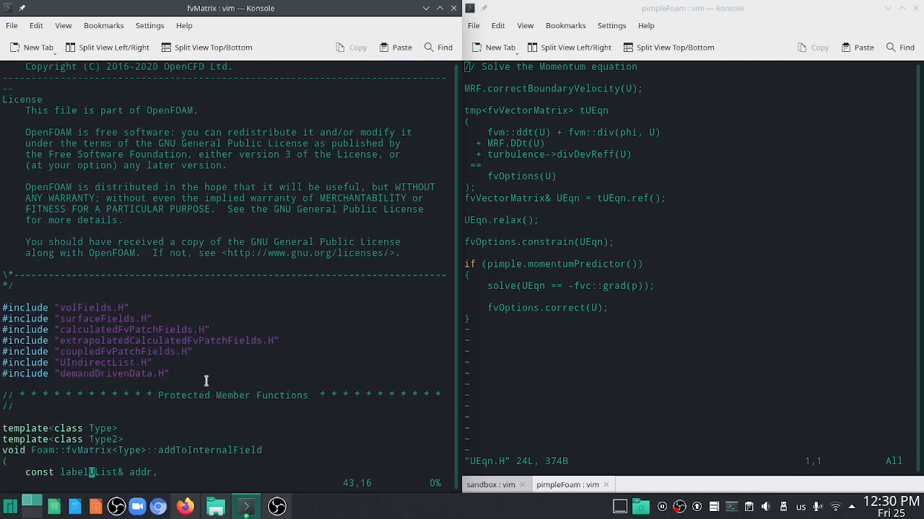
scroll(down, 3)
text(l)
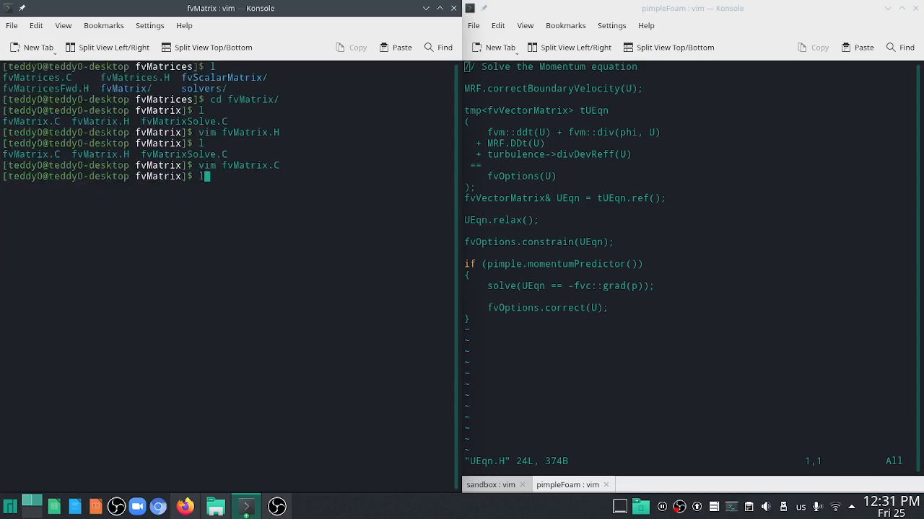
Move up with cd .. and reopen fvMatrix.H in vim in the left pane
text(cd ..)
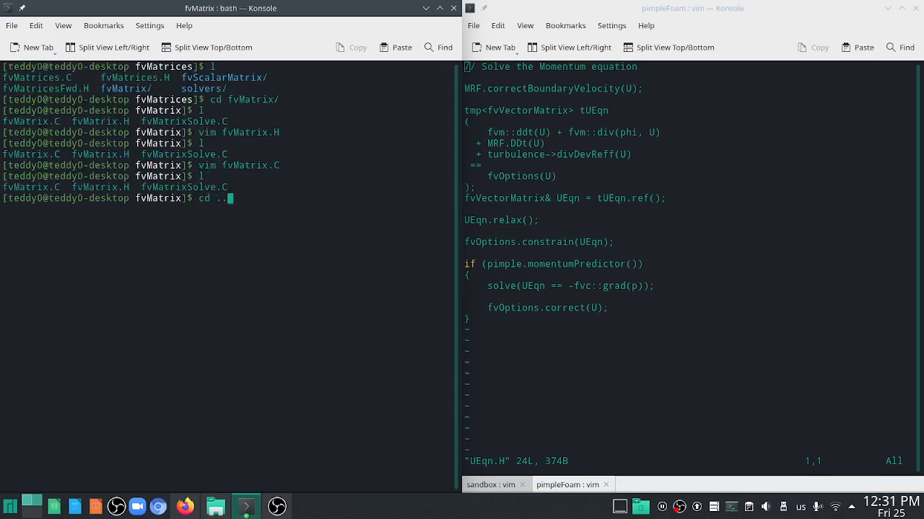
text(vim fv)
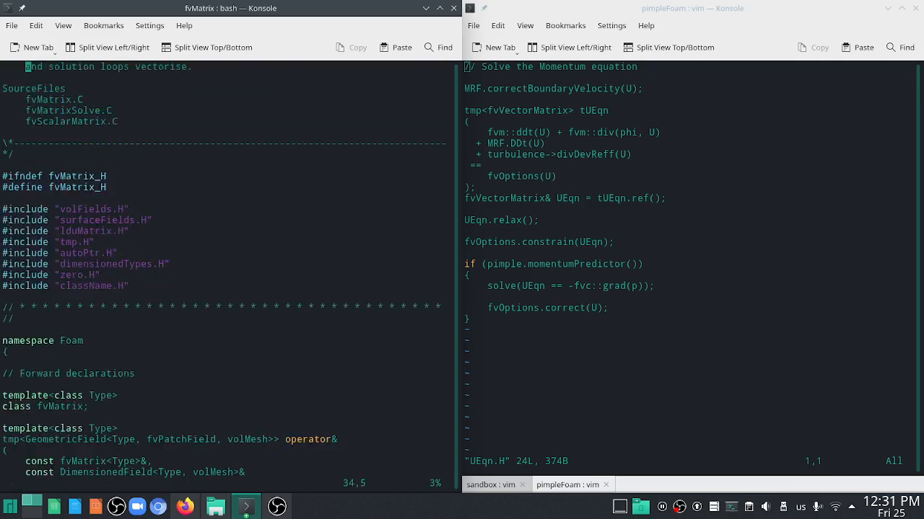
scroll(down, 3)
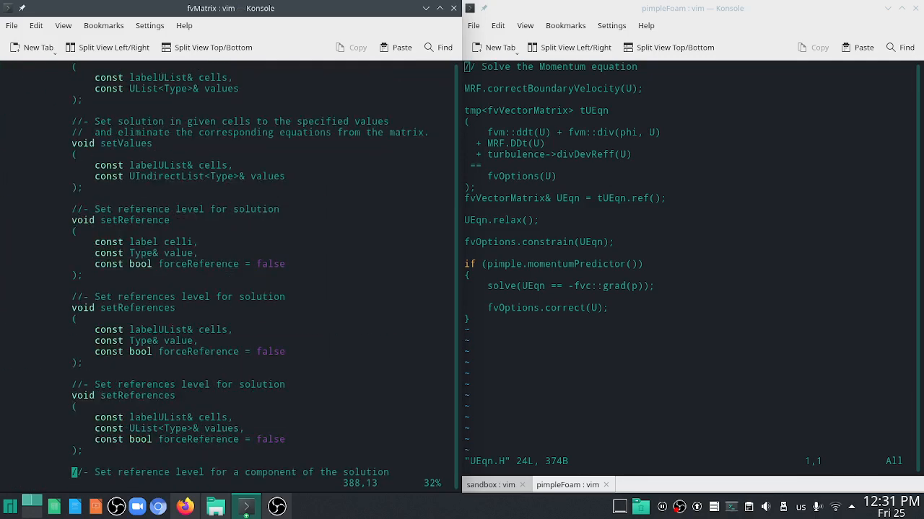
scroll(down, 3)
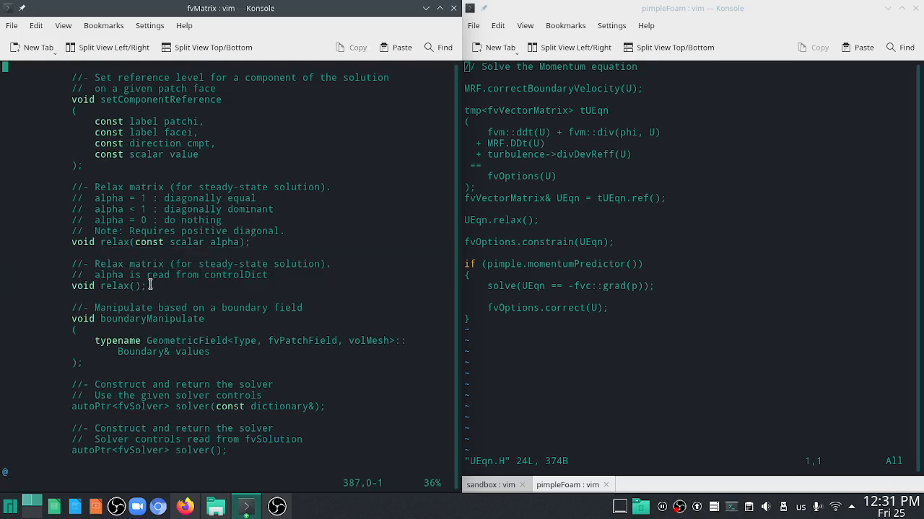
Search /solve, mark the block of solve() declarations, then clear the selection
text(/solve)
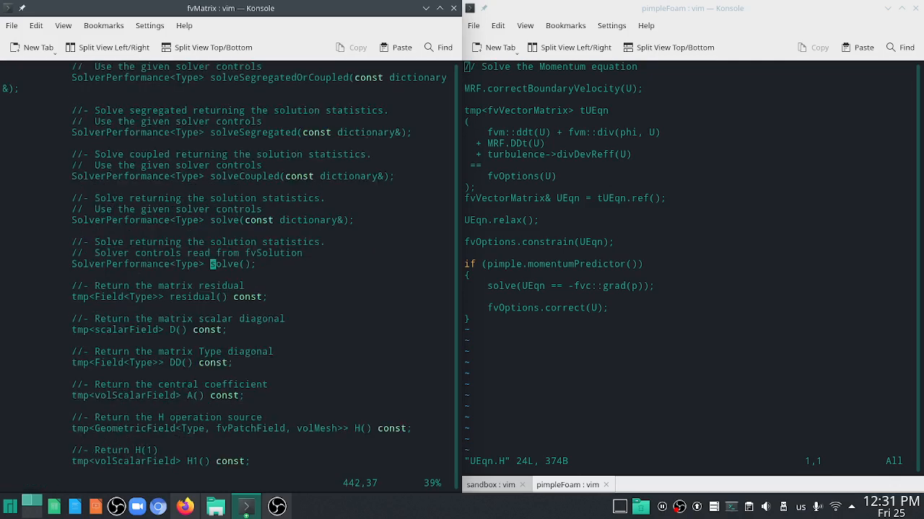
drag(61, 243, 256, 264)
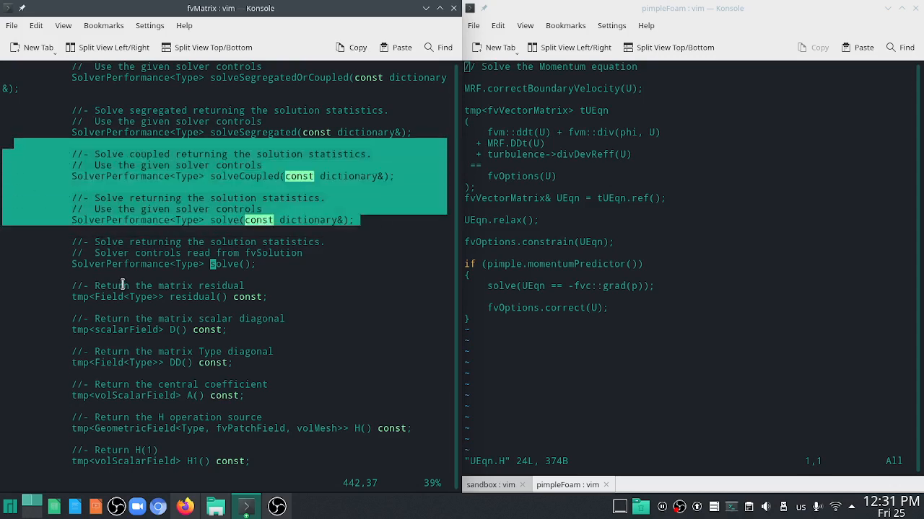
click(332, 361)
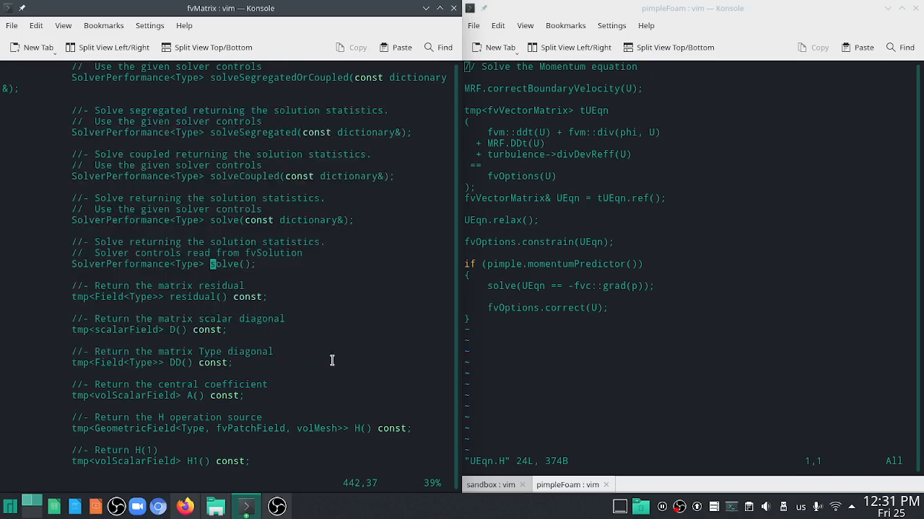
mouse_move(312, 298)
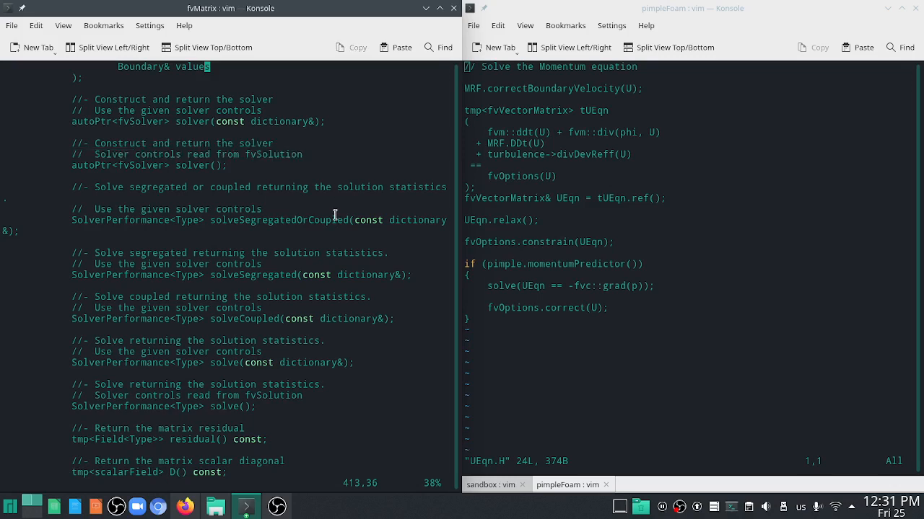
mouse_move(180, 165)
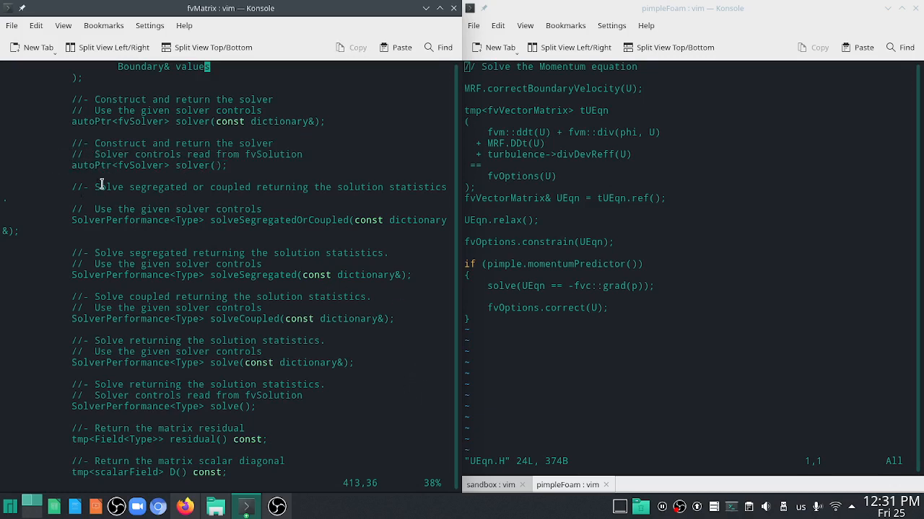
Quit pimpleFoam's UEqn.H in the right pane with :q, leaving pEqn.H showing
double_click(88, 165)
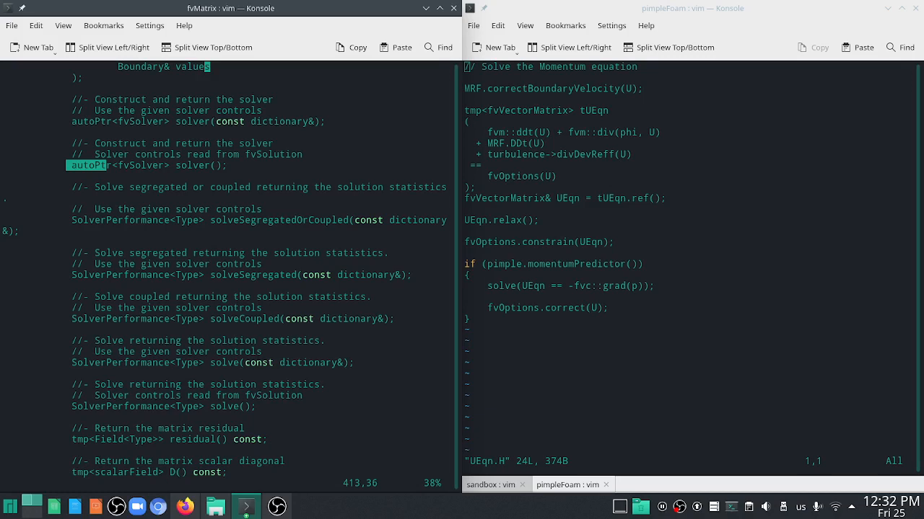
mouse_move(523, 312)
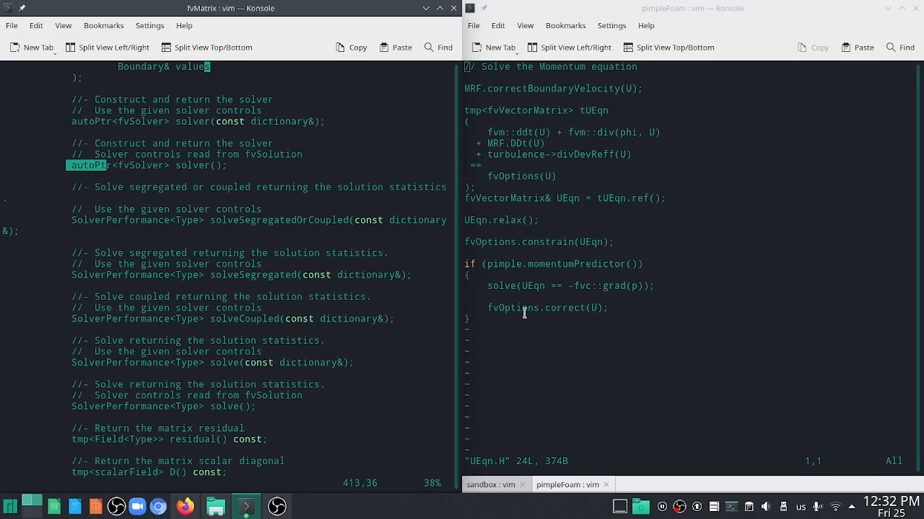
mouse_move(507, 228)
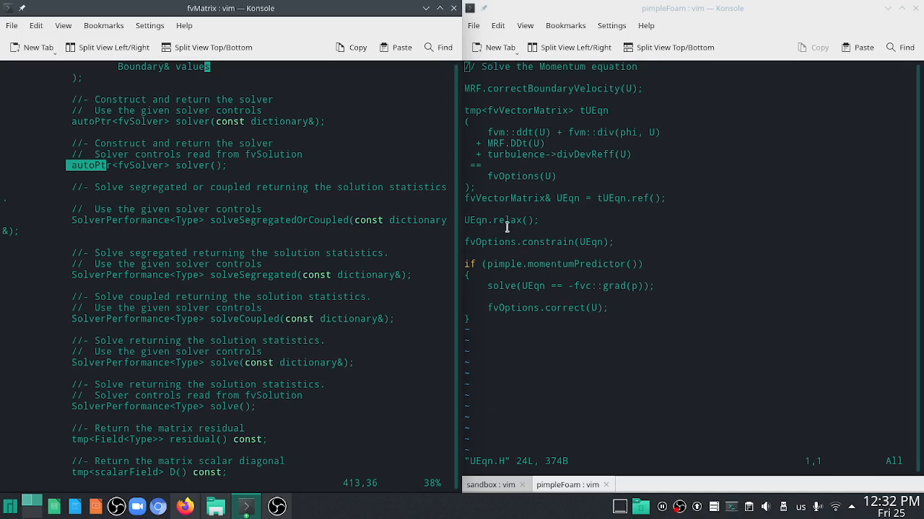
double_click(509, 220)
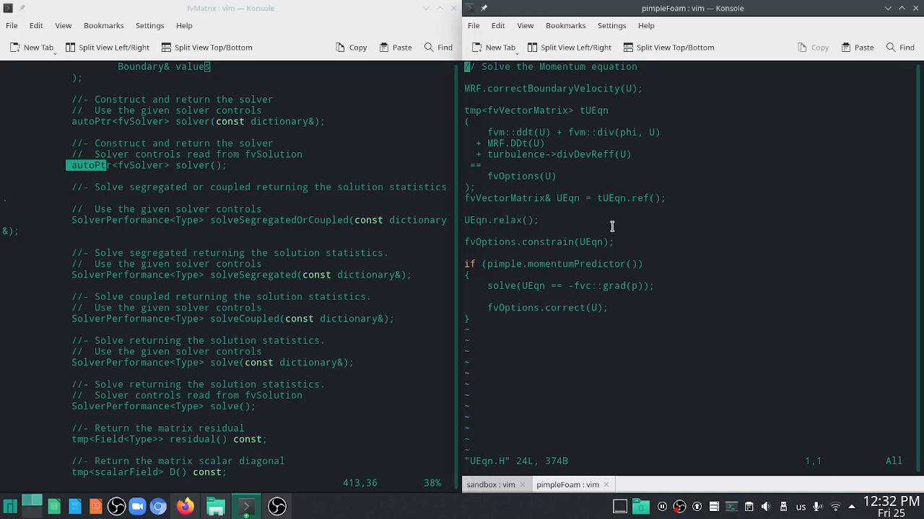
text(:q)
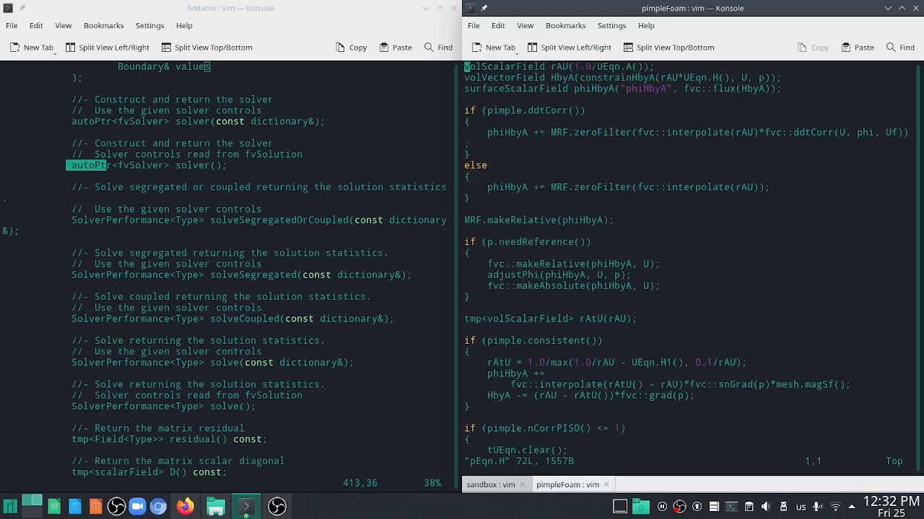
Quit pEqn.H with :qa, returning the right pane to the customSolvers listing
scroll(down, 3)
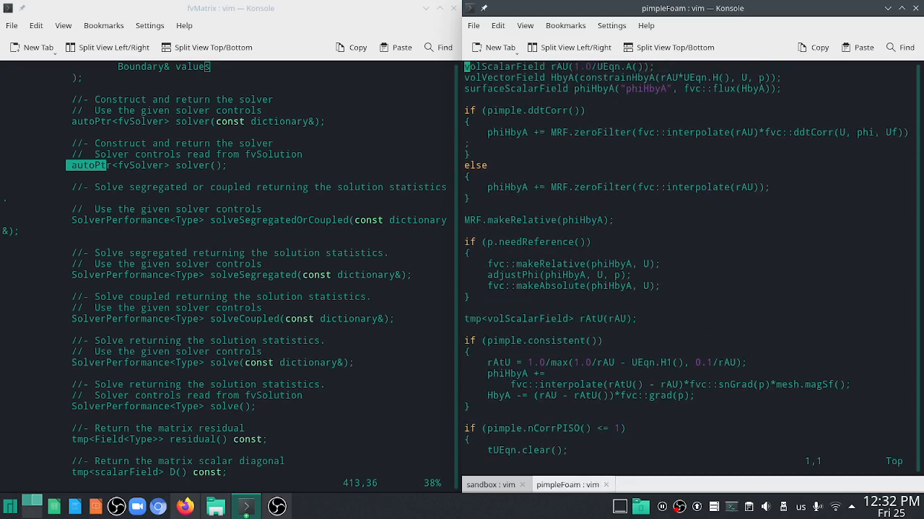
text(:qa)
text(l)
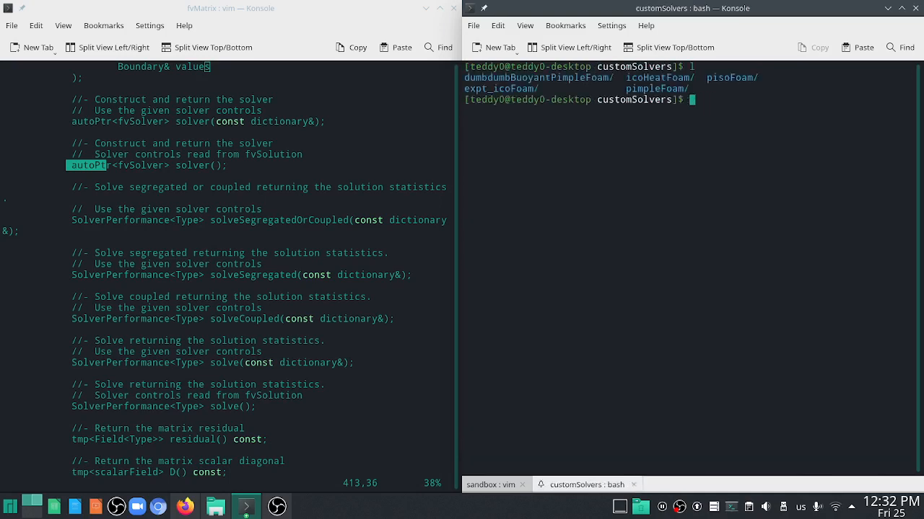
Enter expt_icoFoam/ and open its pEqn.H then UEqn.H in vim on the right
text(cd expt_icoFoam/)
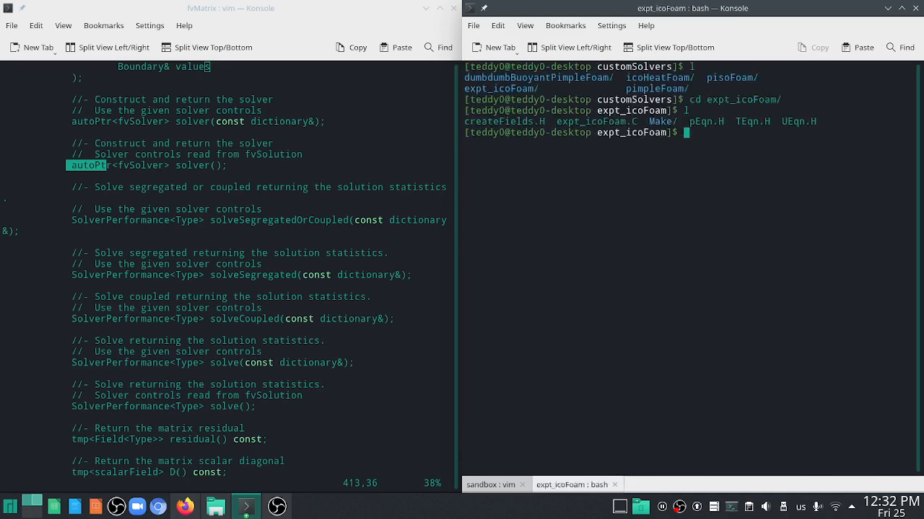
text(vim pEqn.H)
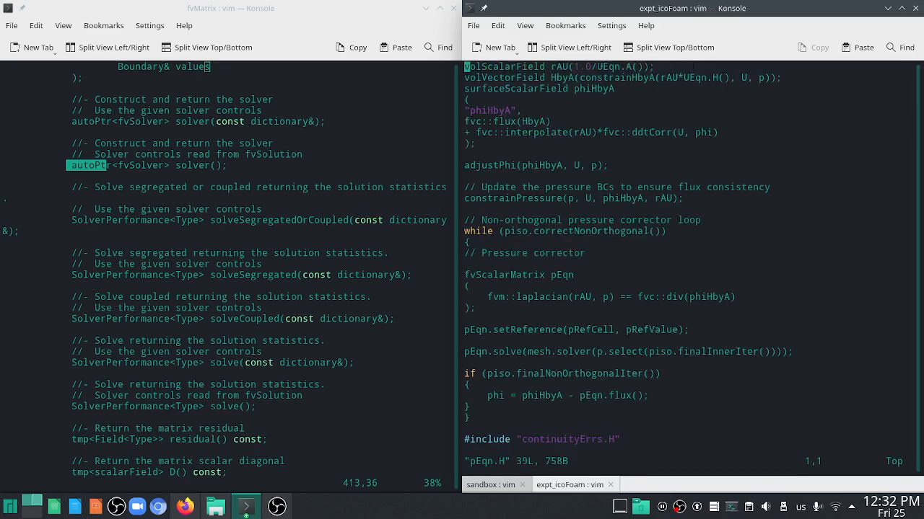
scroll(down, 3)
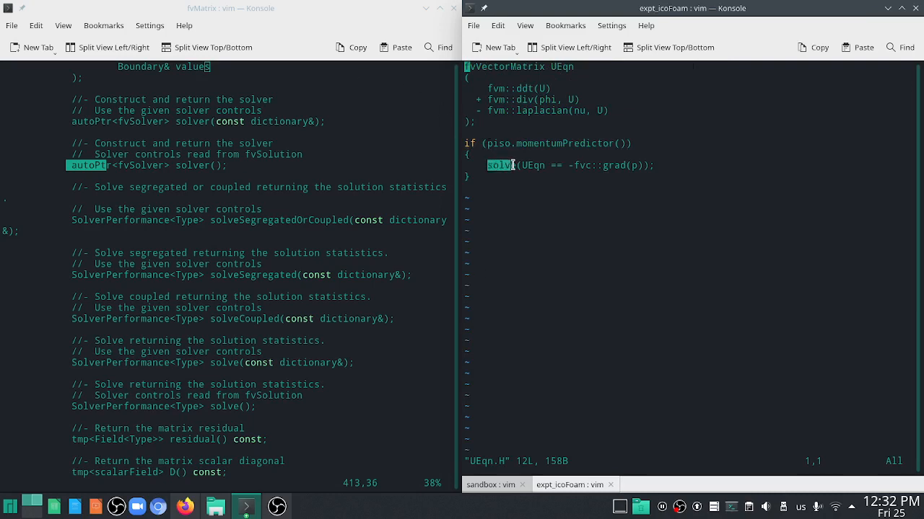
mouse_move(533, 260)
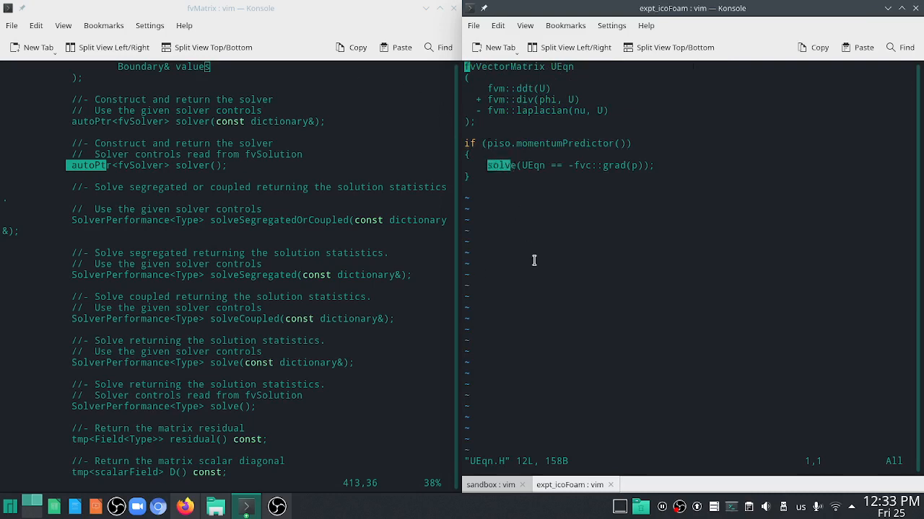
mouse_move(368, 222)
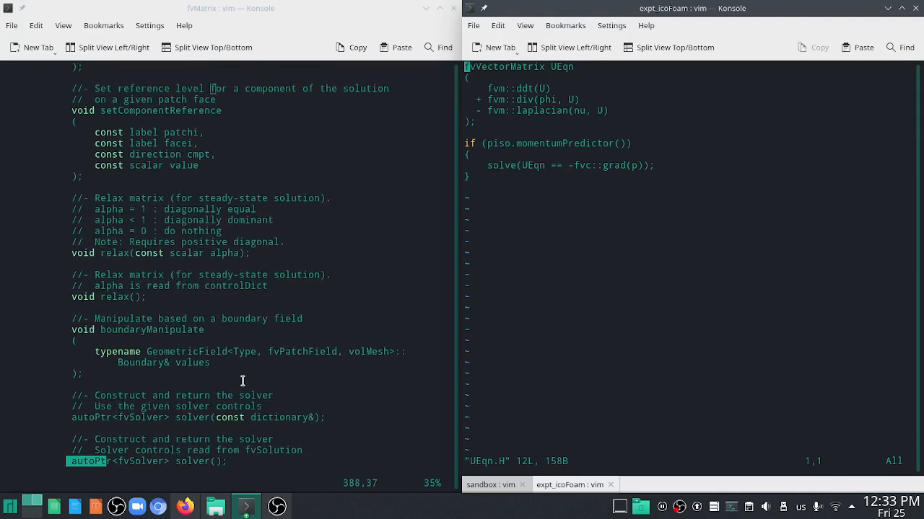
Scroll the left fvMatrix.H pane back to fvSolver's solve() declarations
scroll(down, 3)
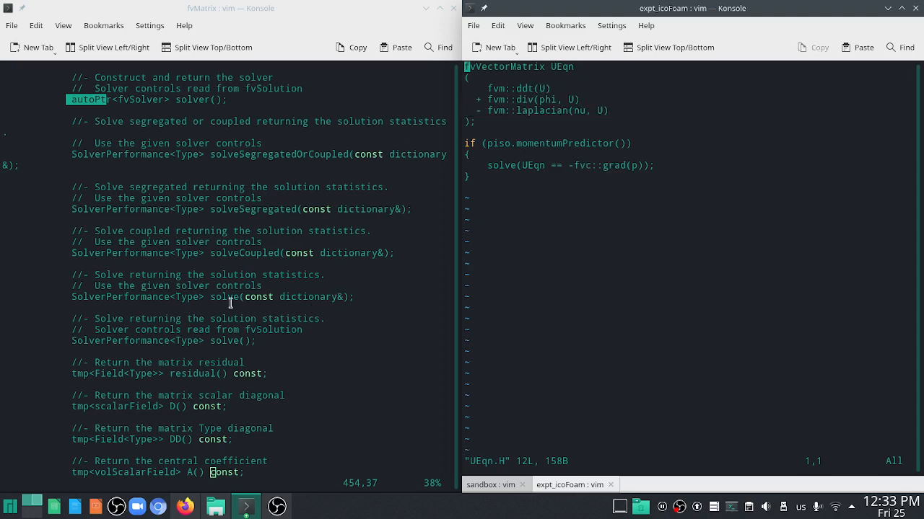
mouse_move(177, 299)
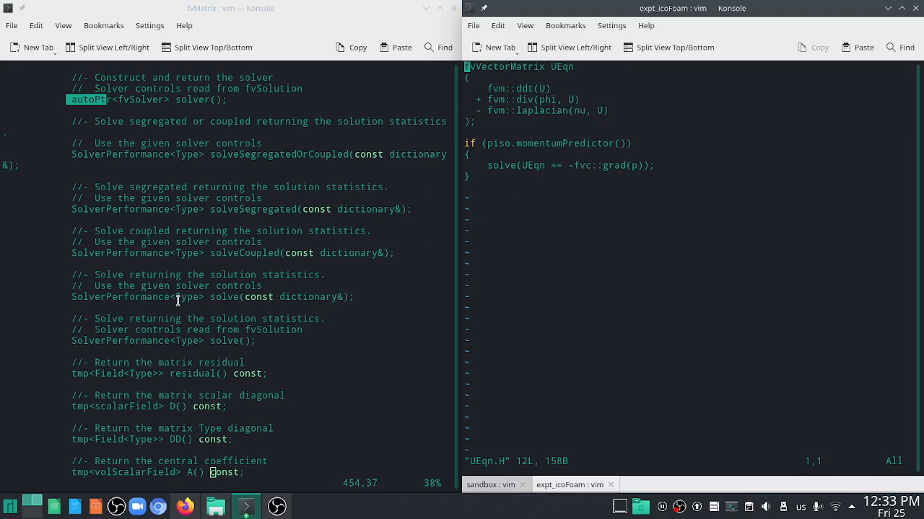
mouse_move(491, 214)
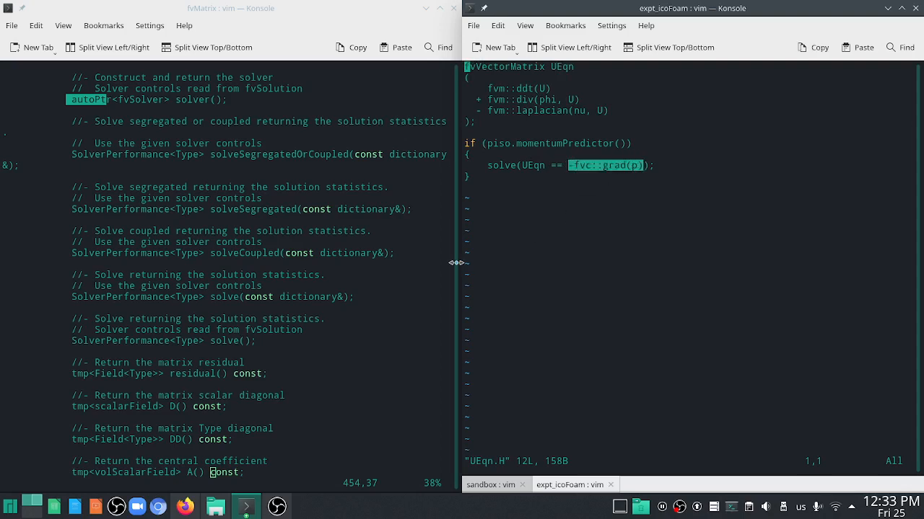
mouse_move(214, 237)
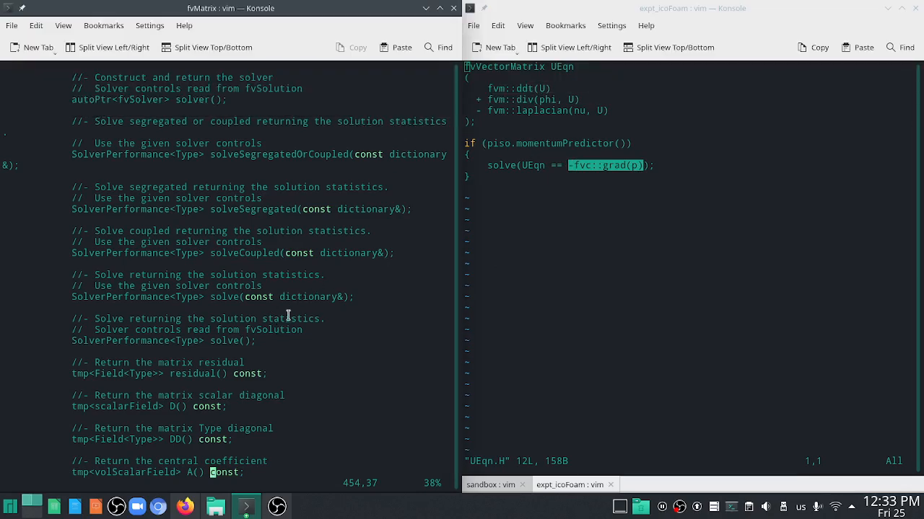
scroll(down, 3)
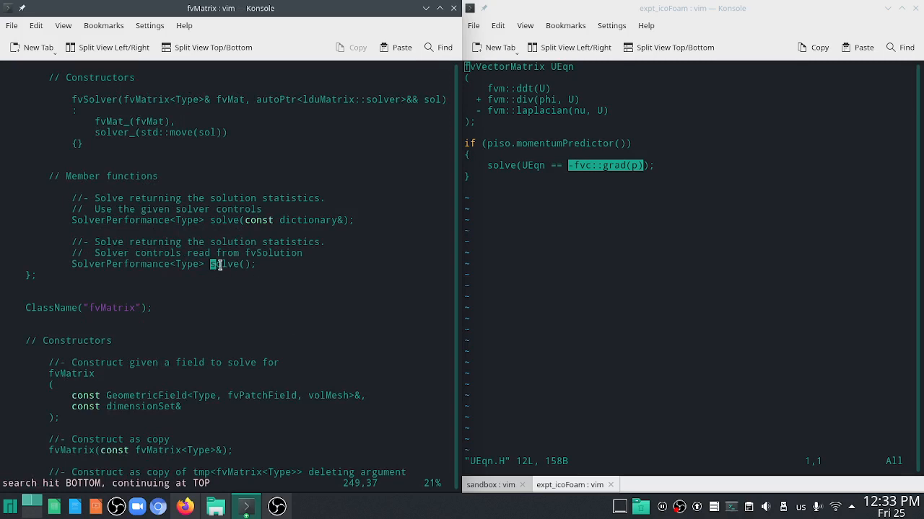
Mark fvSolver's solve() call and search /solve through fvMatrix.H to solverDict()
double_click(225, 264)
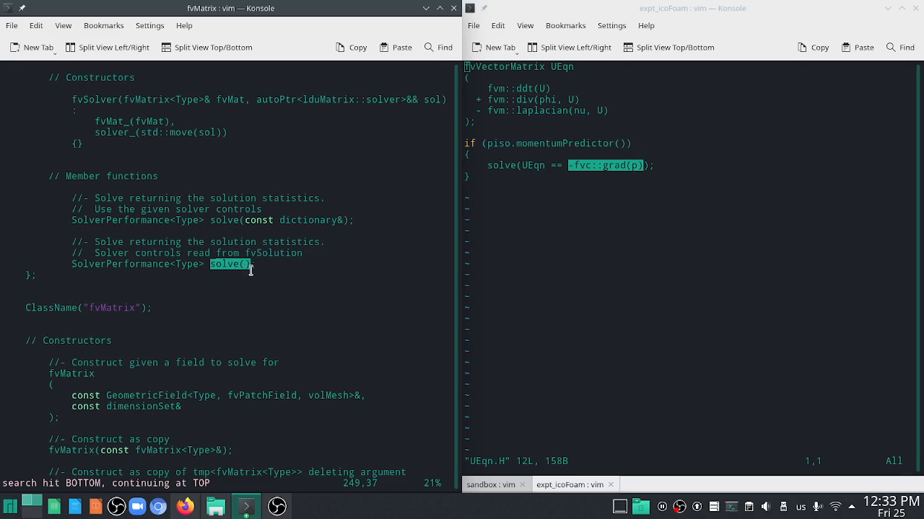
mouse_move(256, 338)
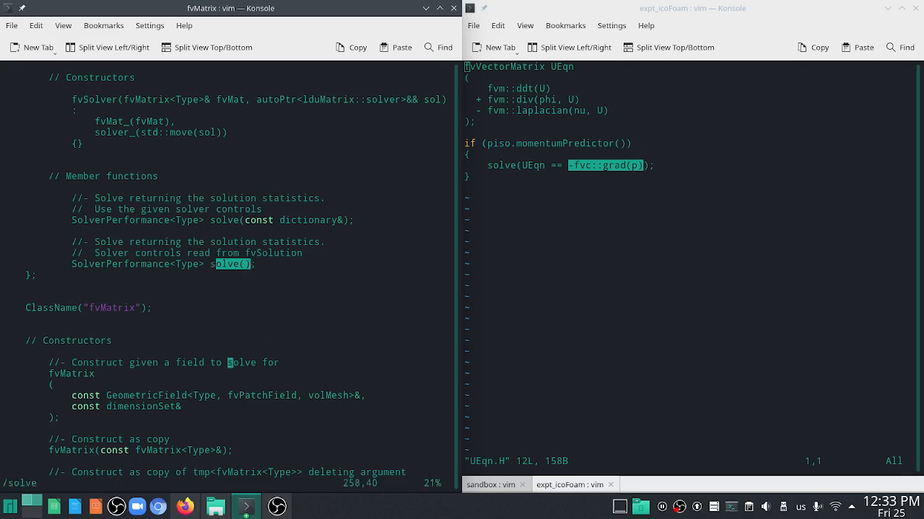
scroll(down, 3)
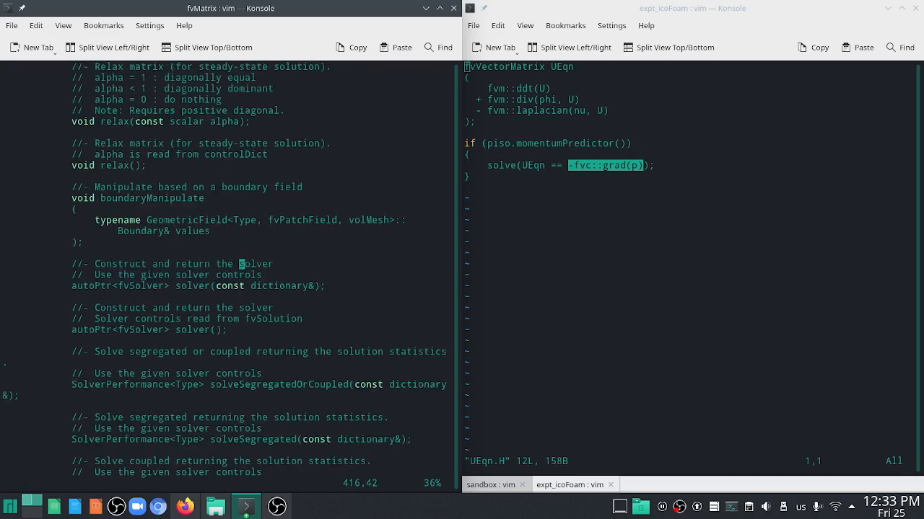
text(/solve)
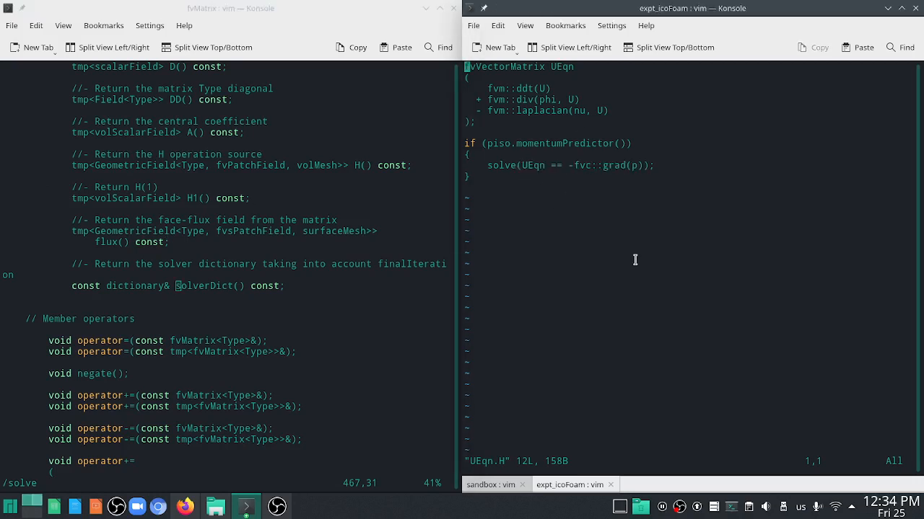
mouse_move(621, 266)
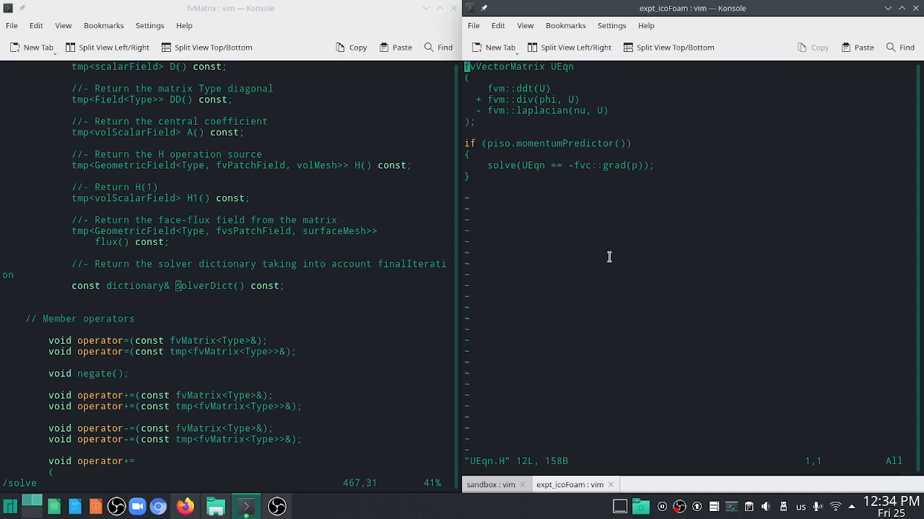
mouse_move(592, 168)
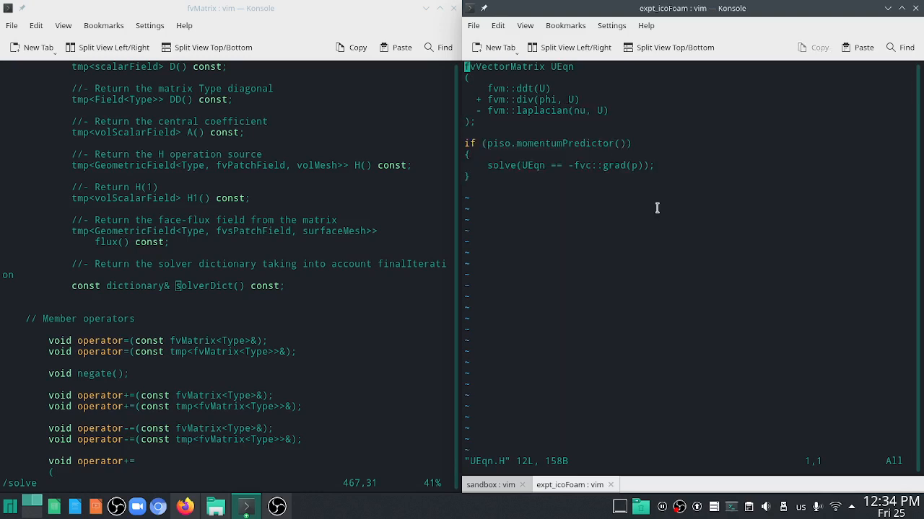
mouse_move(637, 145)
text(vim)
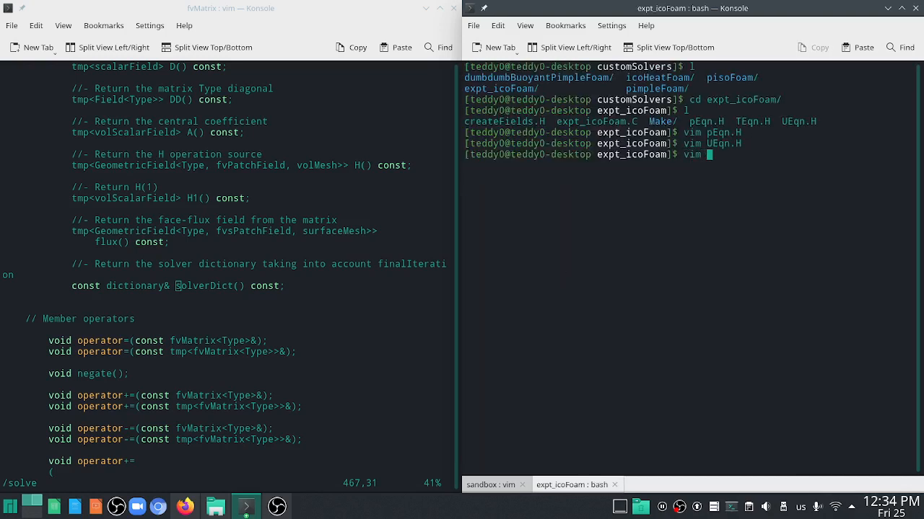
Enter TEqn.H at the right prompt and scroll fvMatrix.H toward the class declaration
text(TEqn.H)
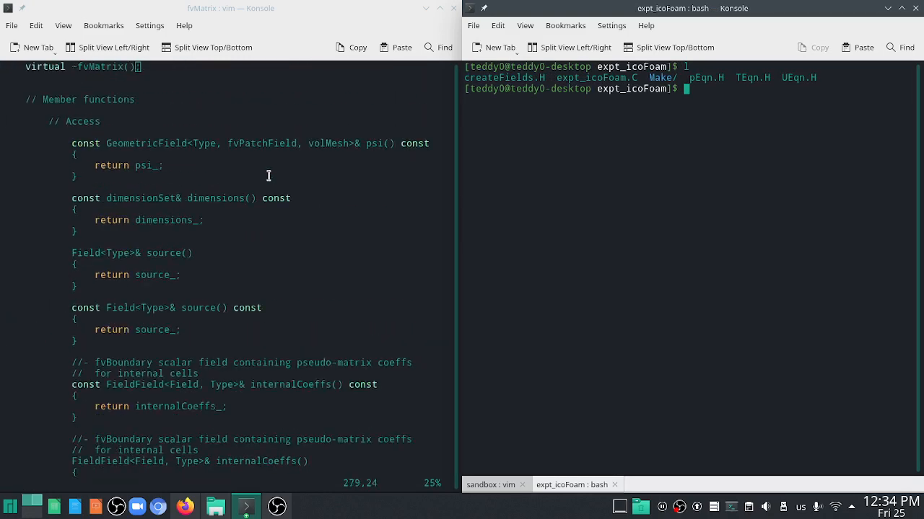
scroll(down, 3)
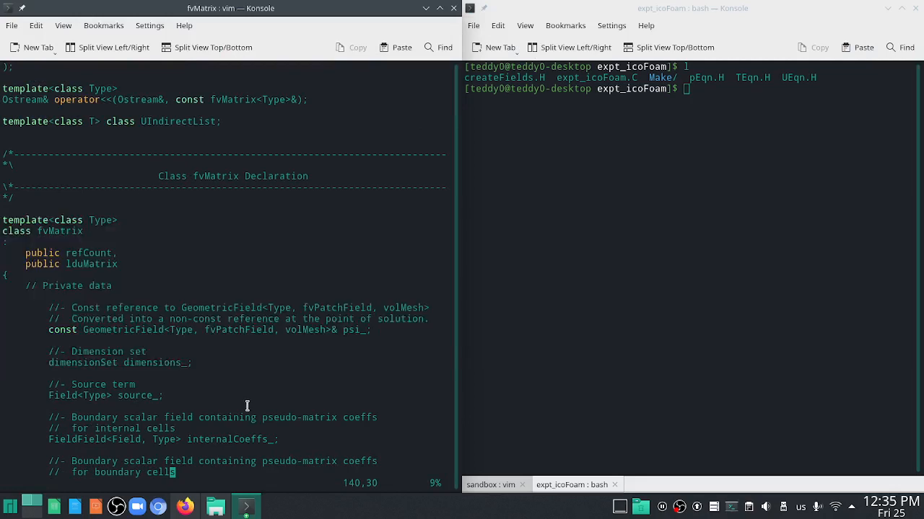
mouse_move(479, 485)
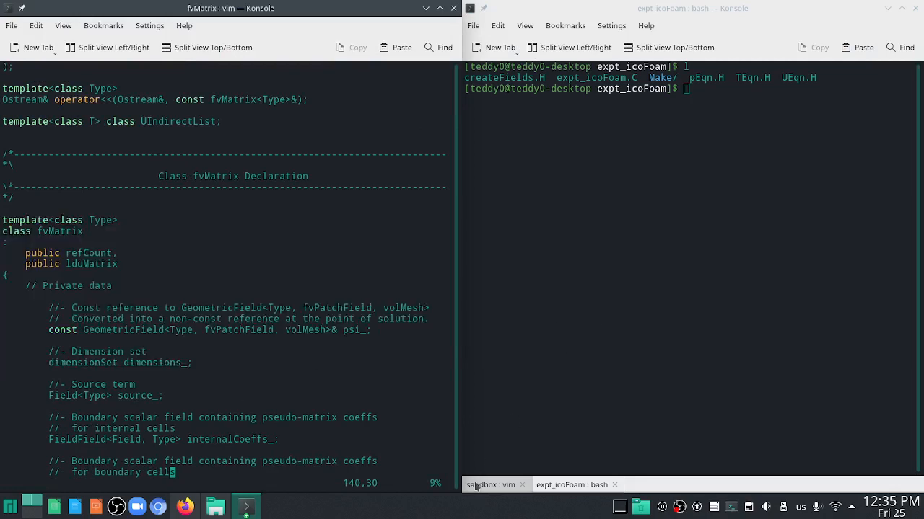